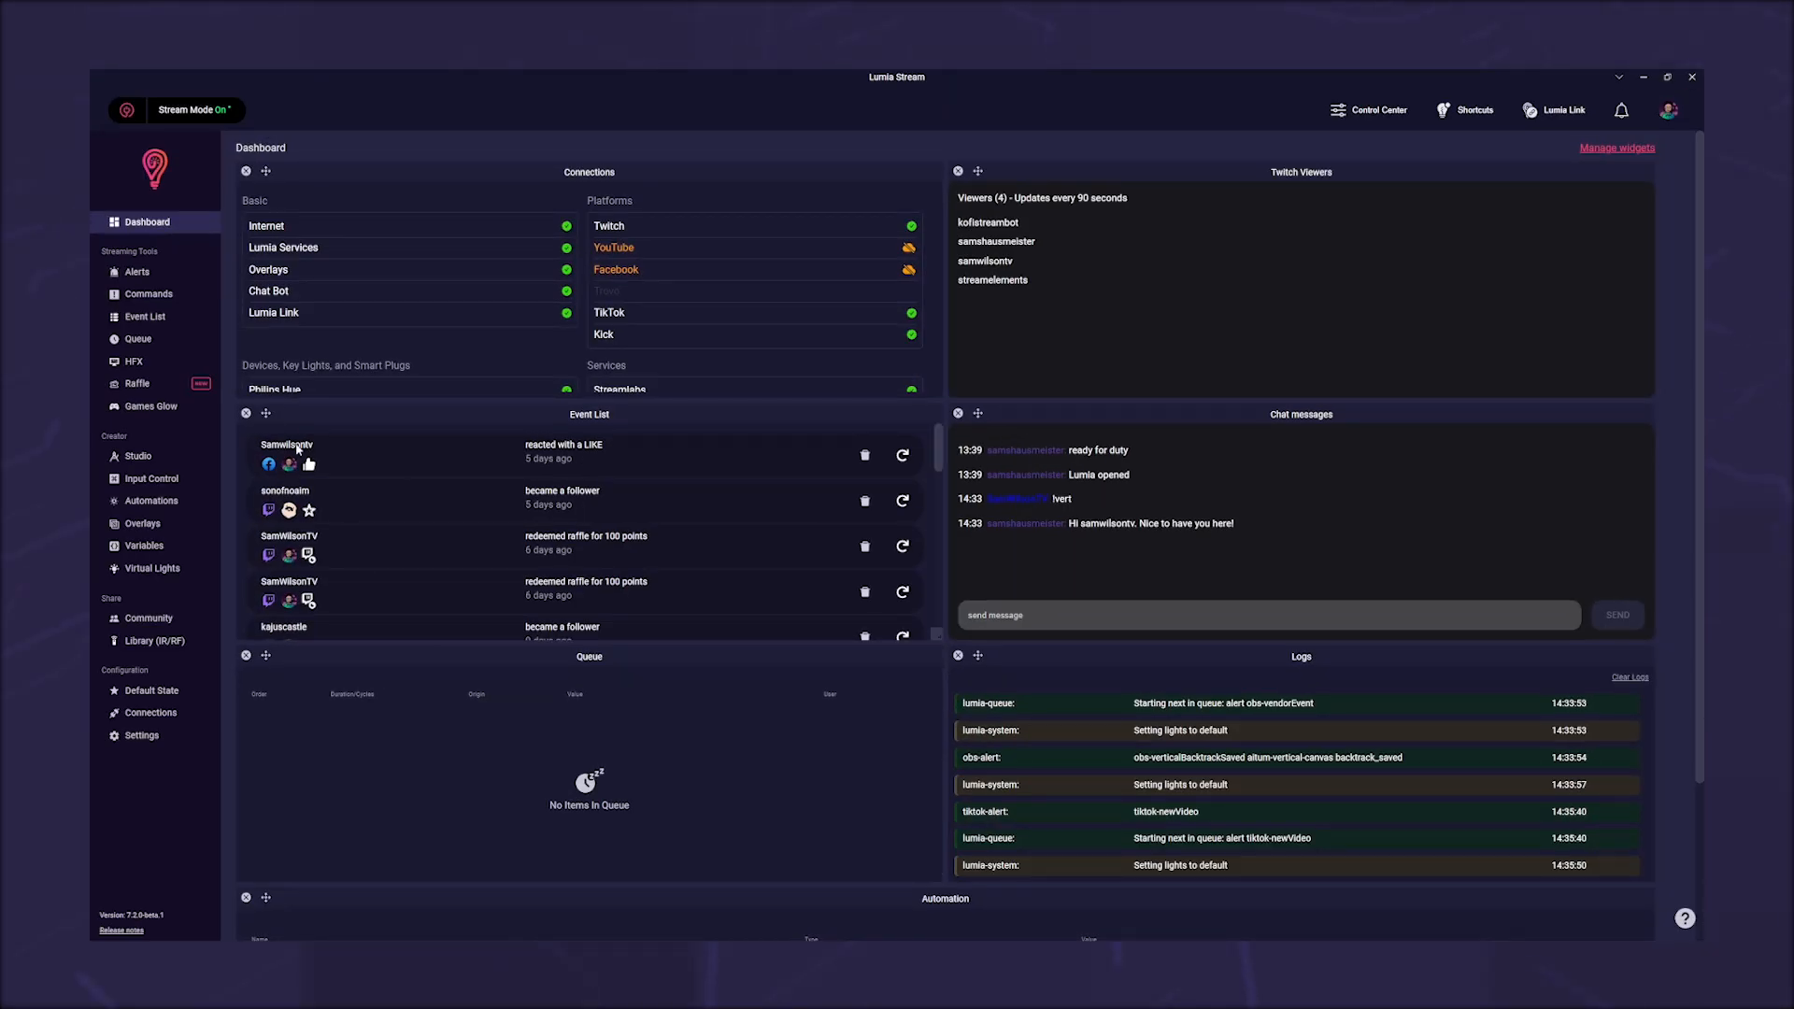
Start a new chat command from the Commands list
click(147, 294)
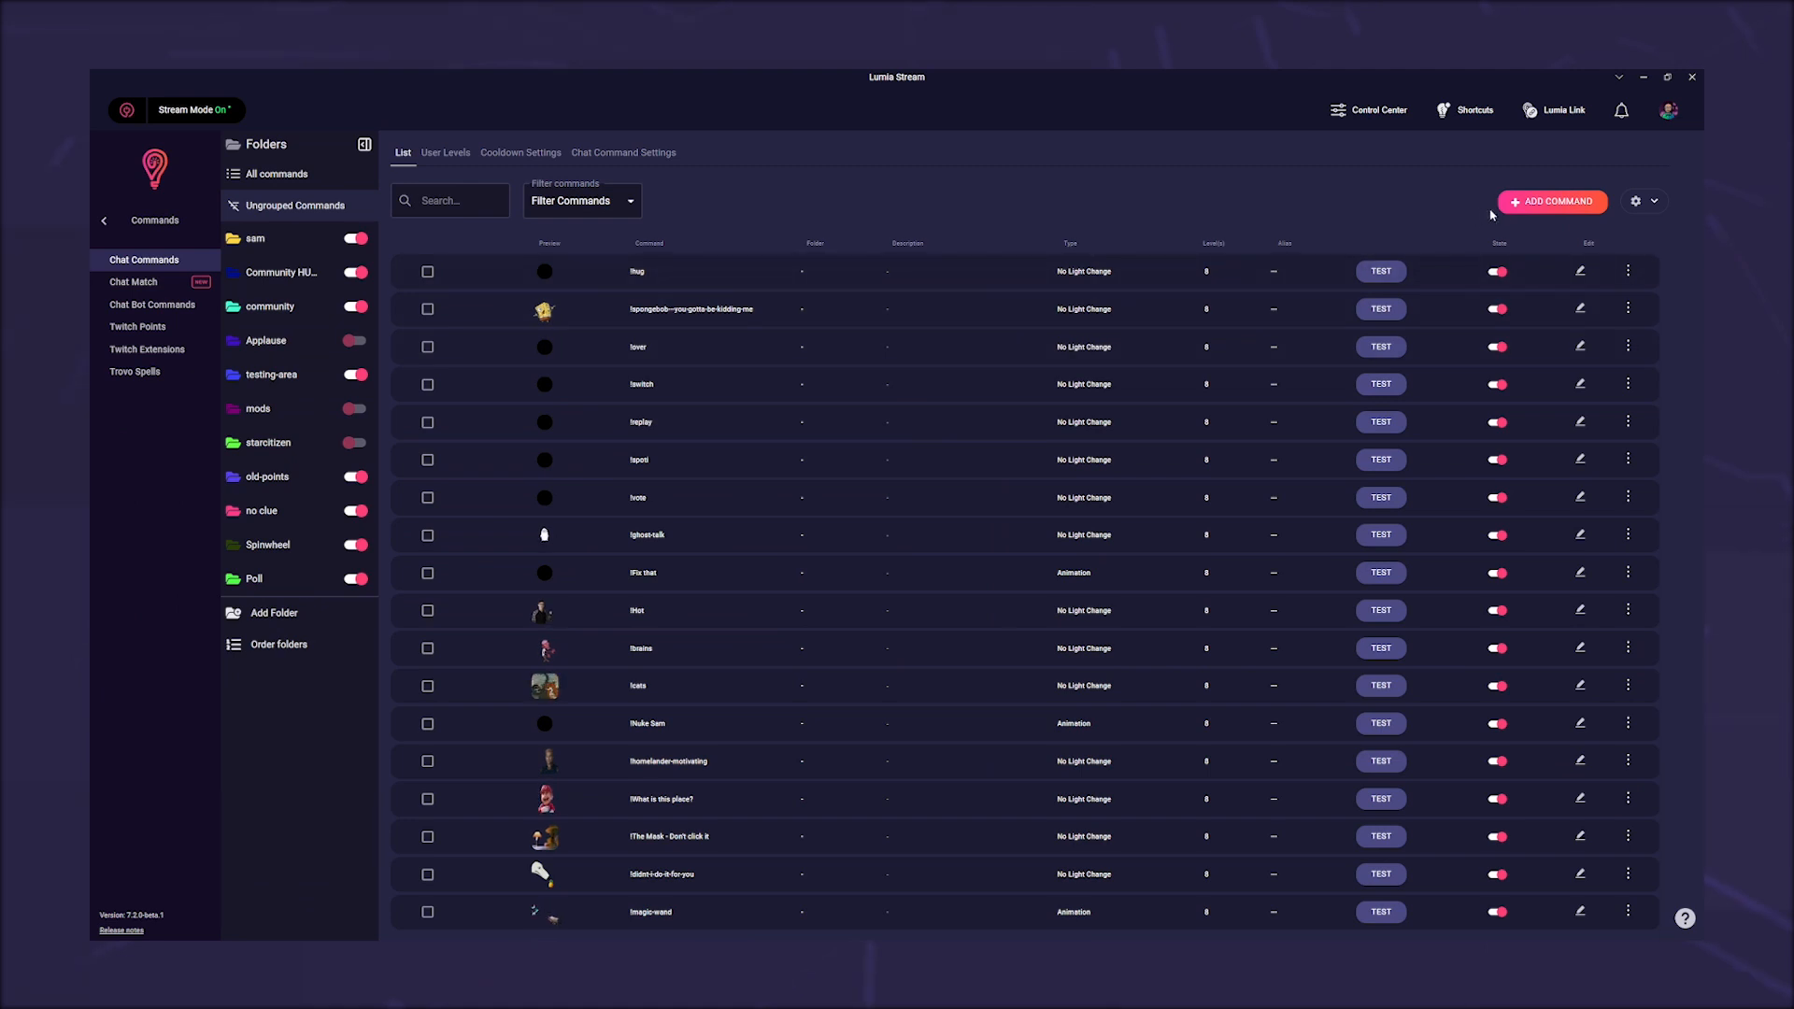
click(1551, 200)
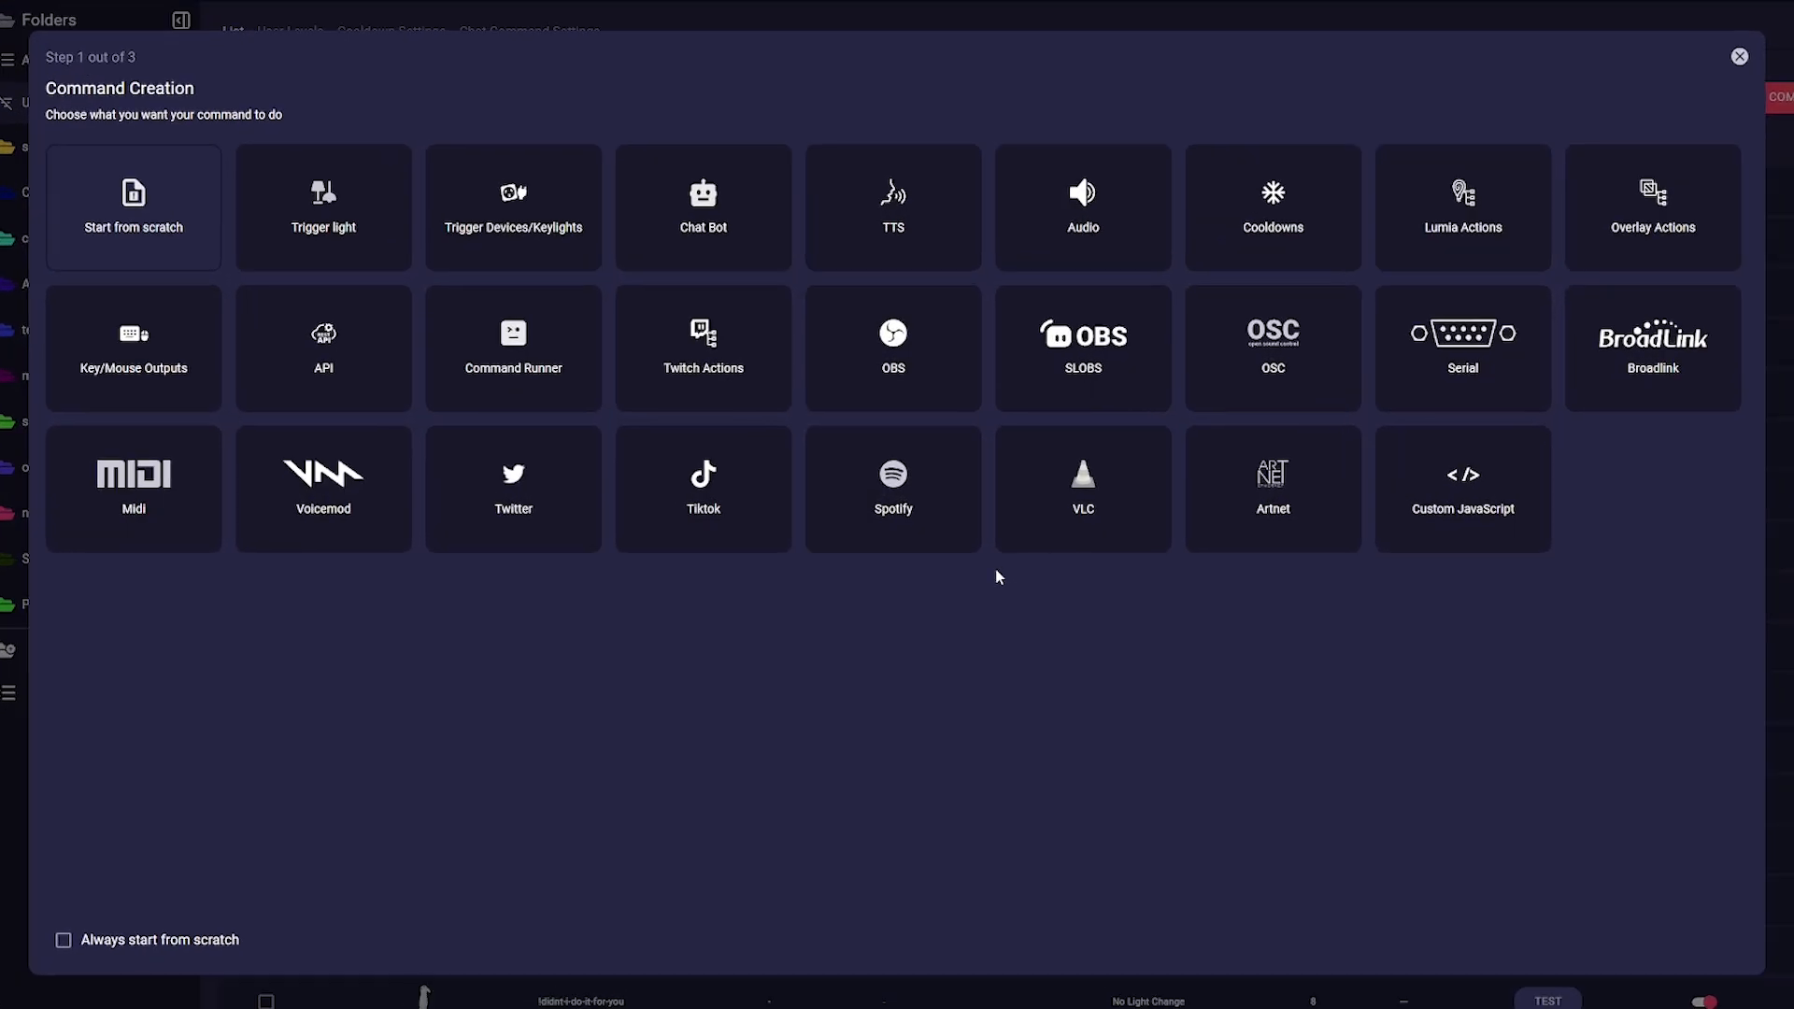
mouse_move(852, 570)
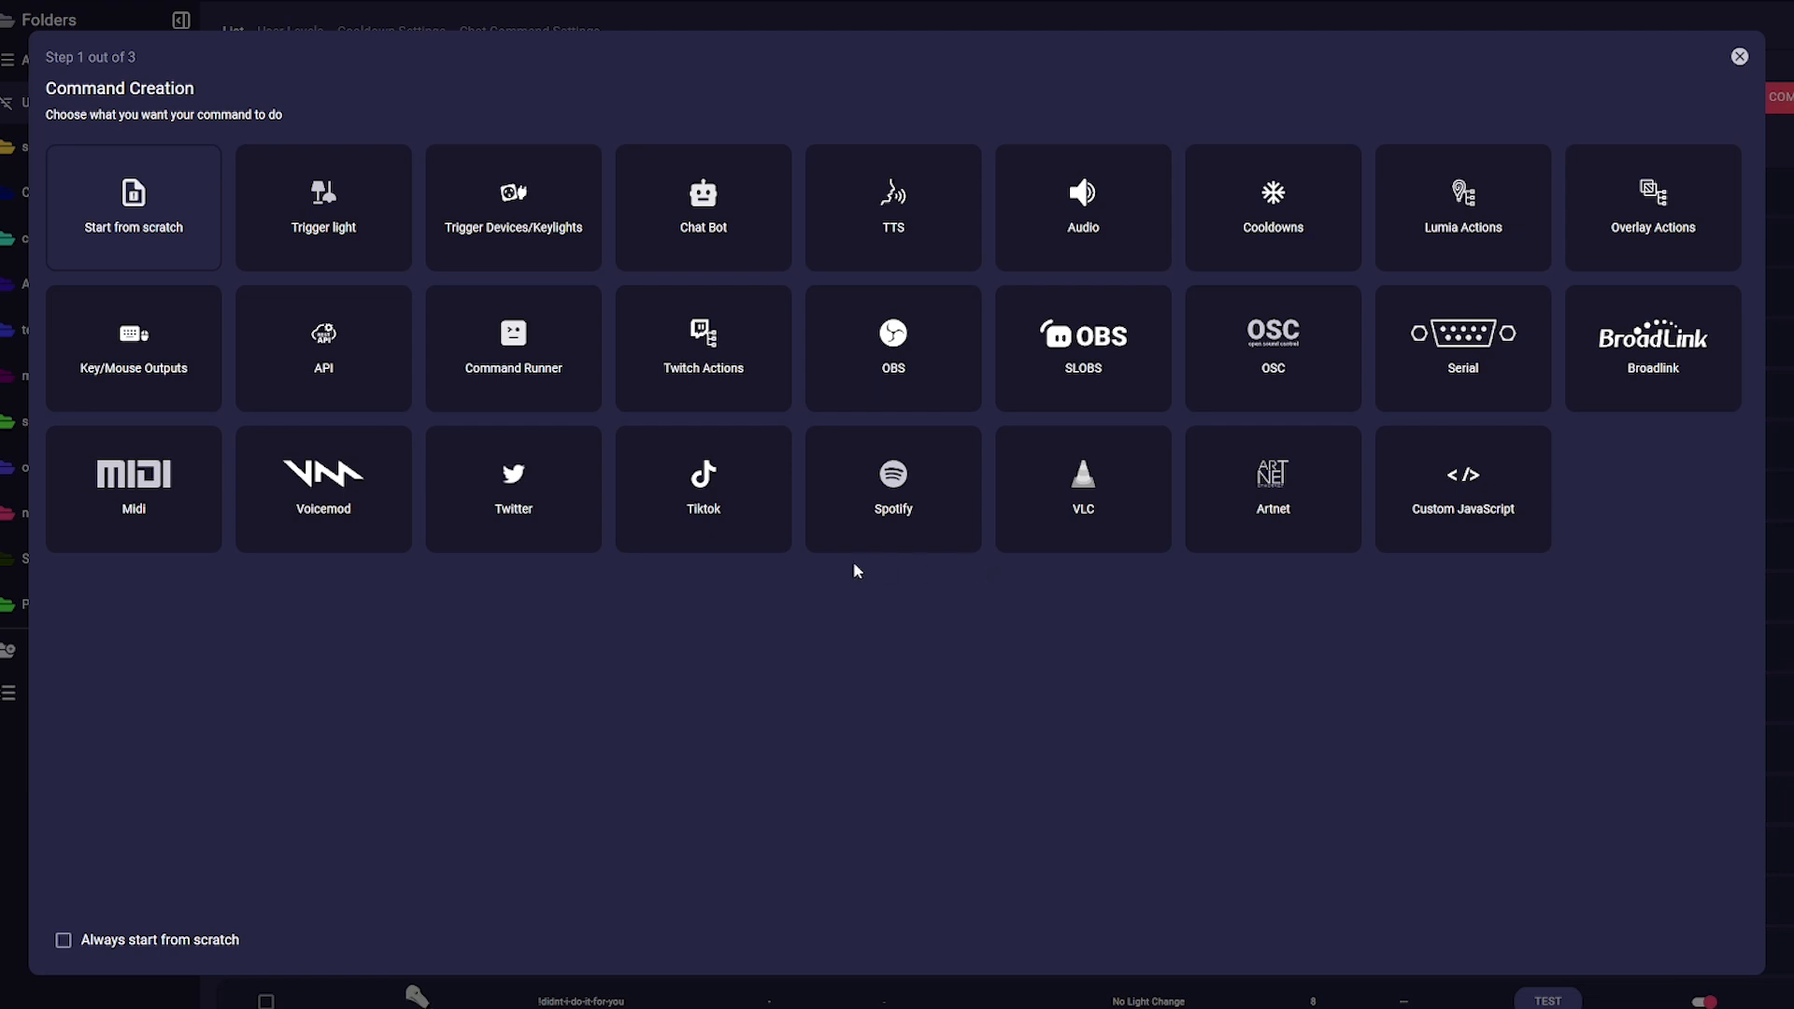
Add a TikTok Upload Draft Video action with {{obs_vertical_replay}} as the media path
click(703, 489)
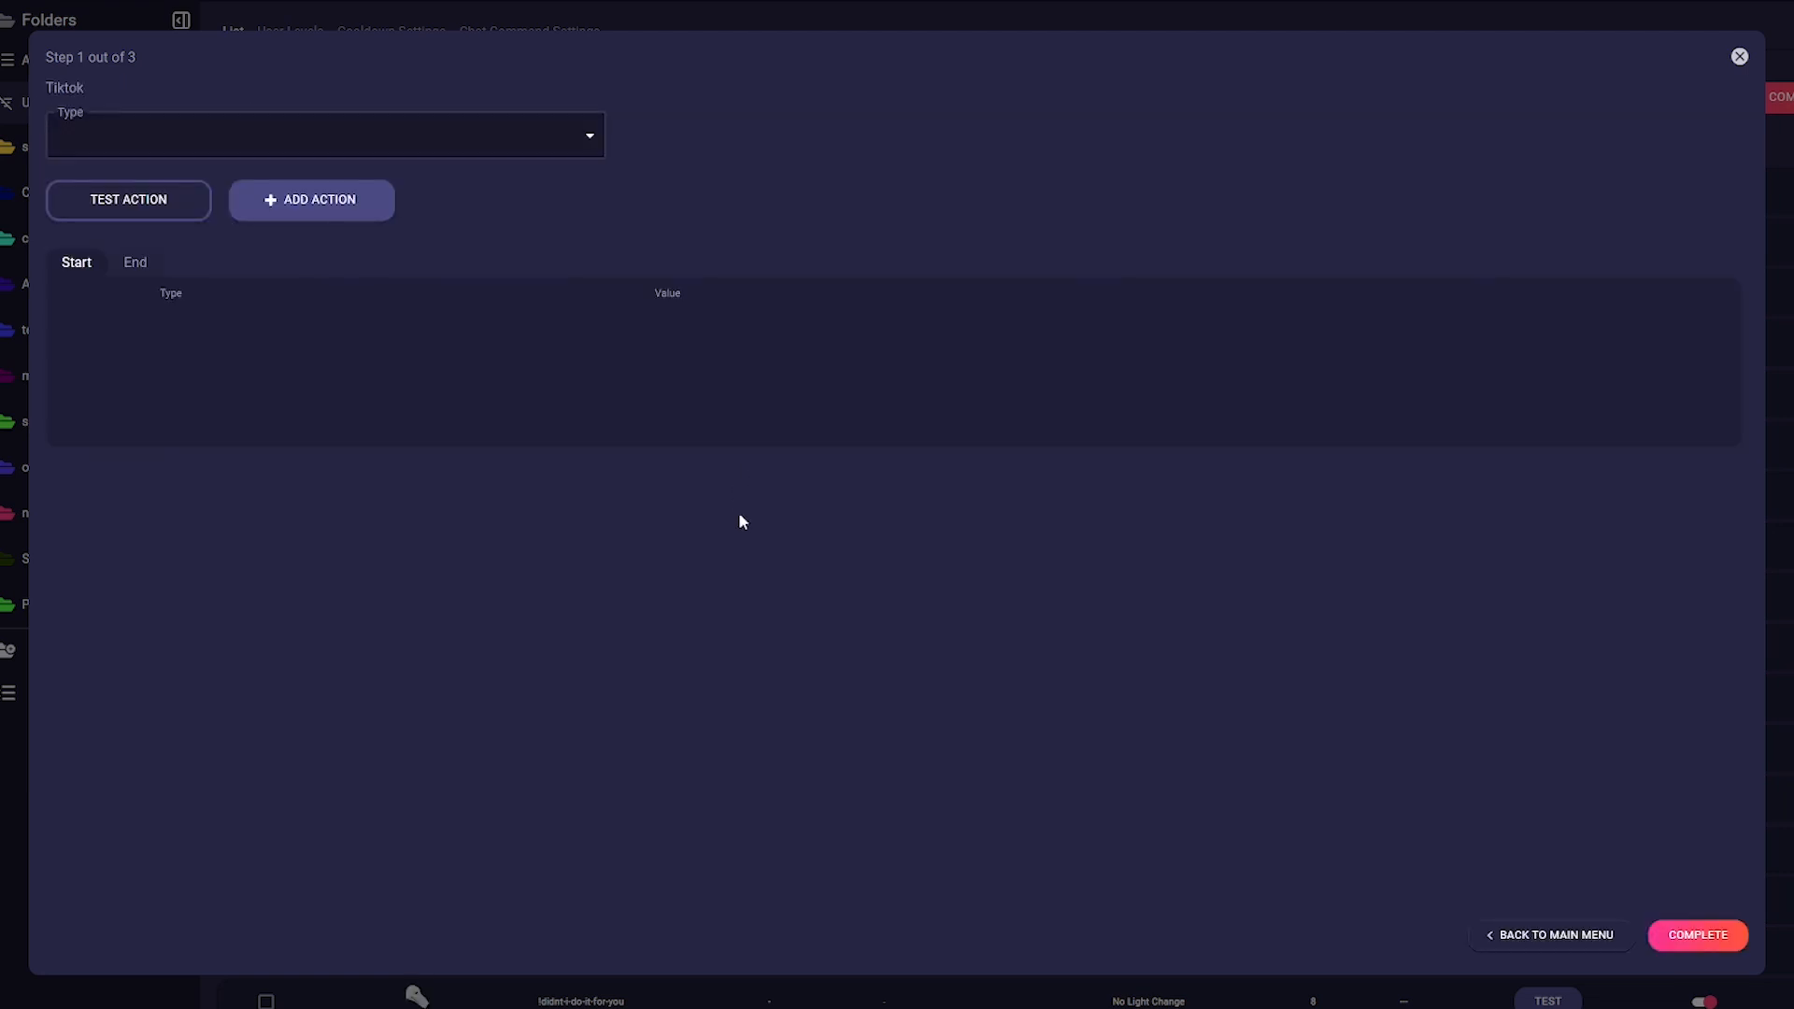
click(326, 134)
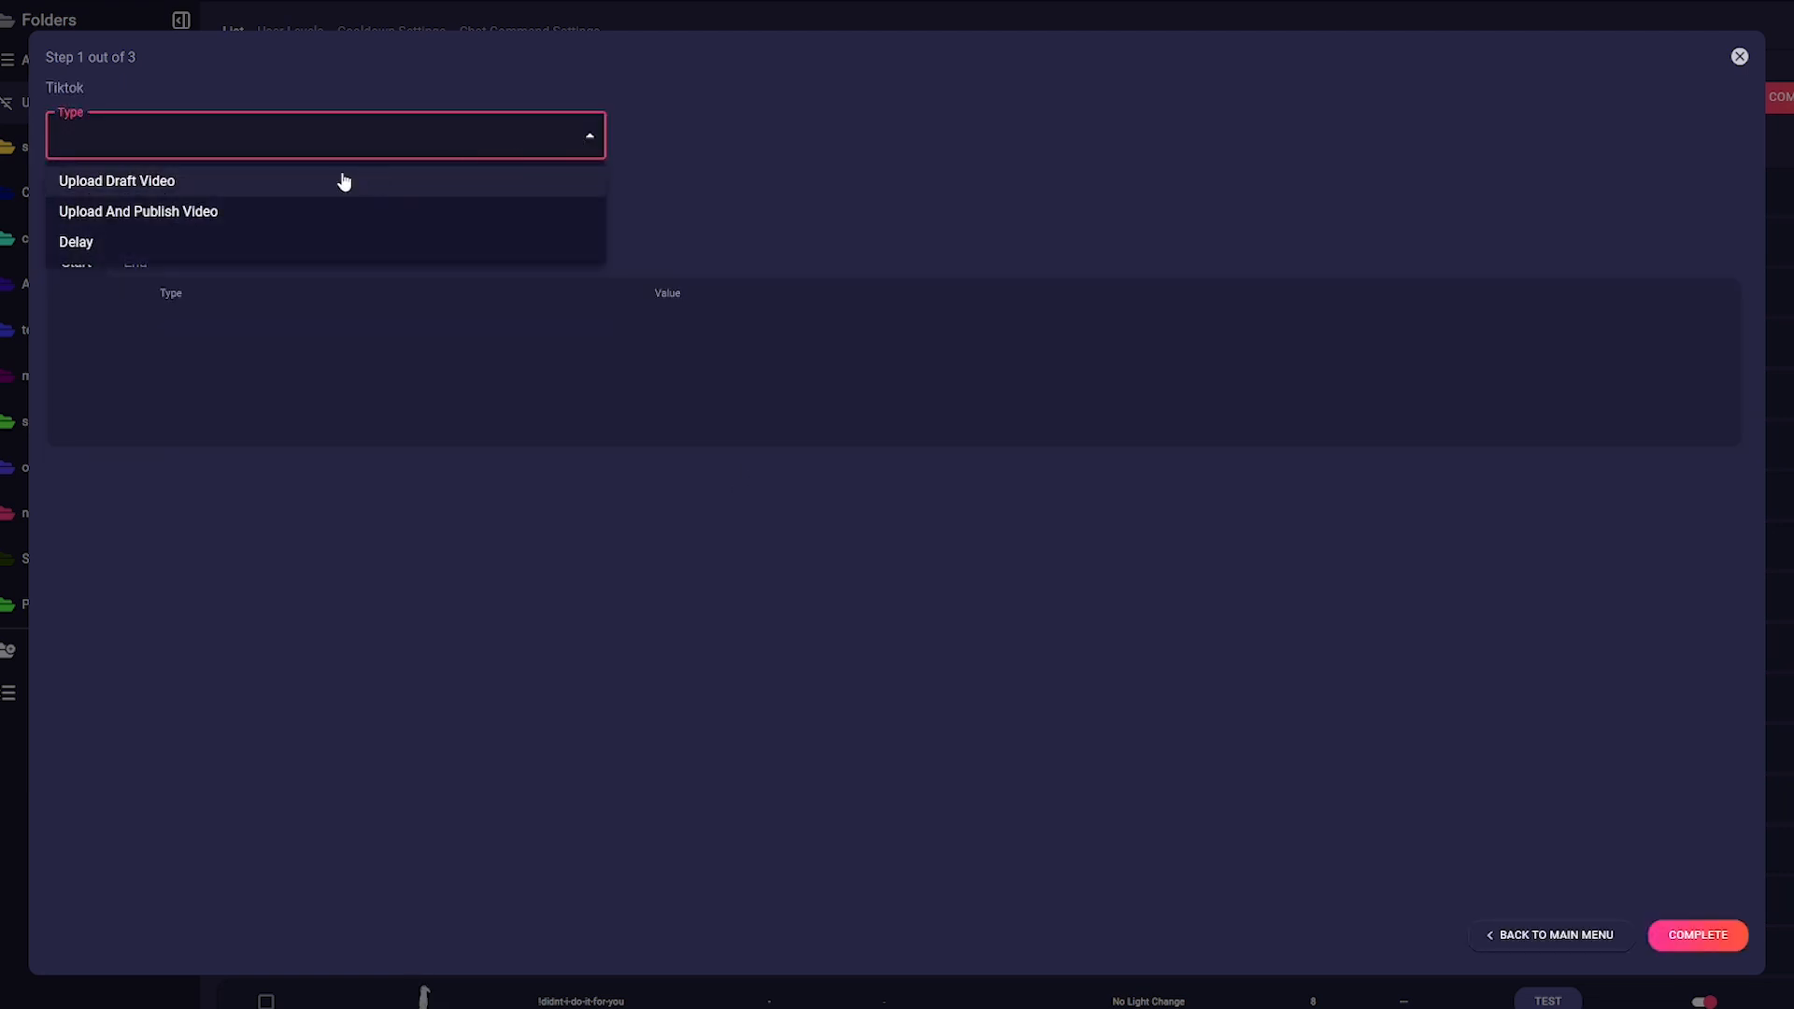
click(116, 180)
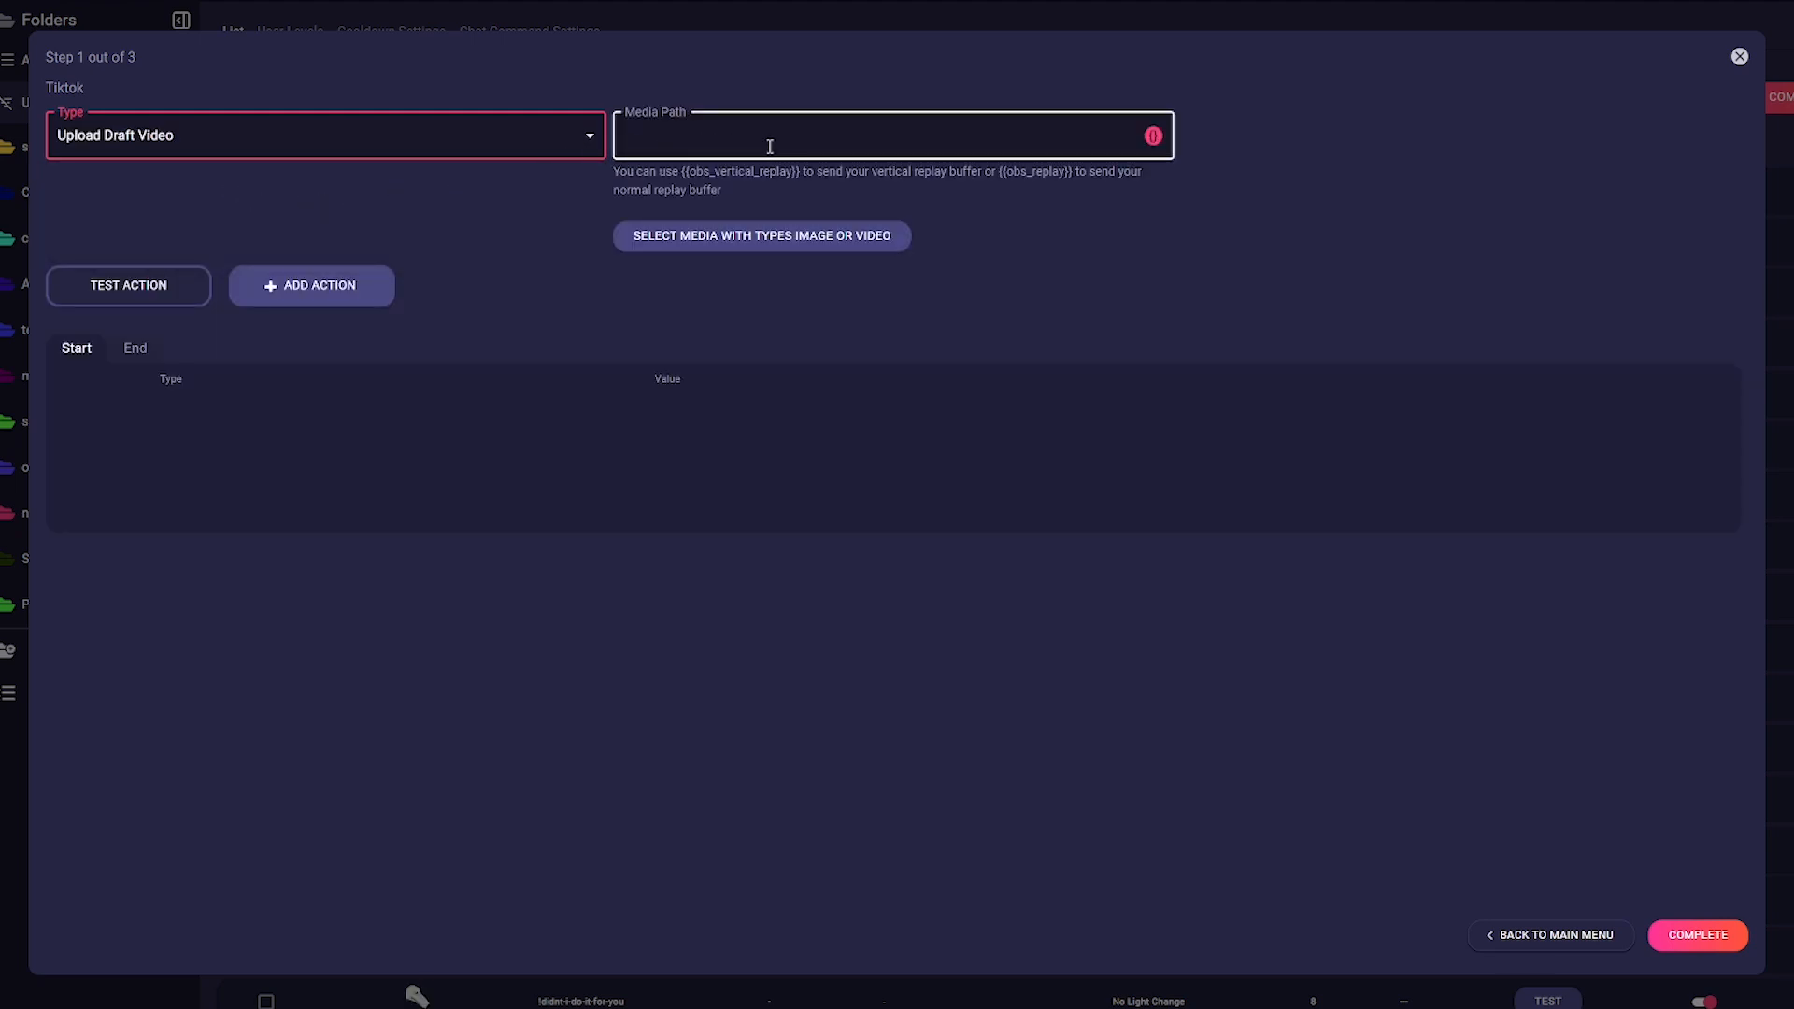
click(893, 135)
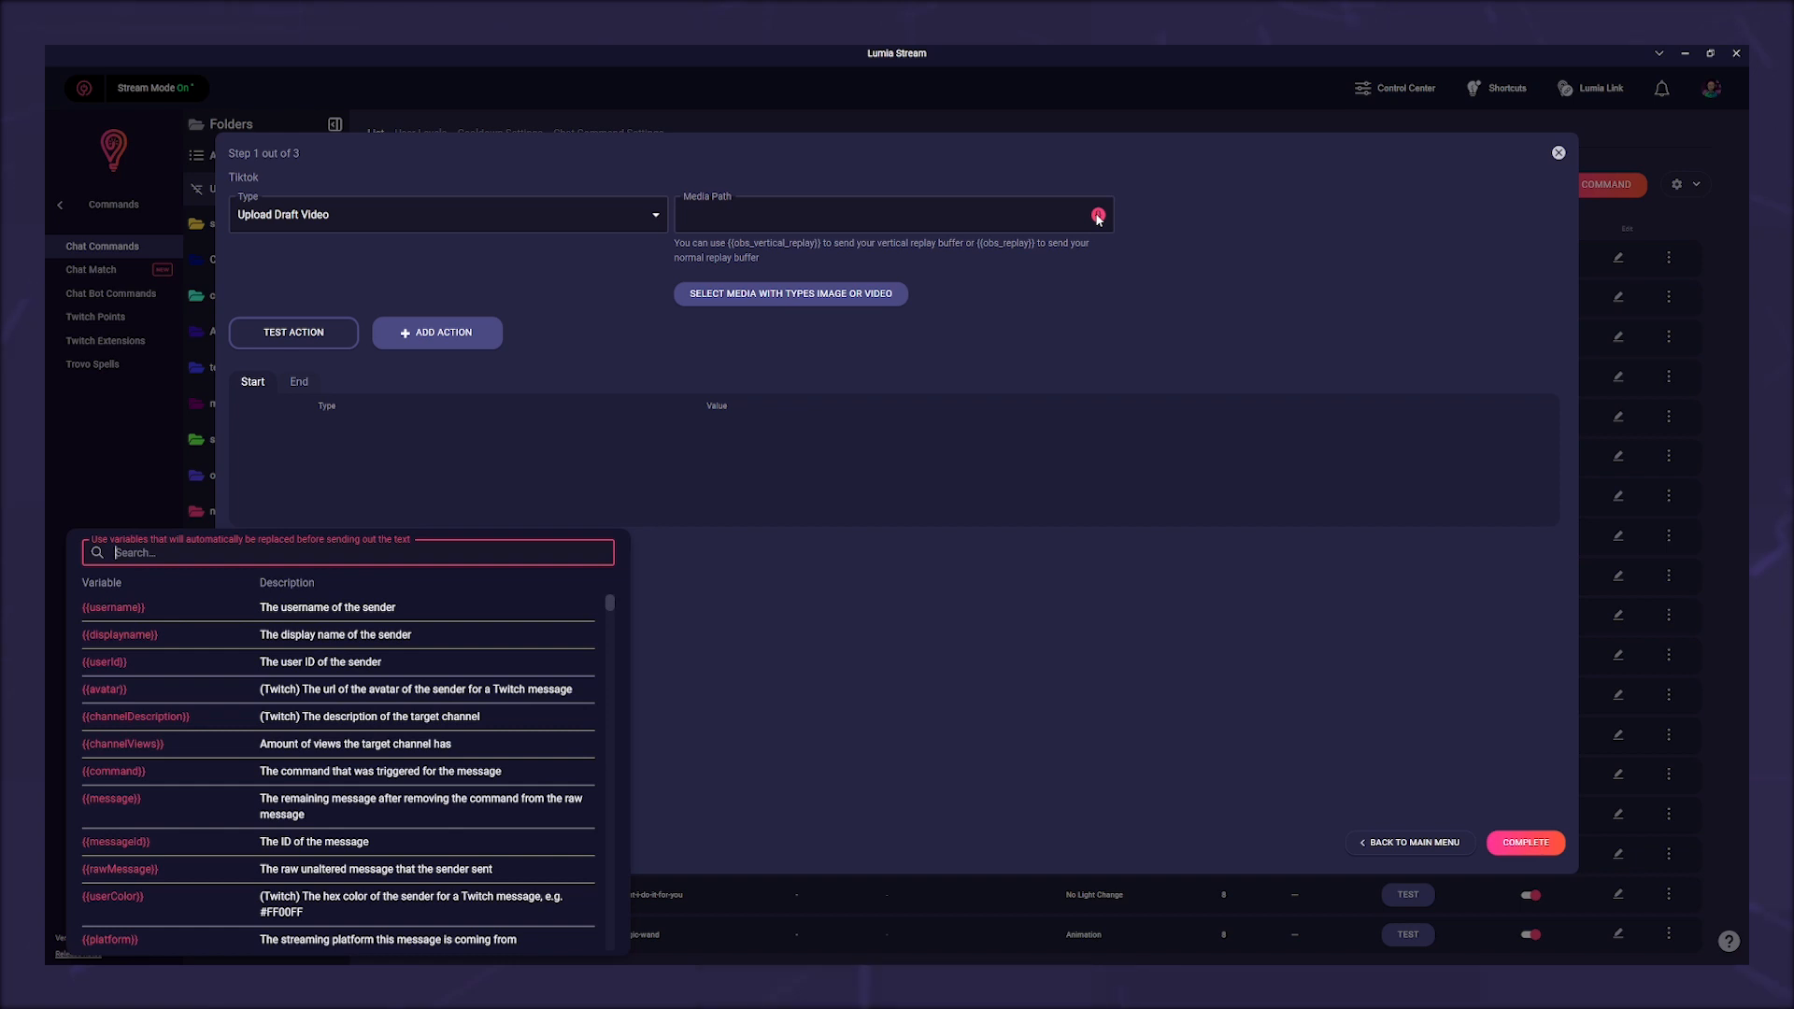
text(obs)
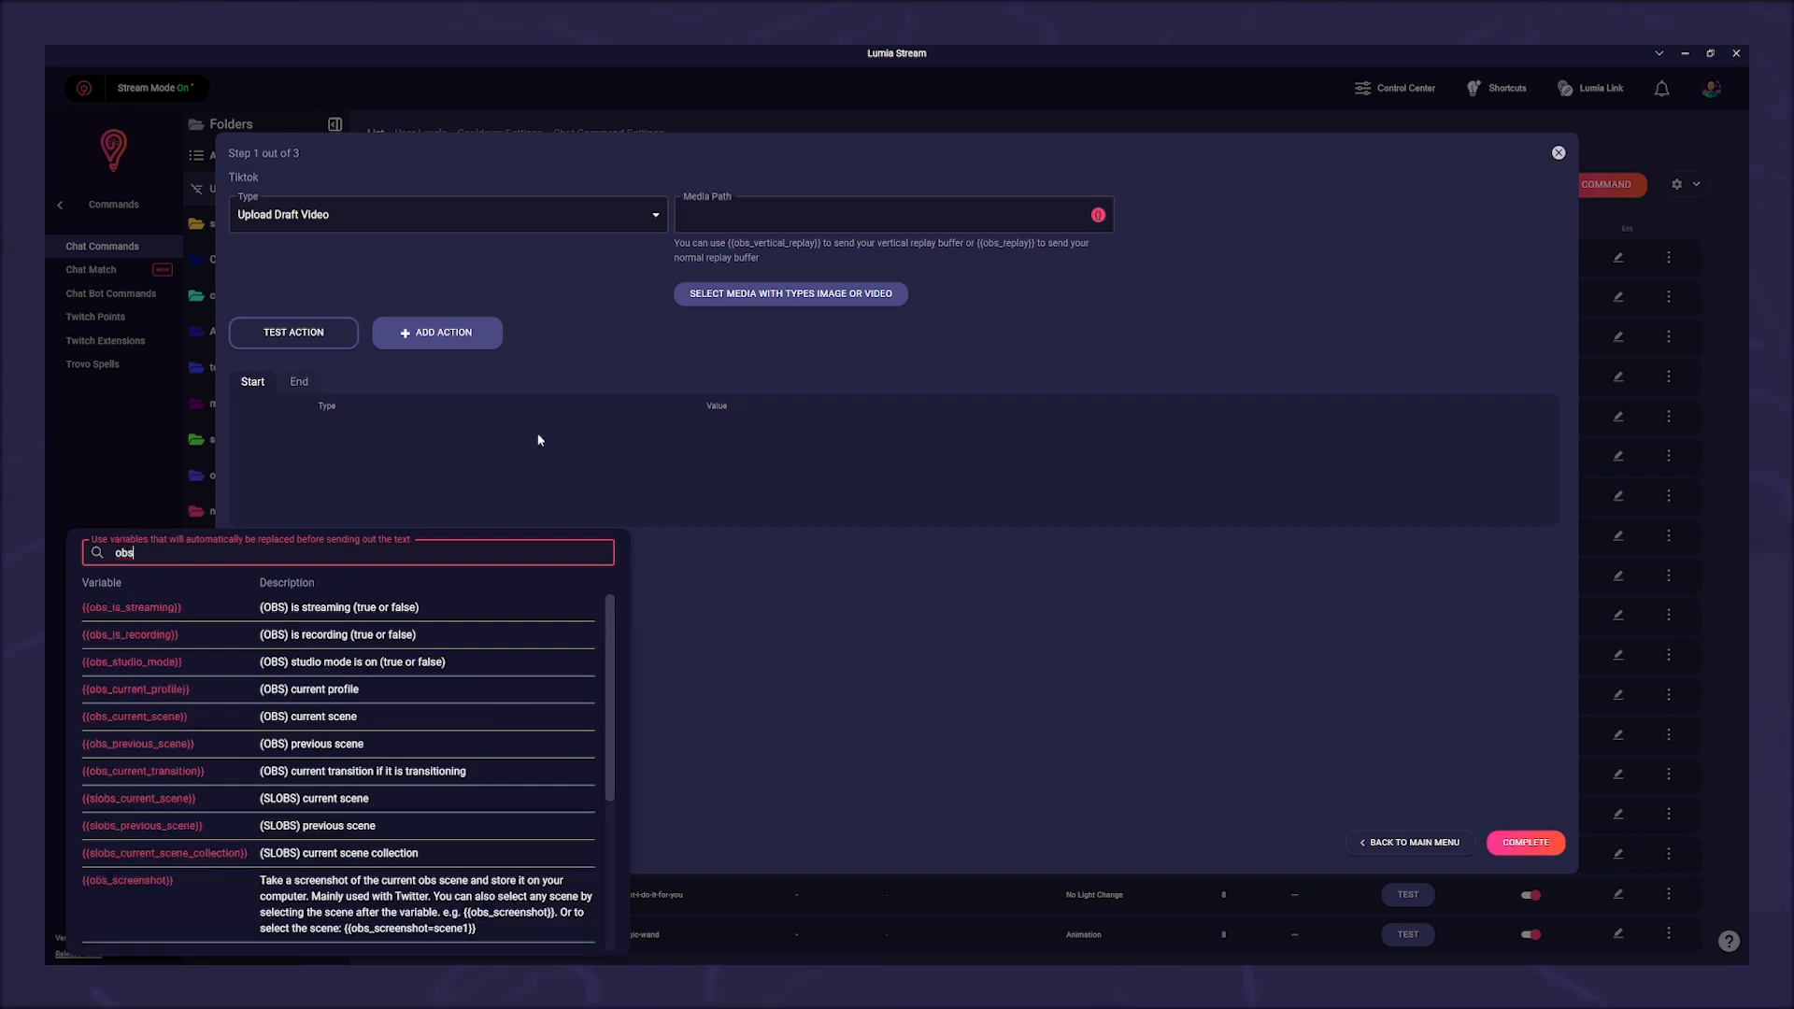
scroll(down, 3)
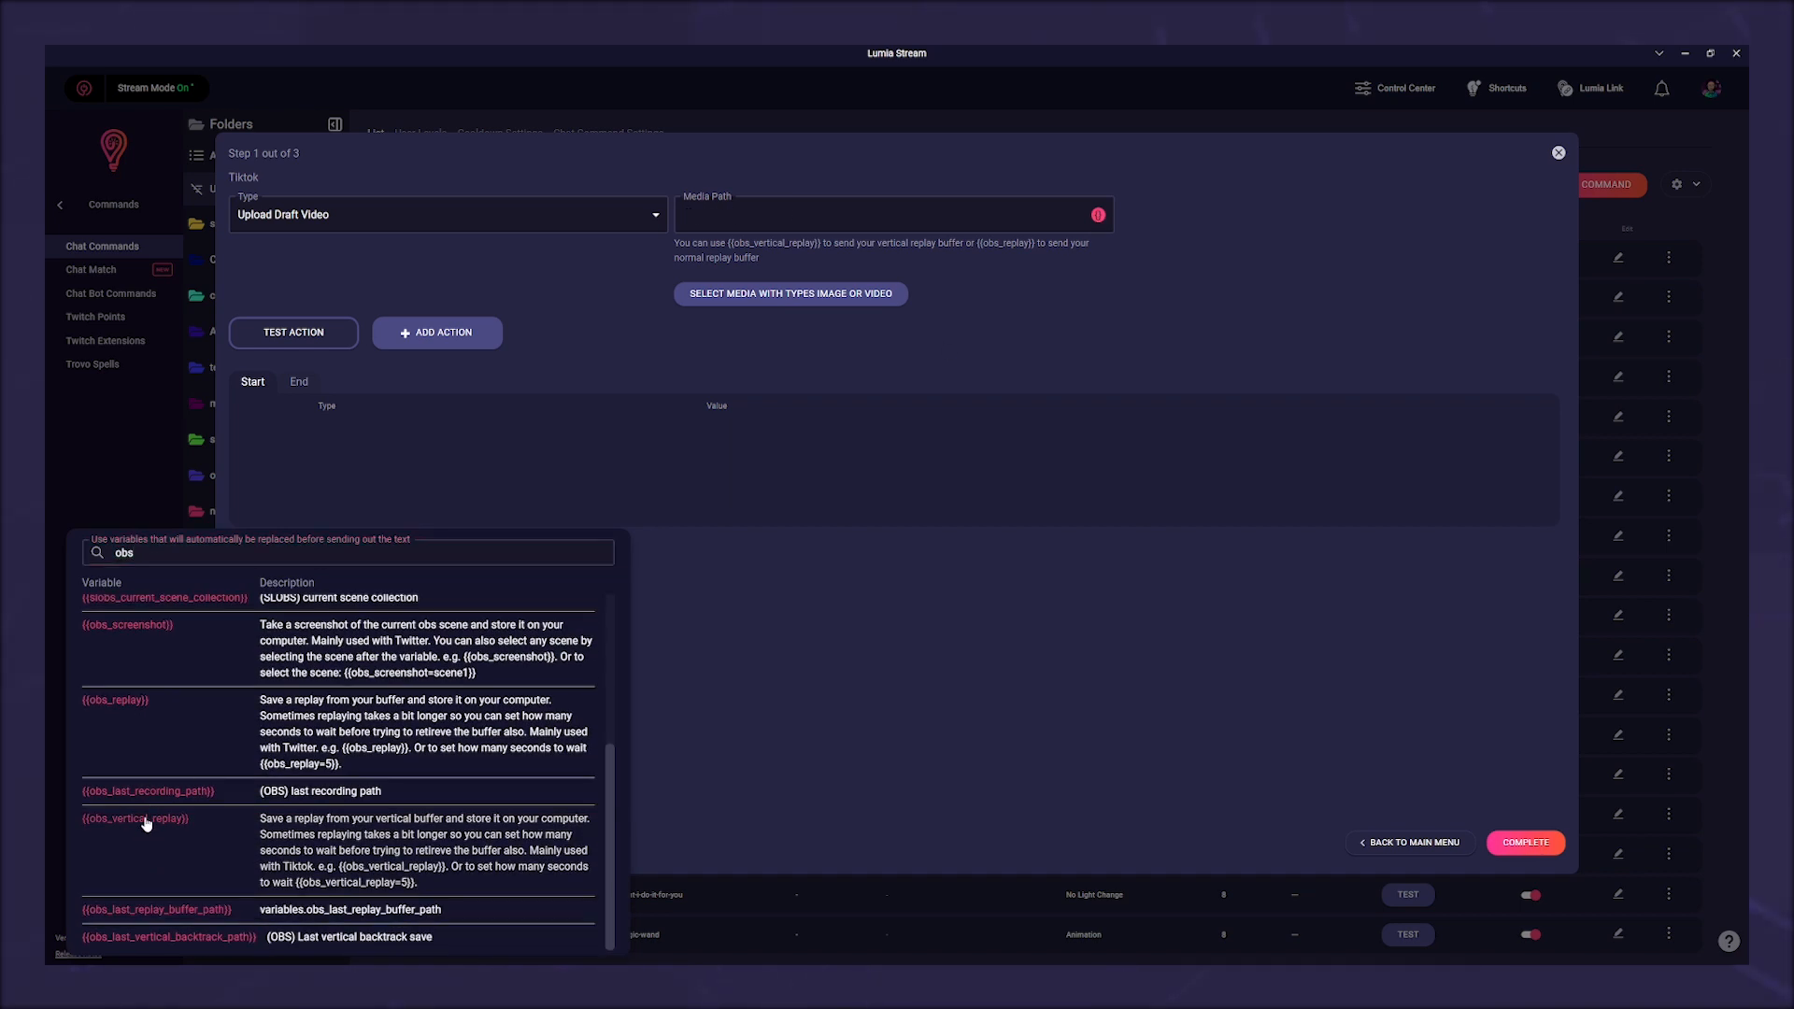
click(134, 818)
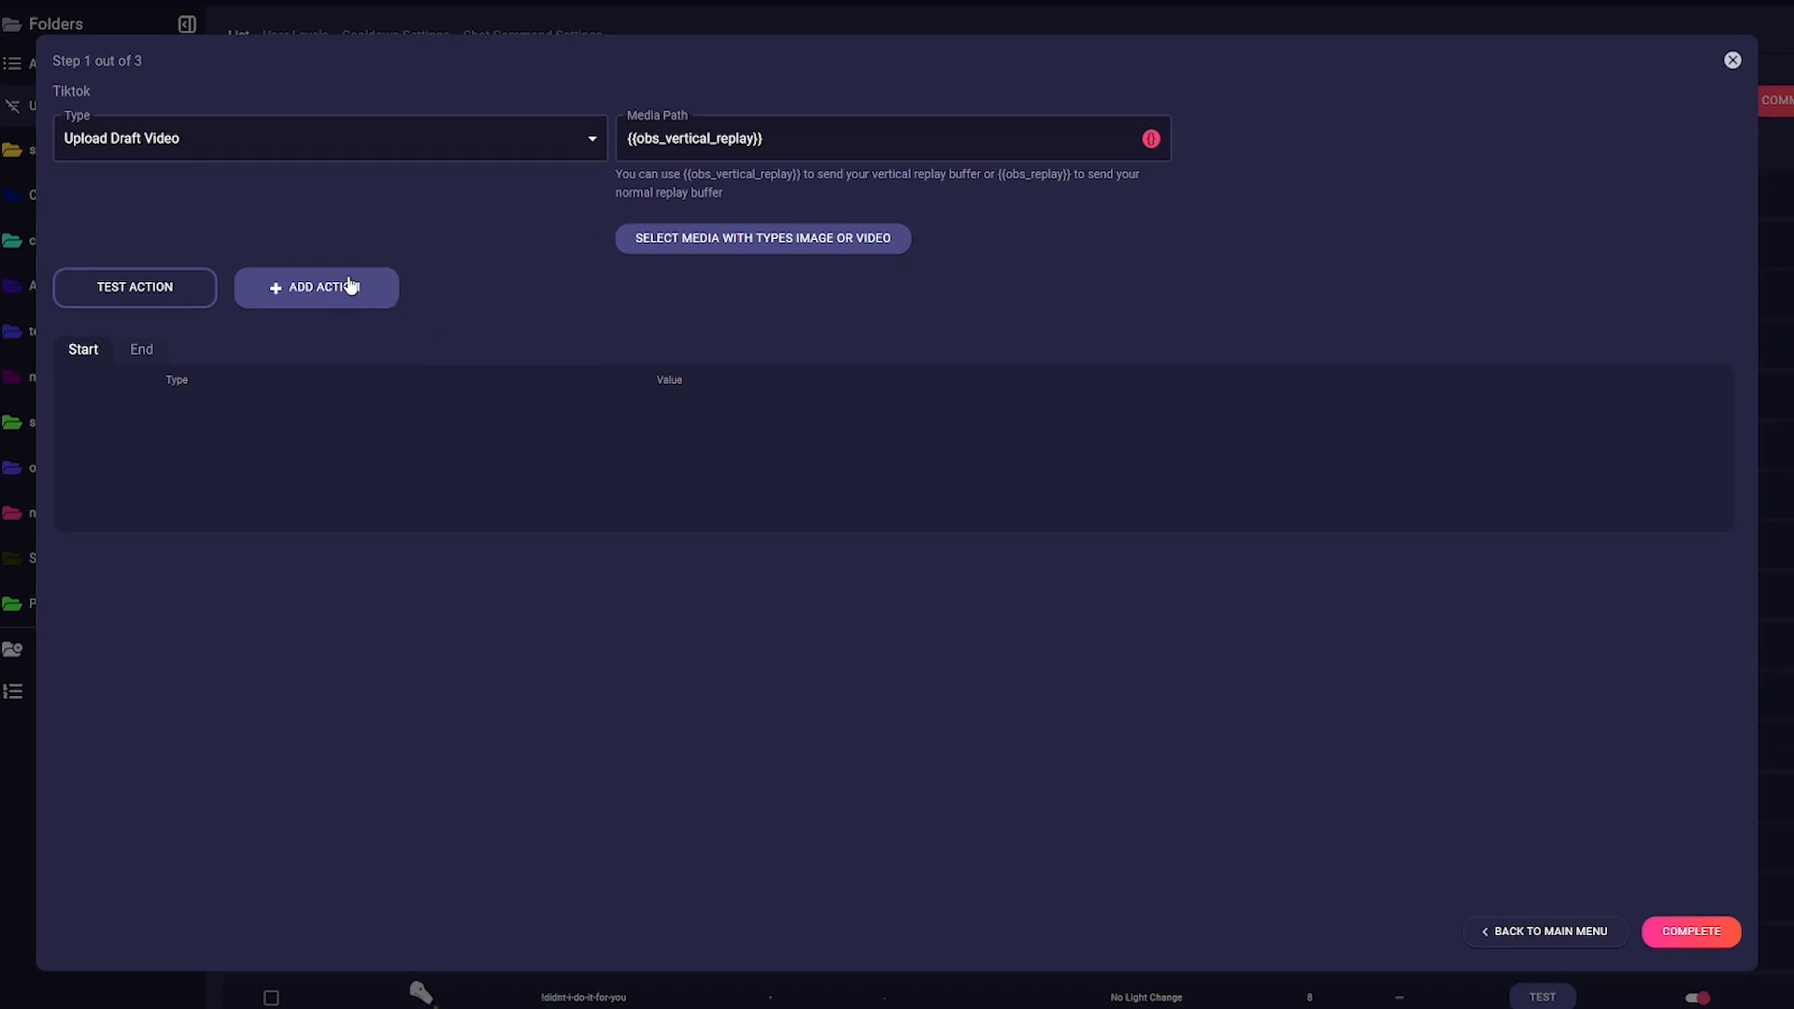
click(316, 287)
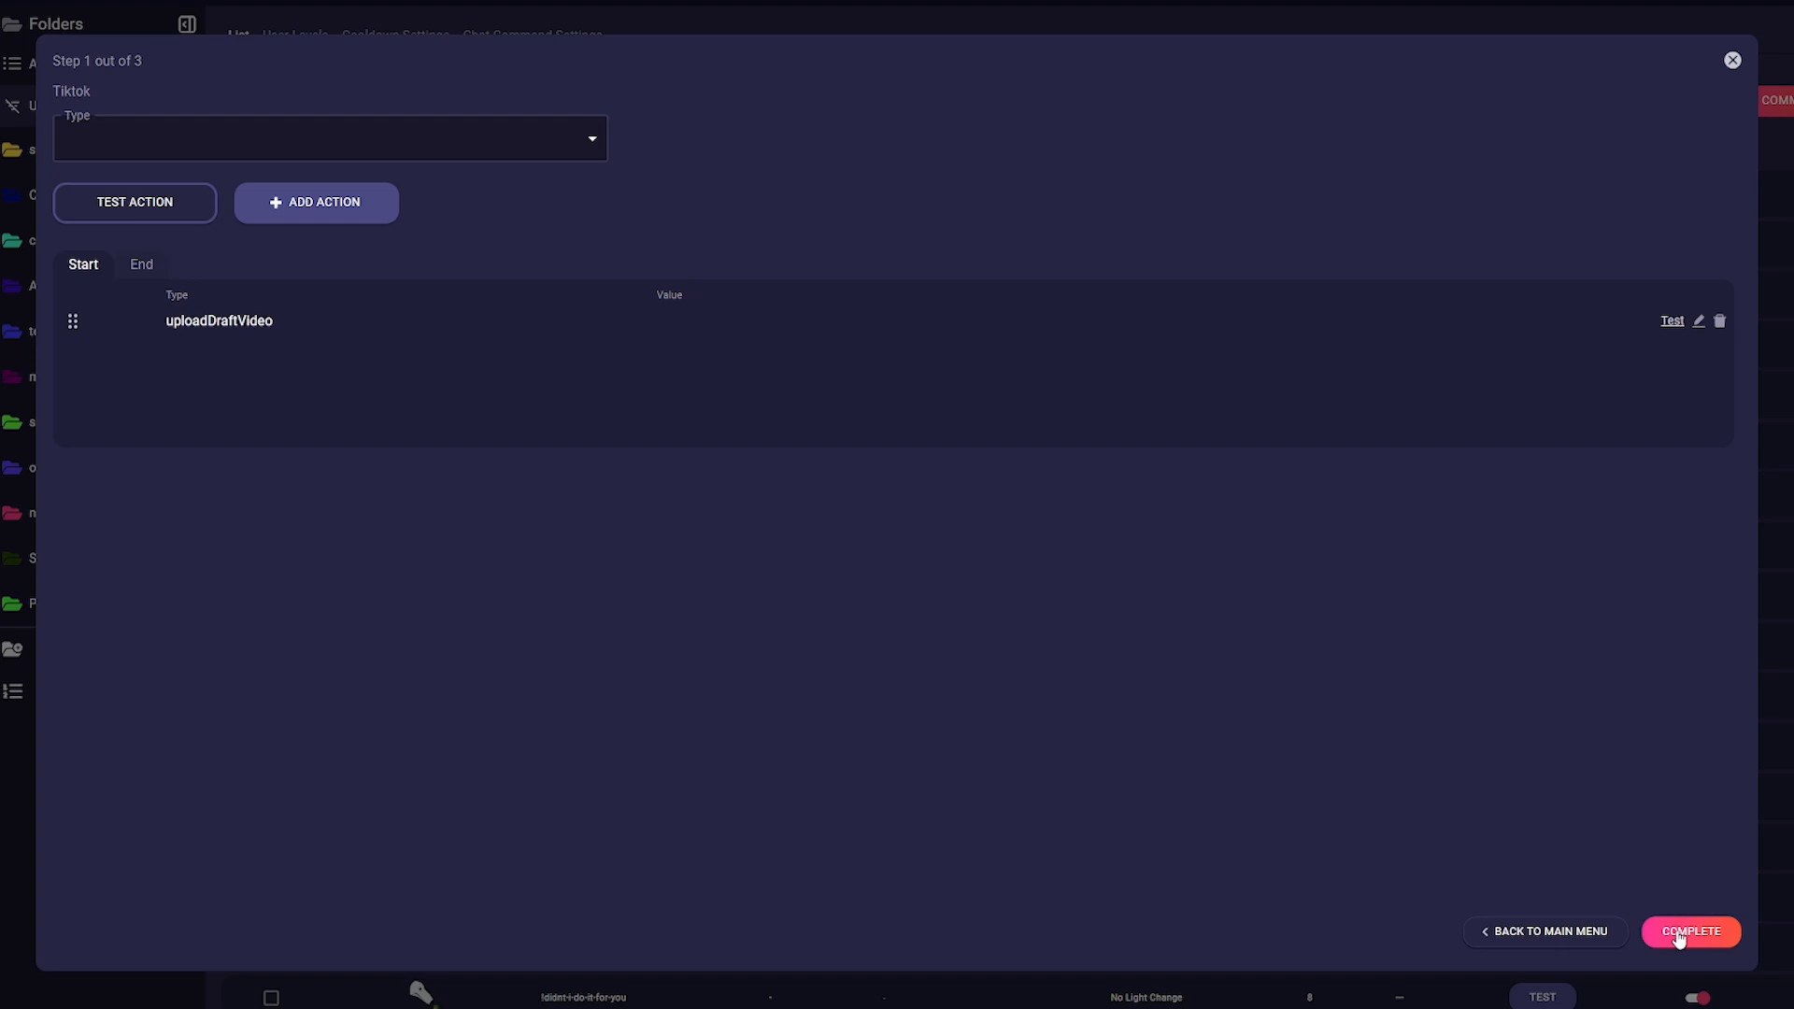
Finish the TikTok action and name the command 'vert'
click(1544, 932)
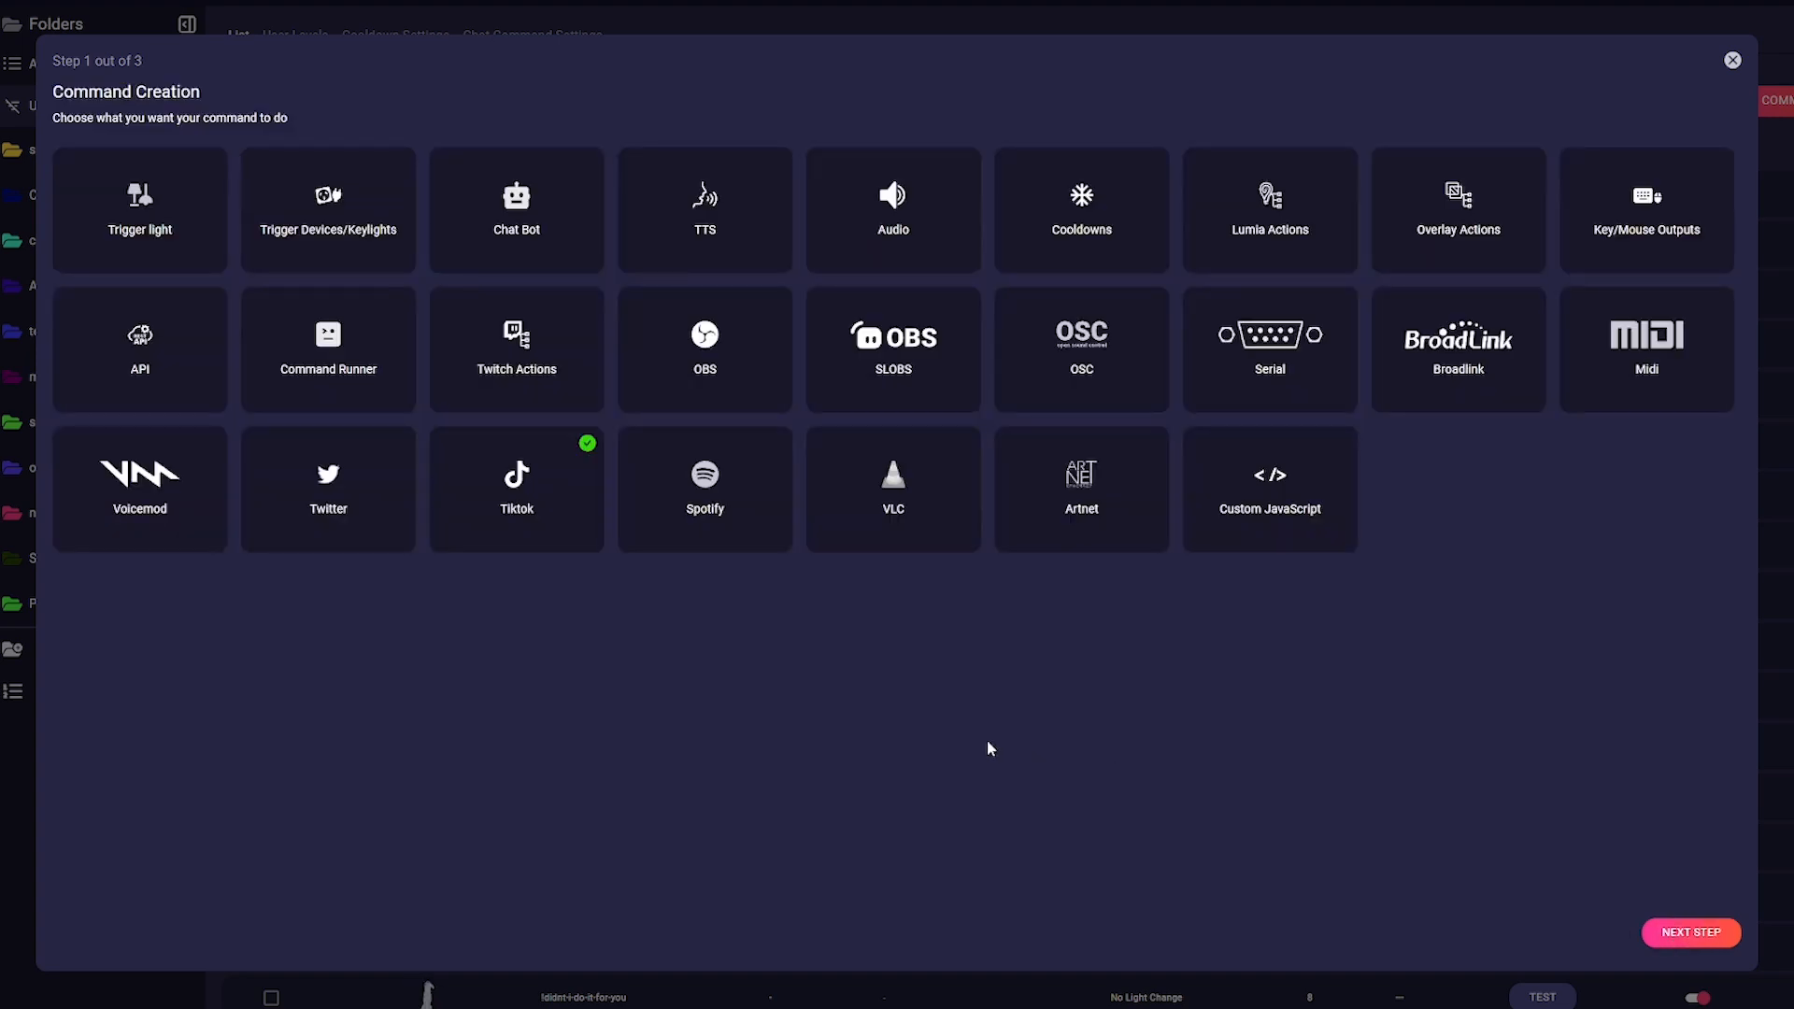
click(1690, 932)
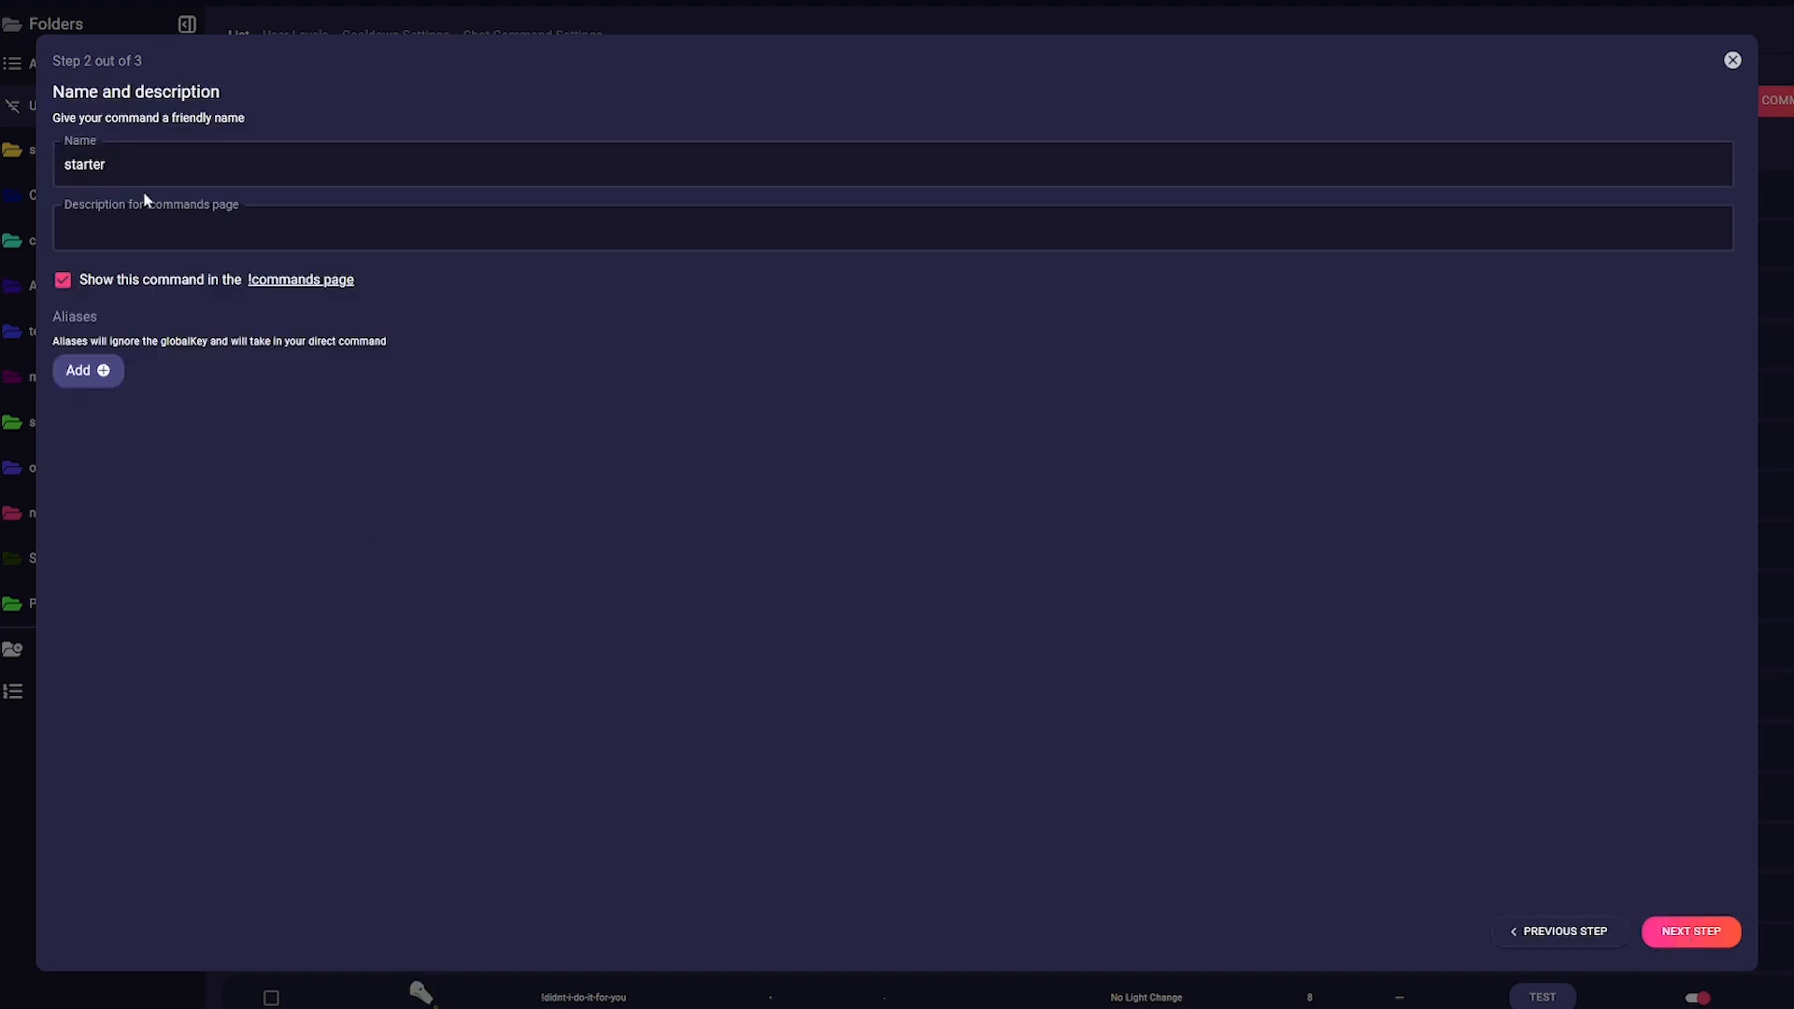
text(vert)
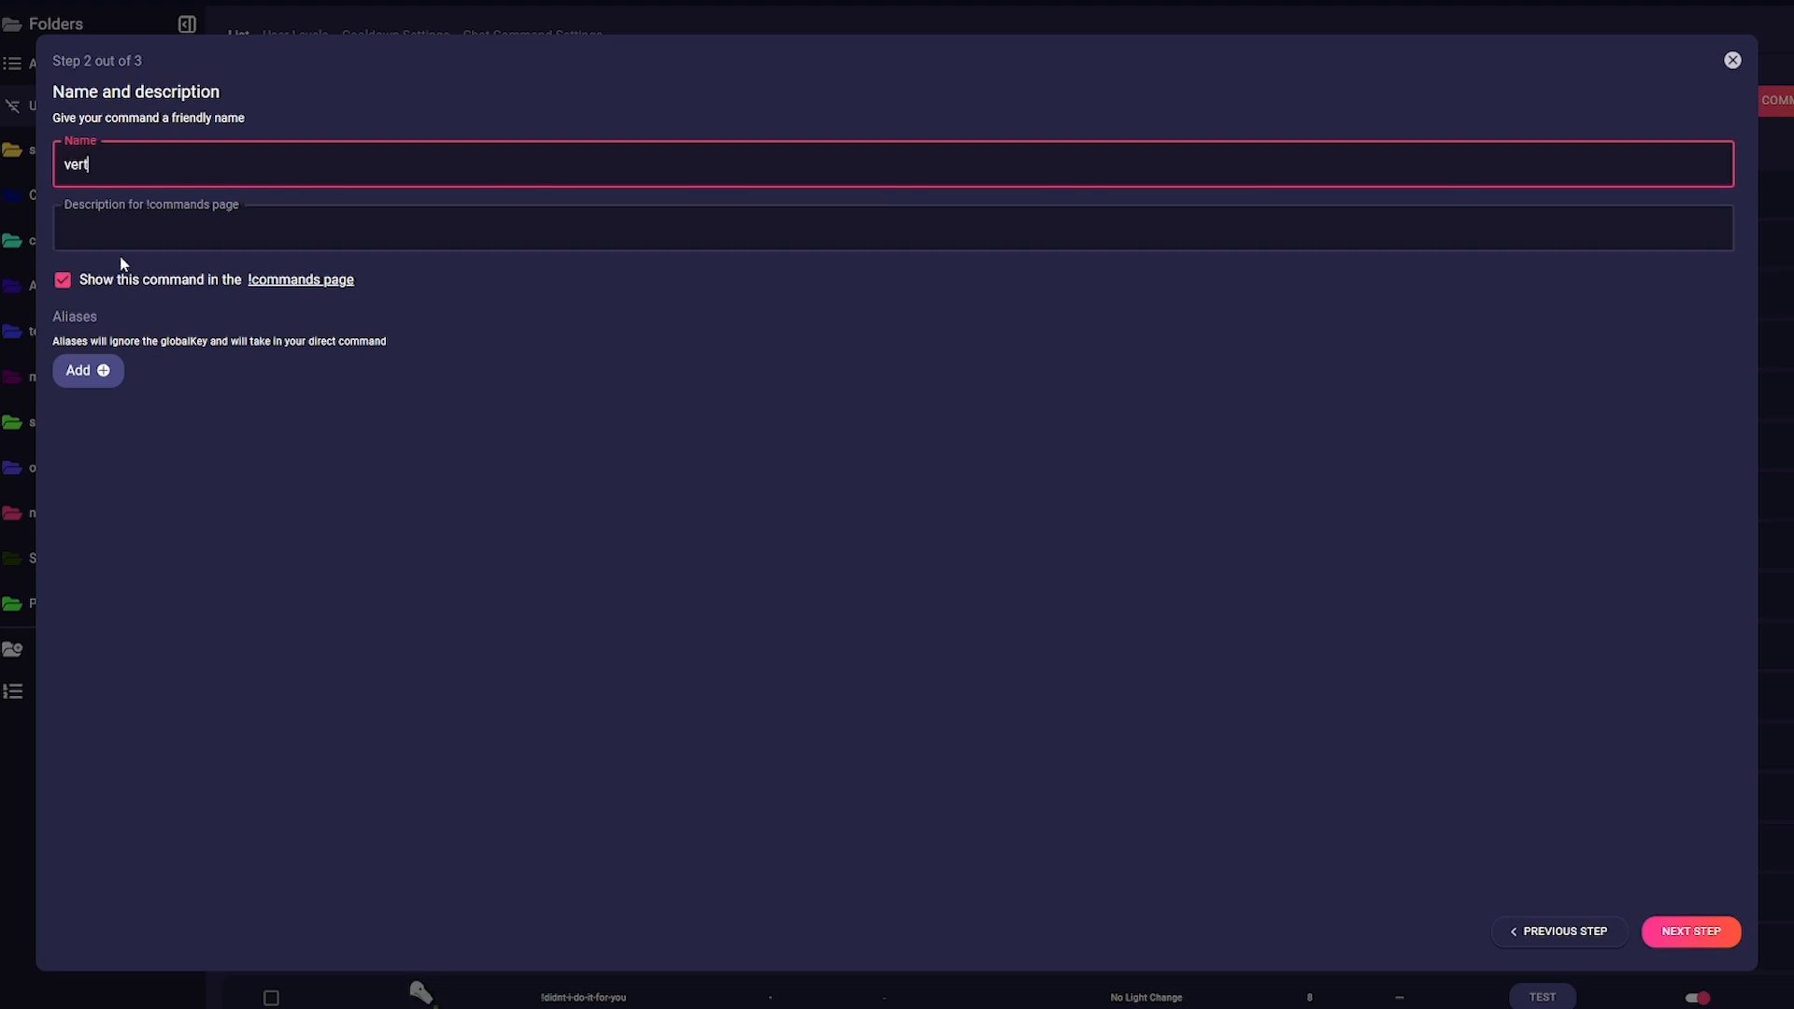
Set the vert command's duration to 0.7 seconds and save it
click(1690, 932)
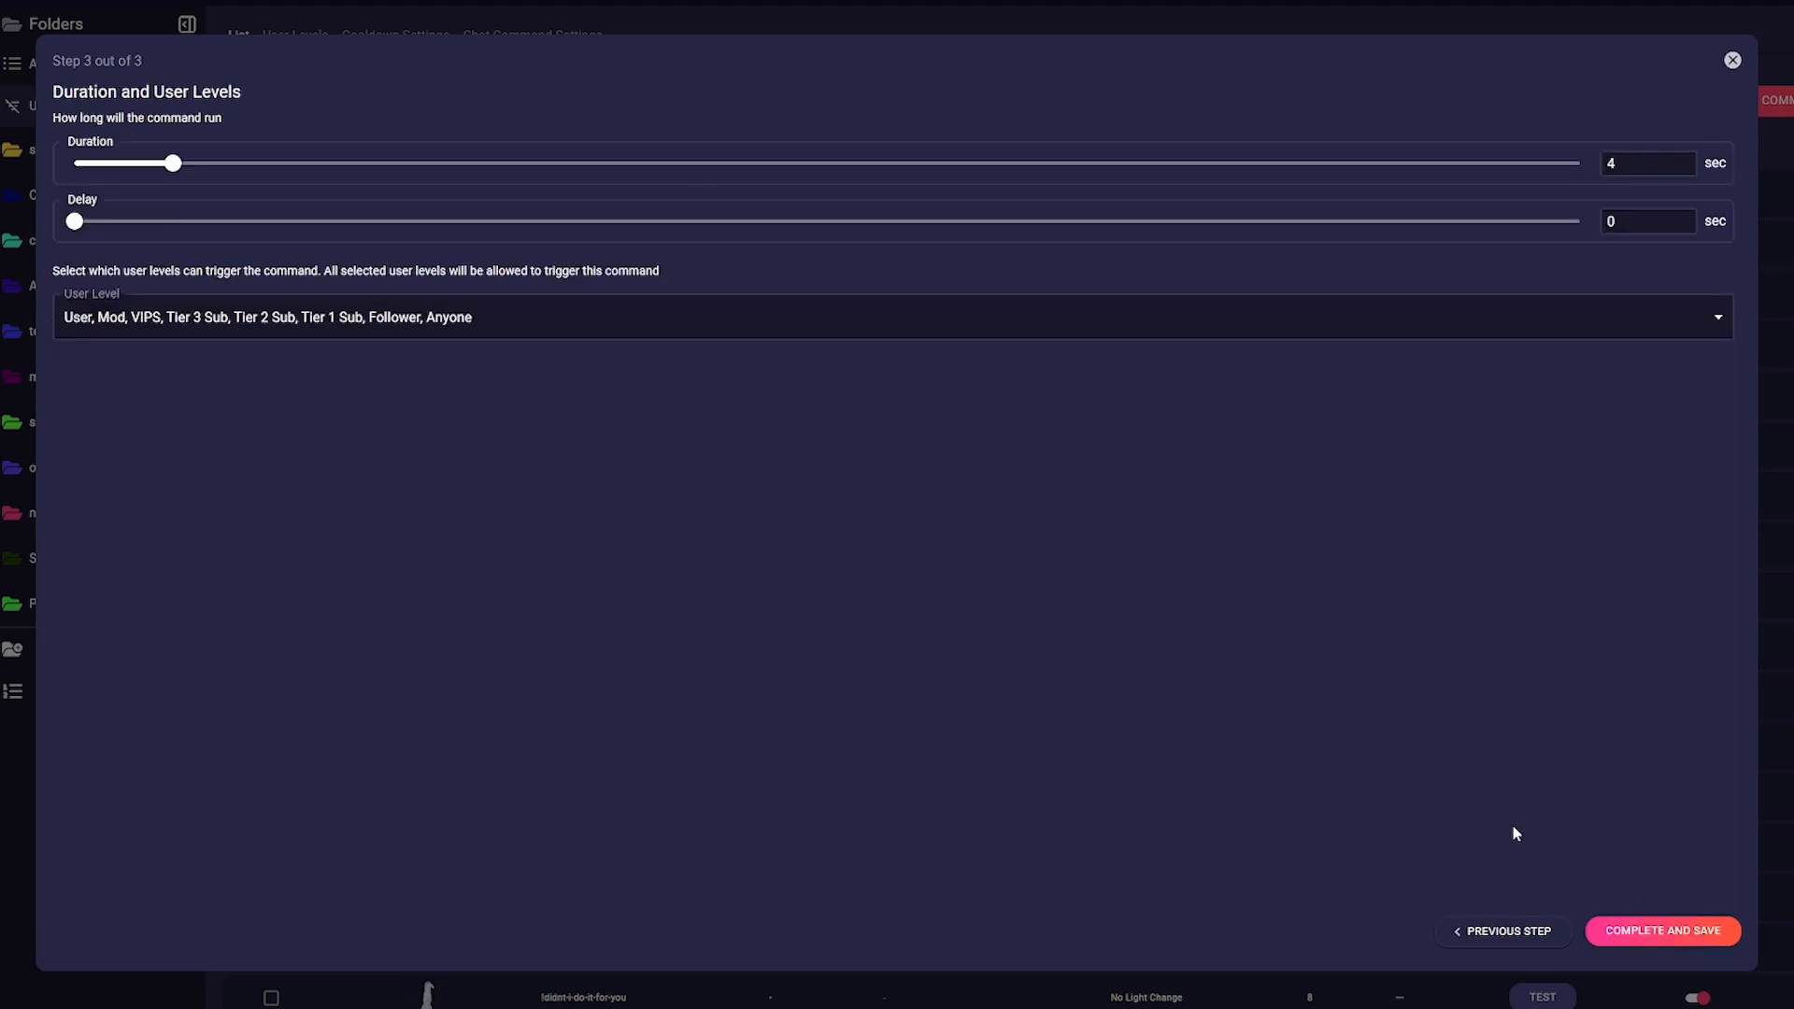
drag(173, 162, 88, 162)
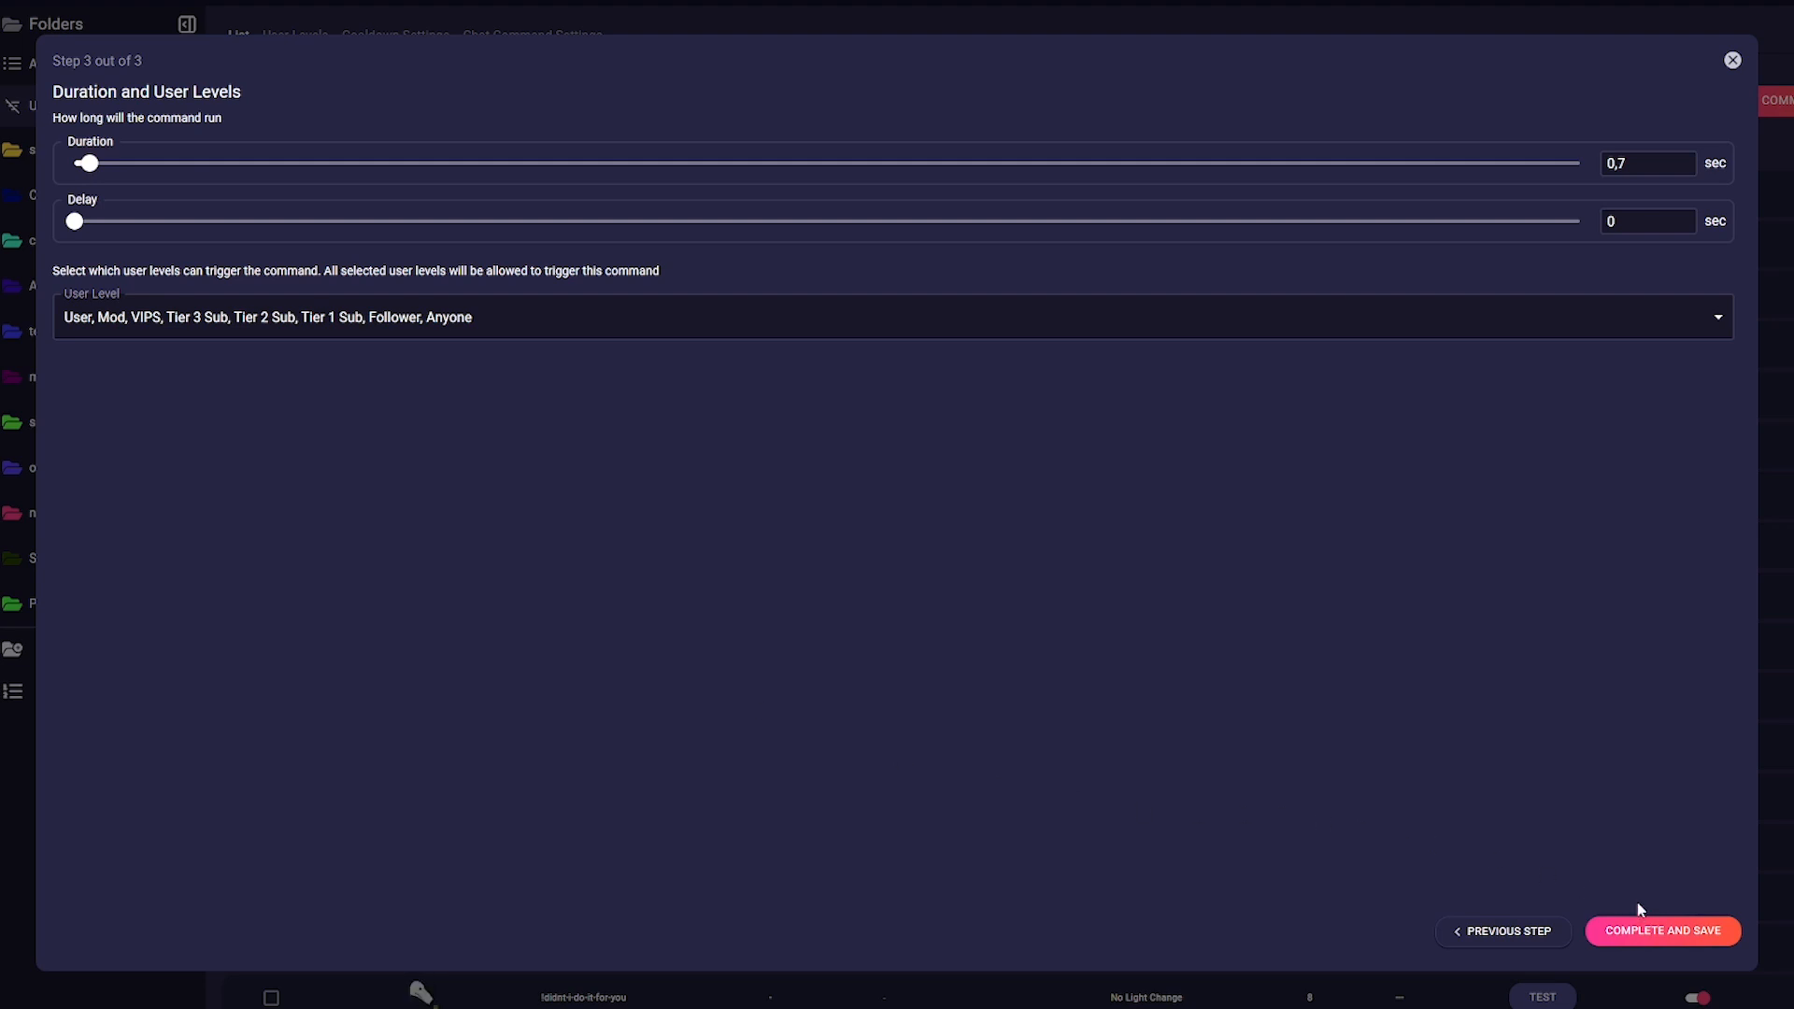
click(1661, 931)
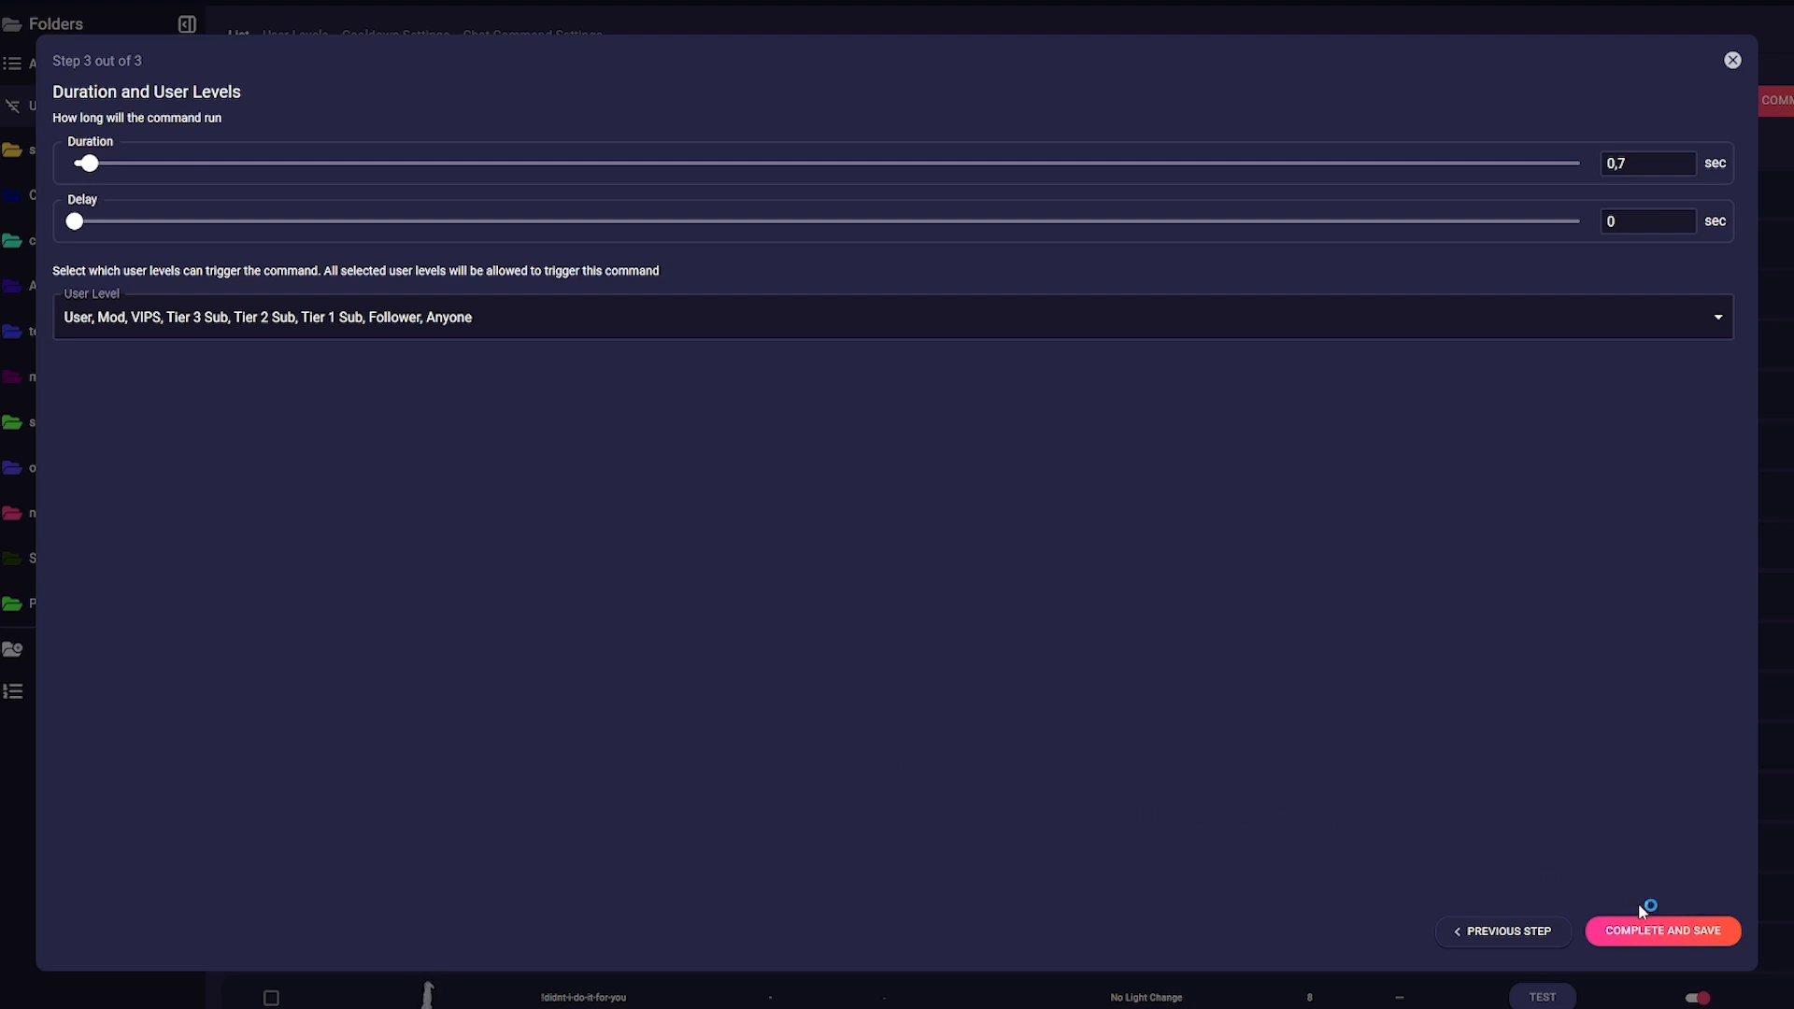
click(1661, 931)
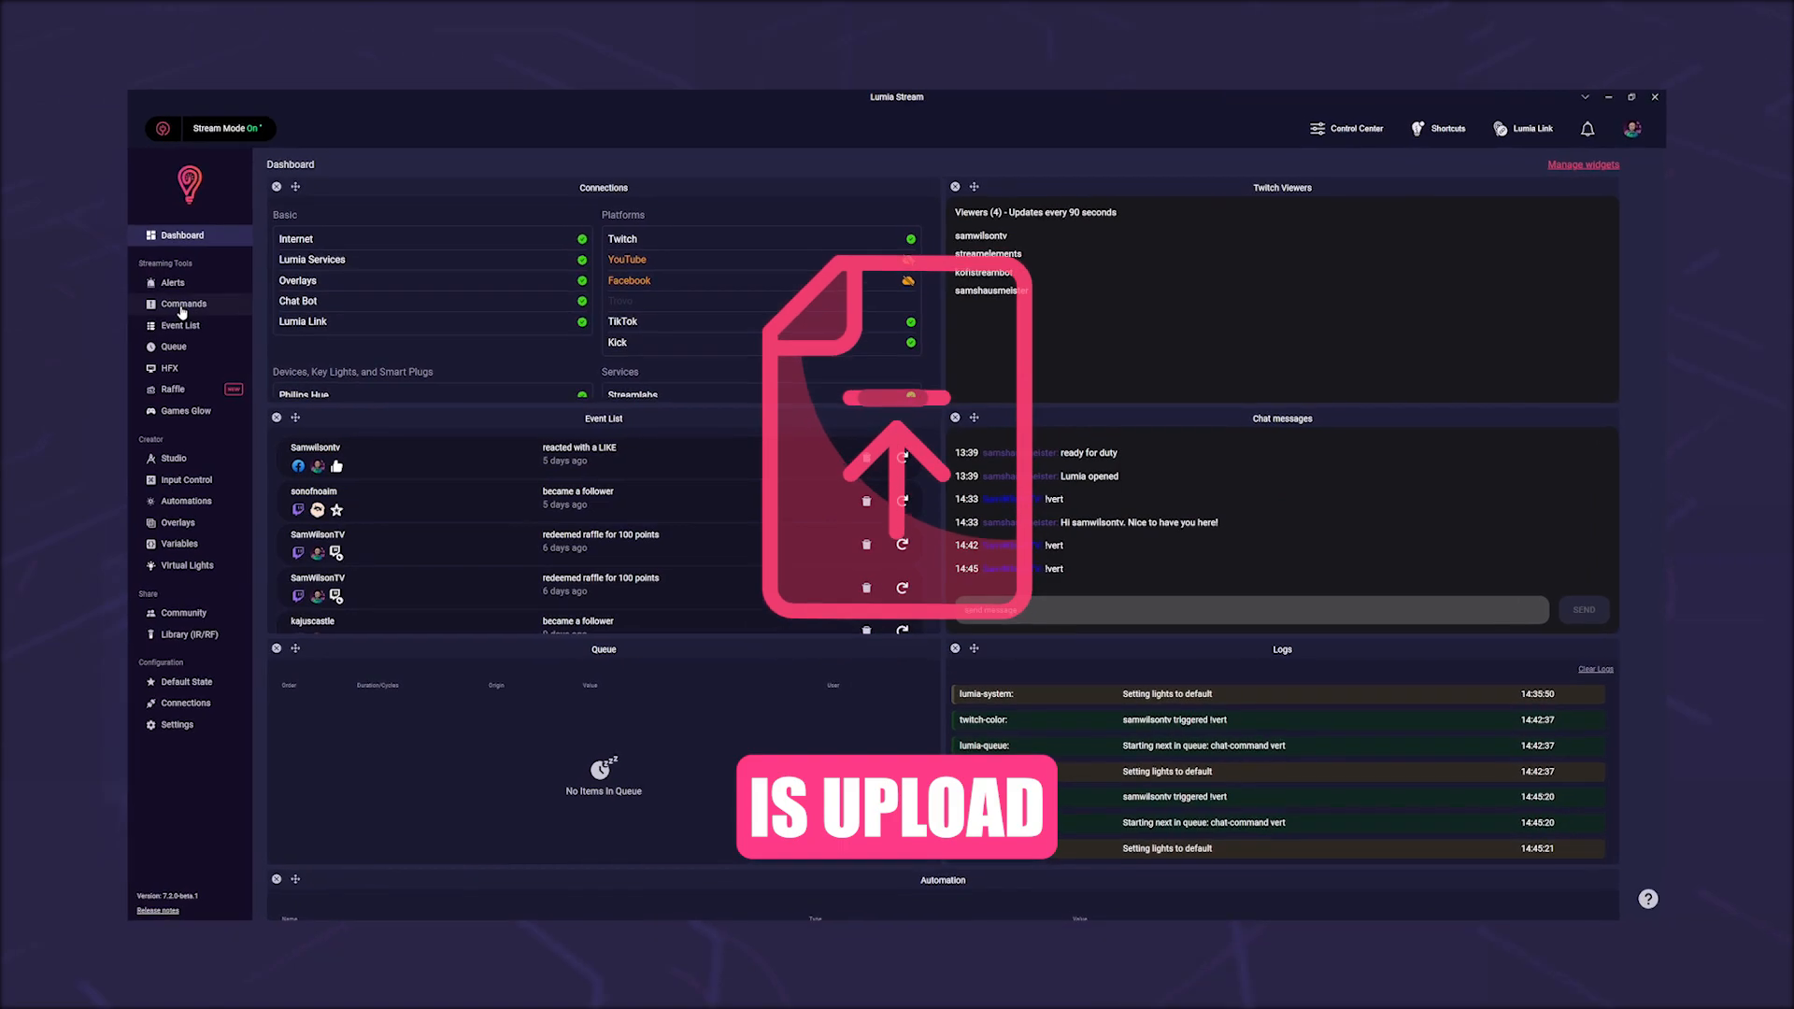
Begin another command with a TikTok Upload And Publish Video action
click(183, 305)
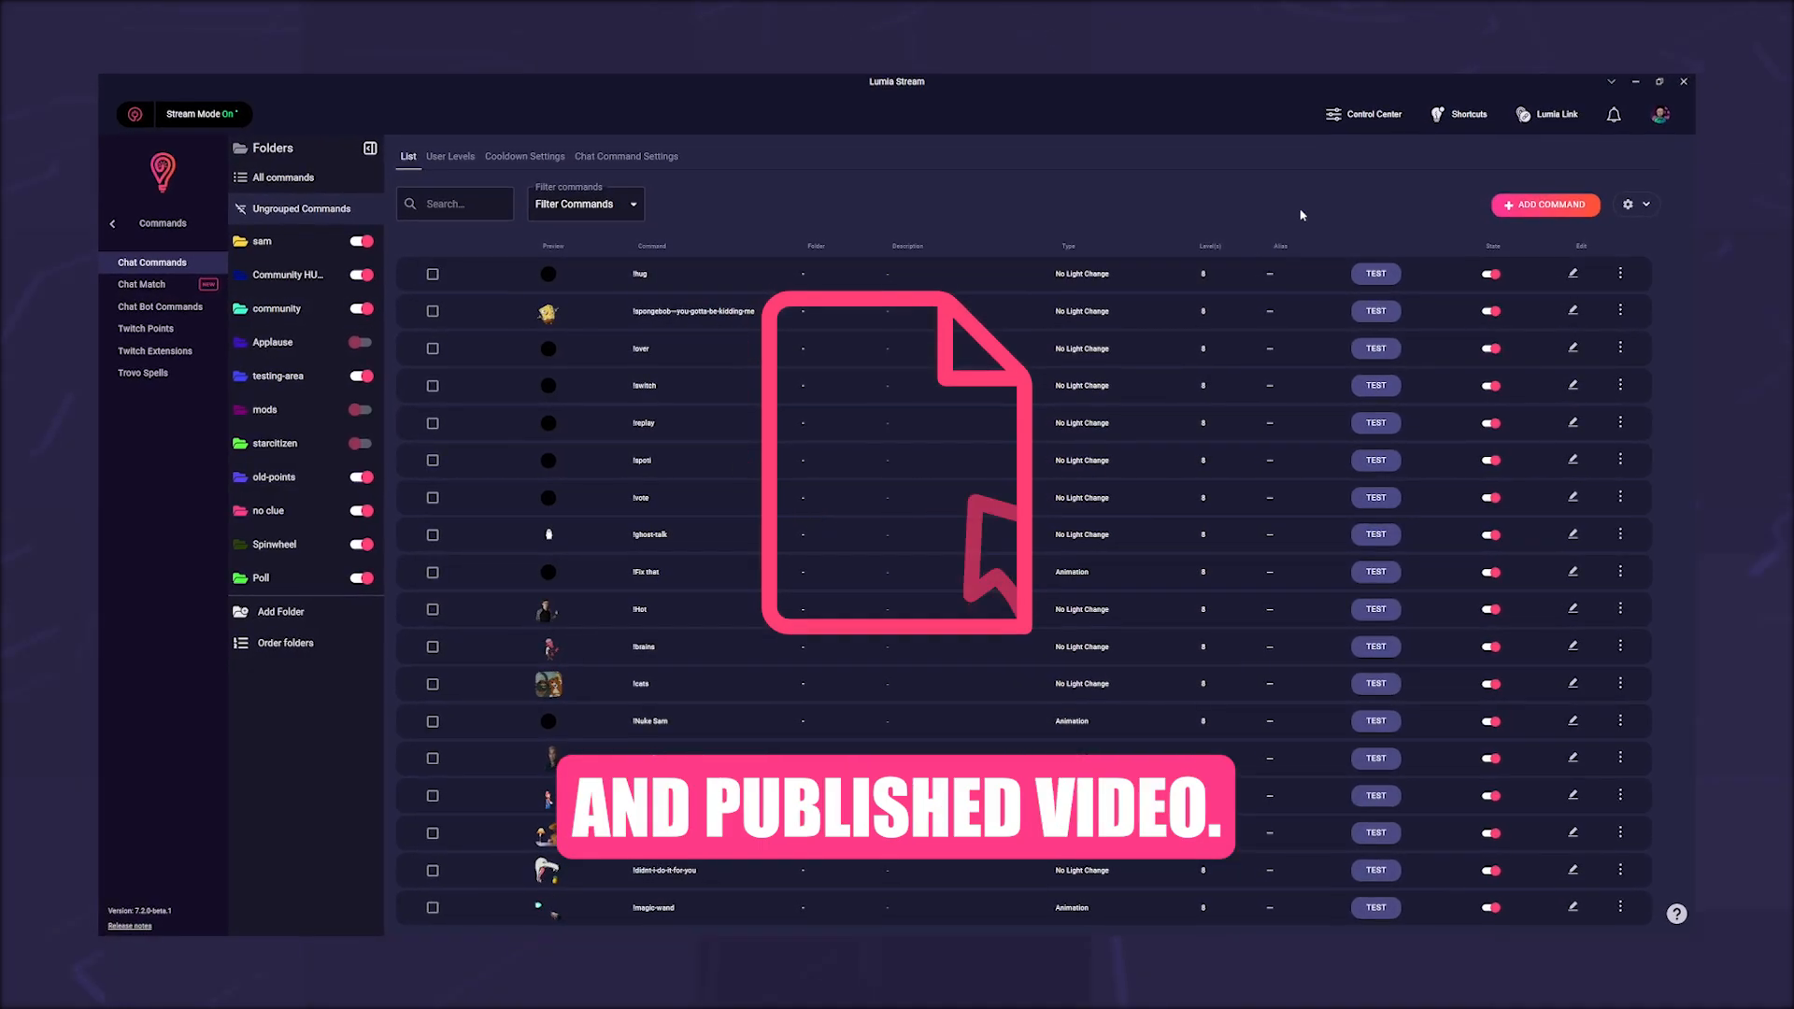
click(1545, 205)
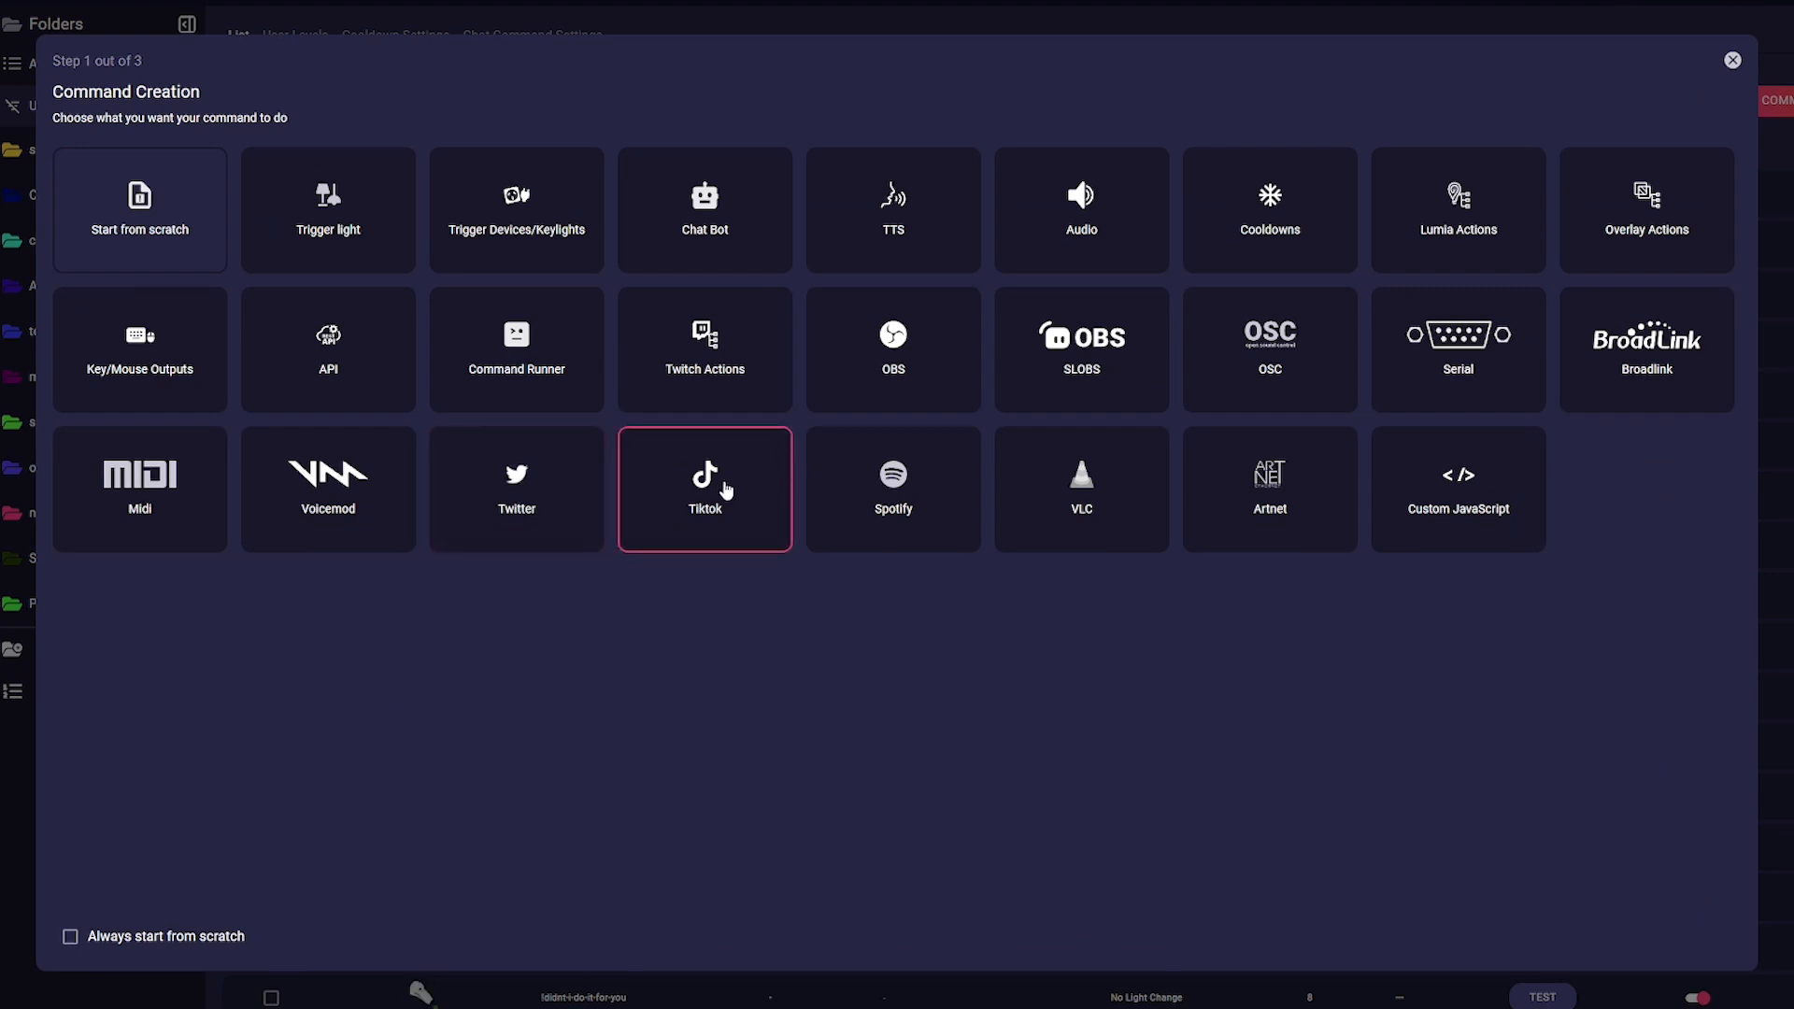
click(703, 488)
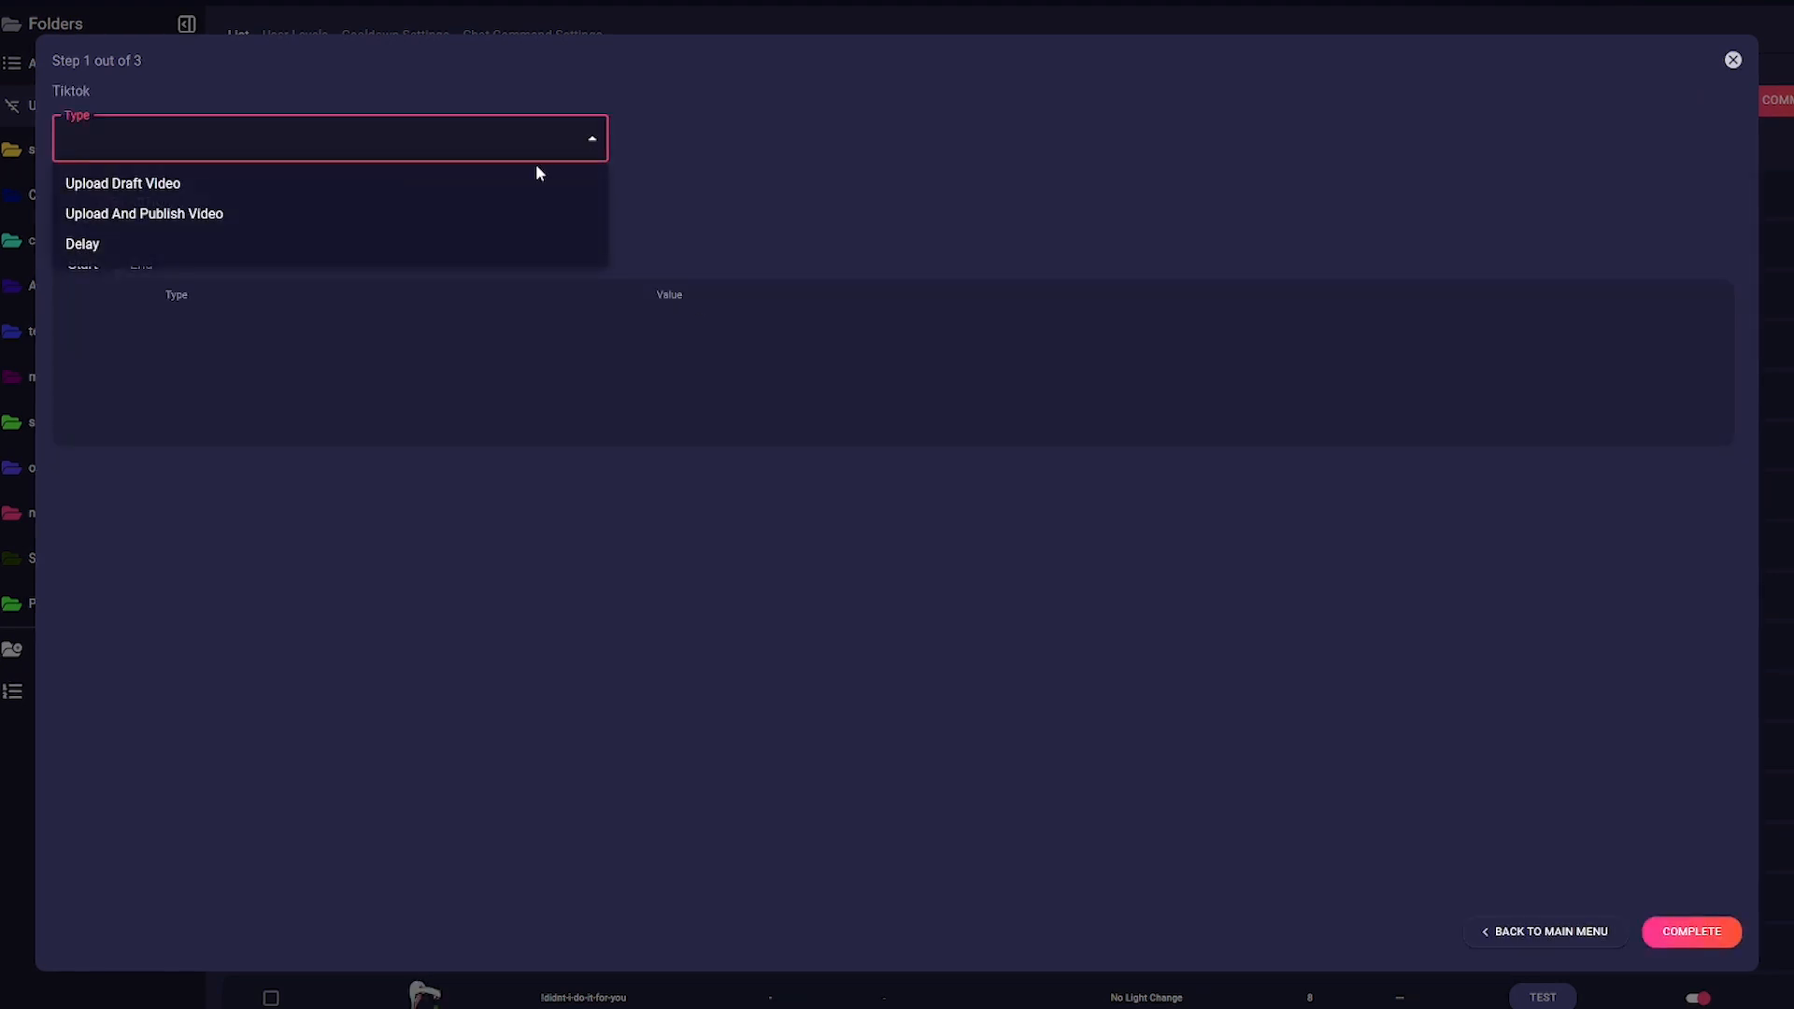
click(143, 213)
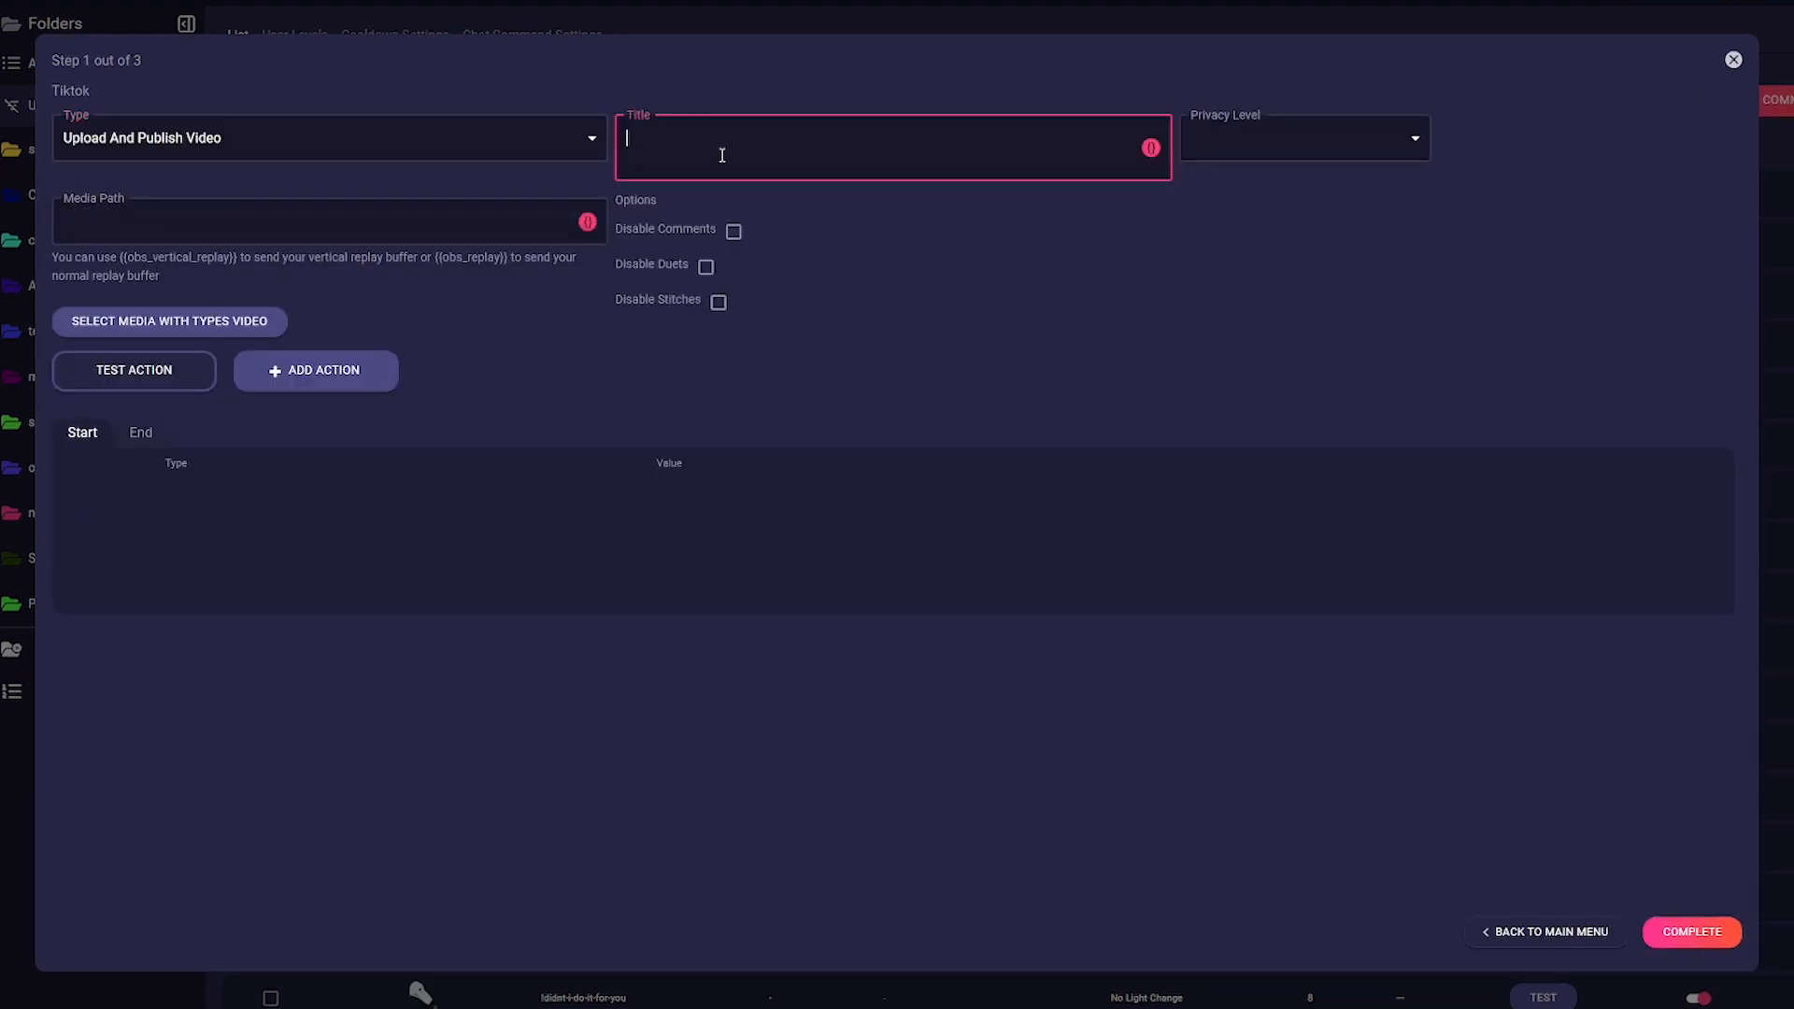
Title the upload 'Testing new Lumia Features', set its privacy, and use {{obs_vertical_replay}} as media path
text(Testing new Lumia)
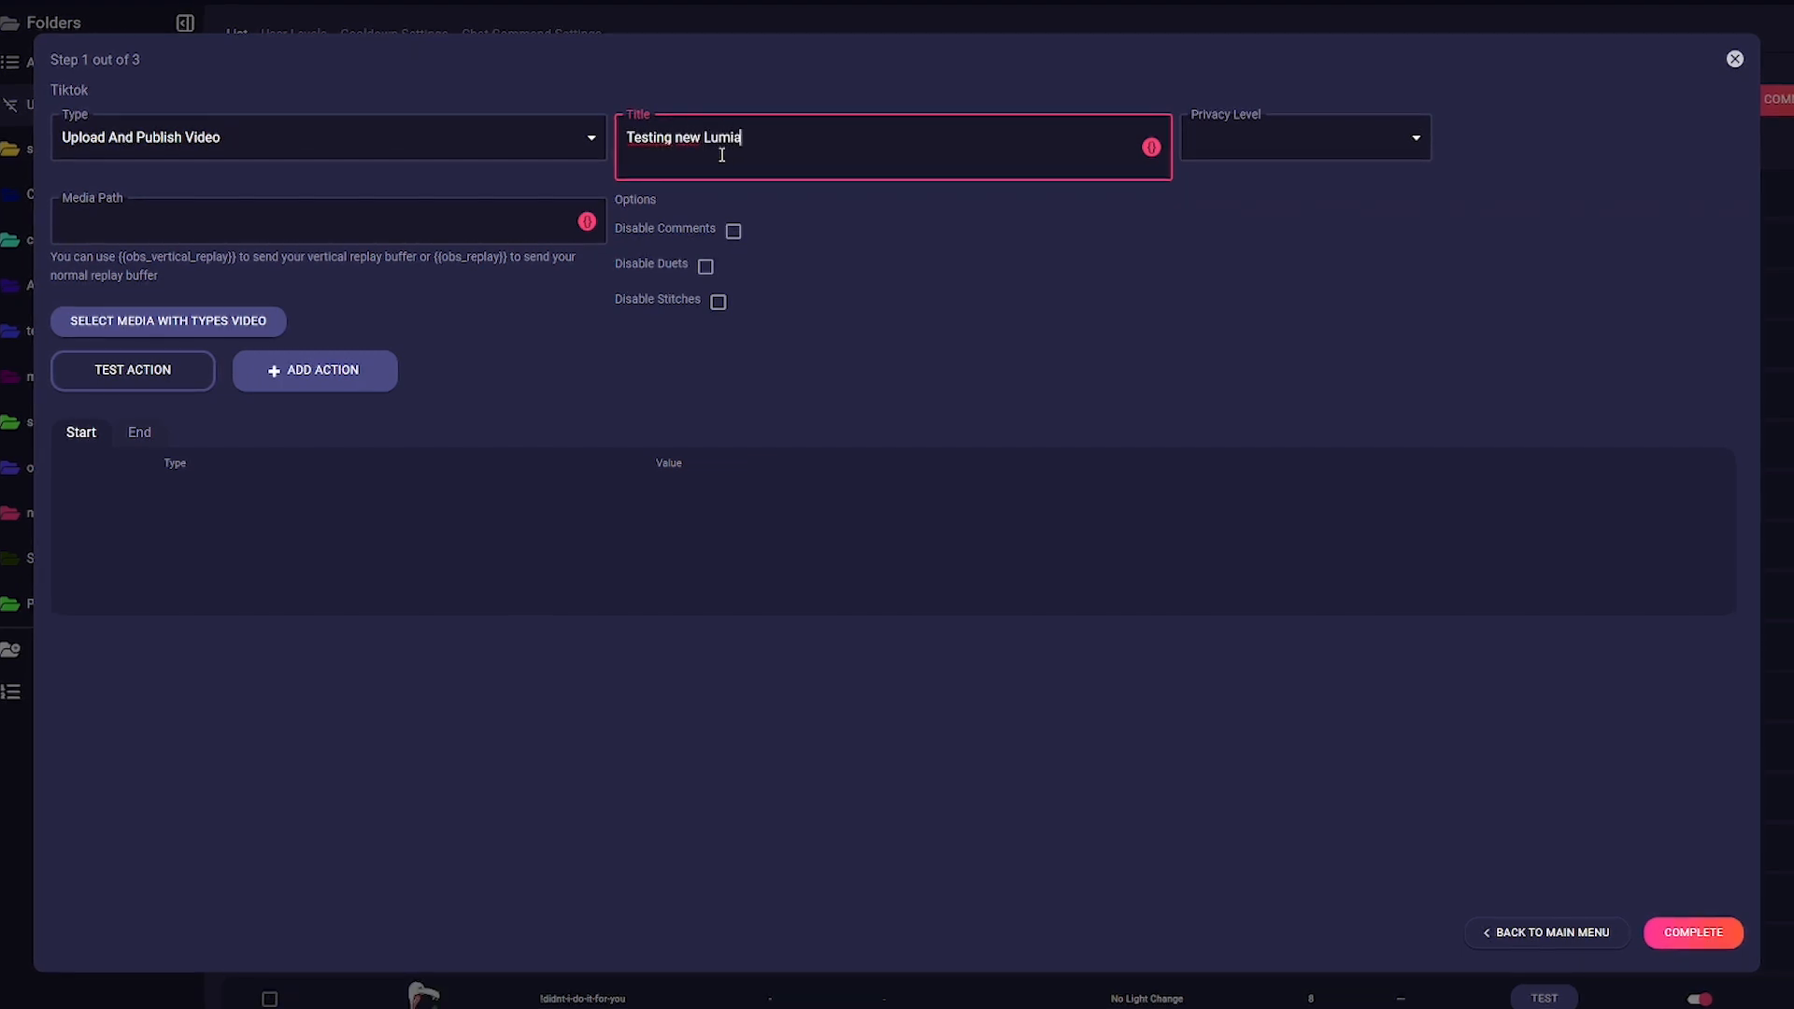
text(Features)
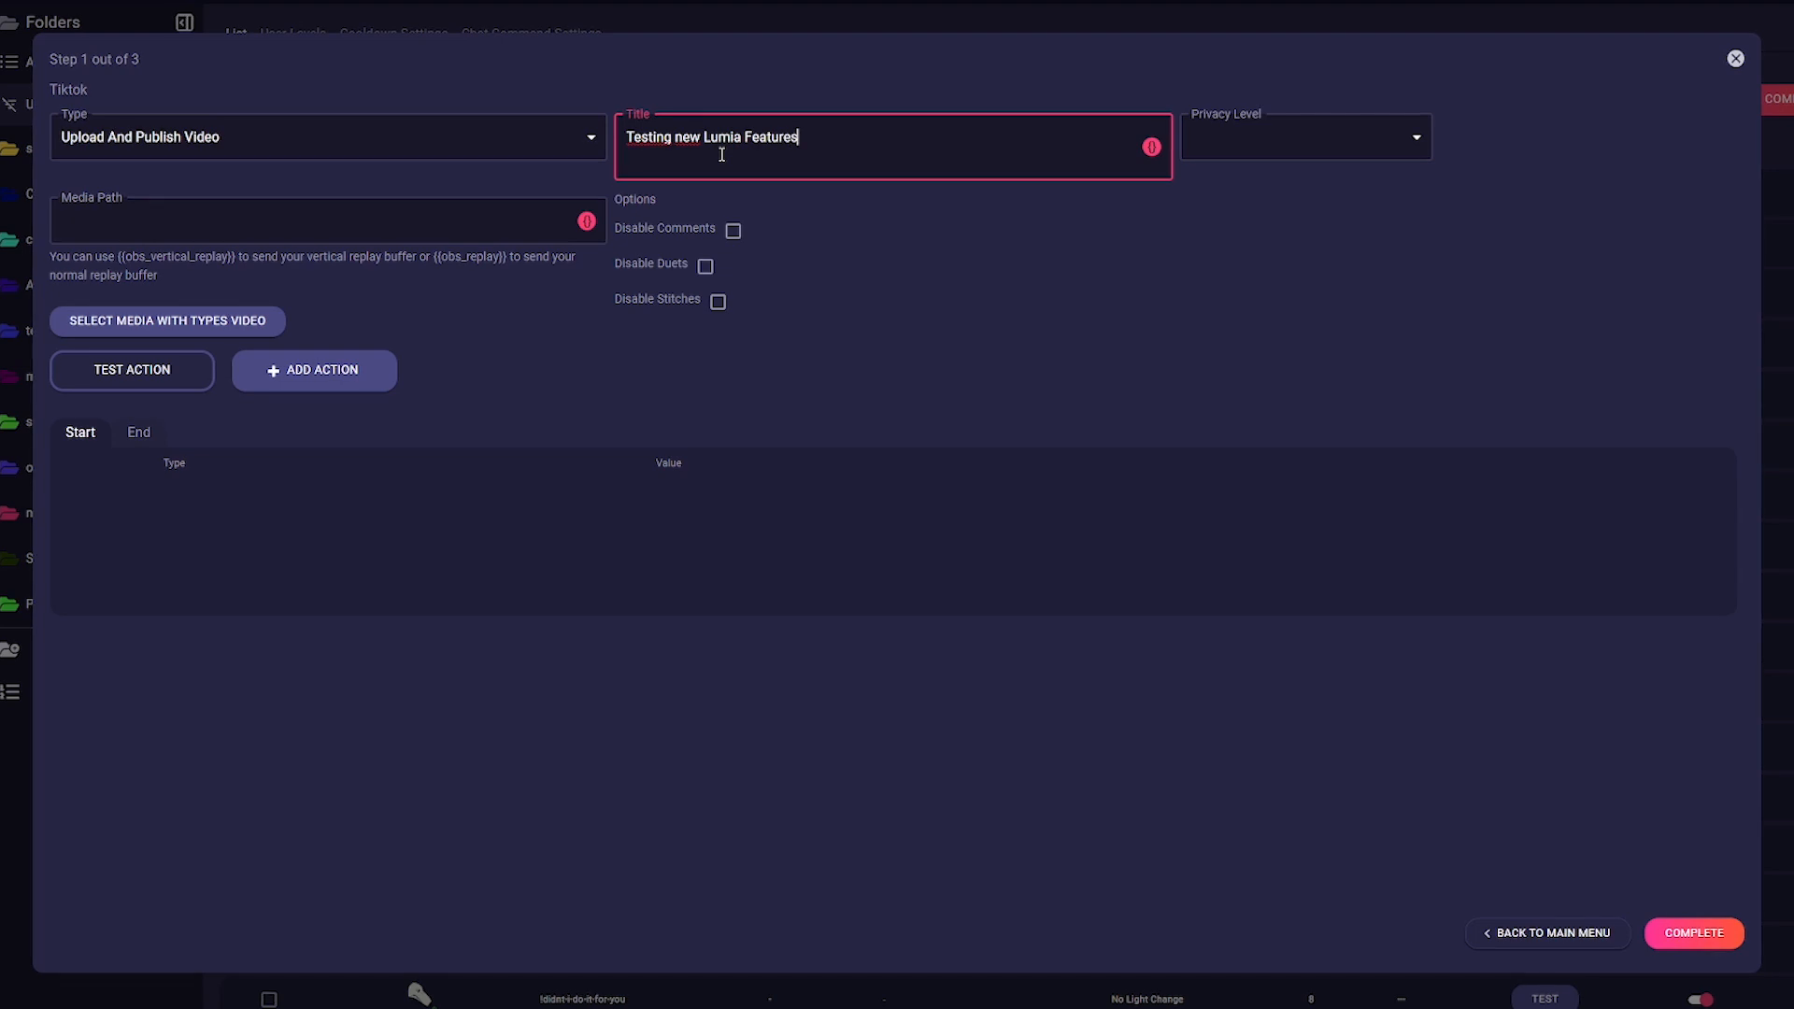
click(1304, 136)
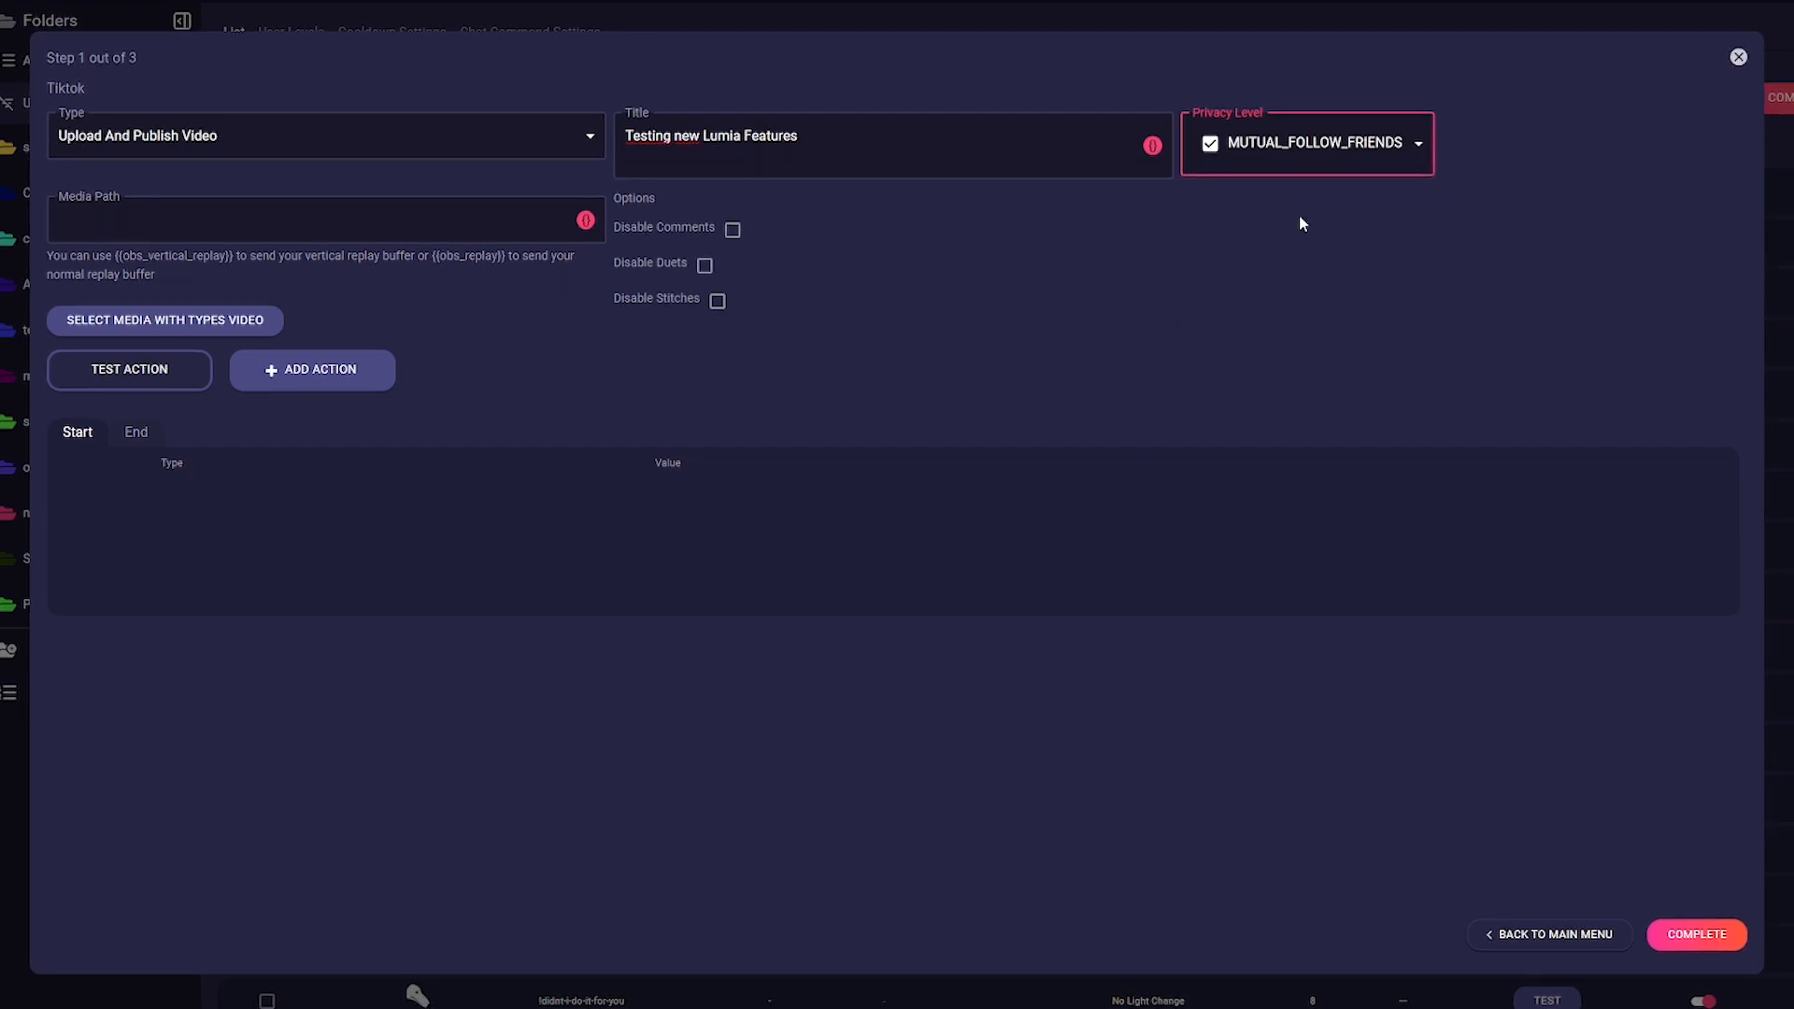
mouse_move(1031, 224)
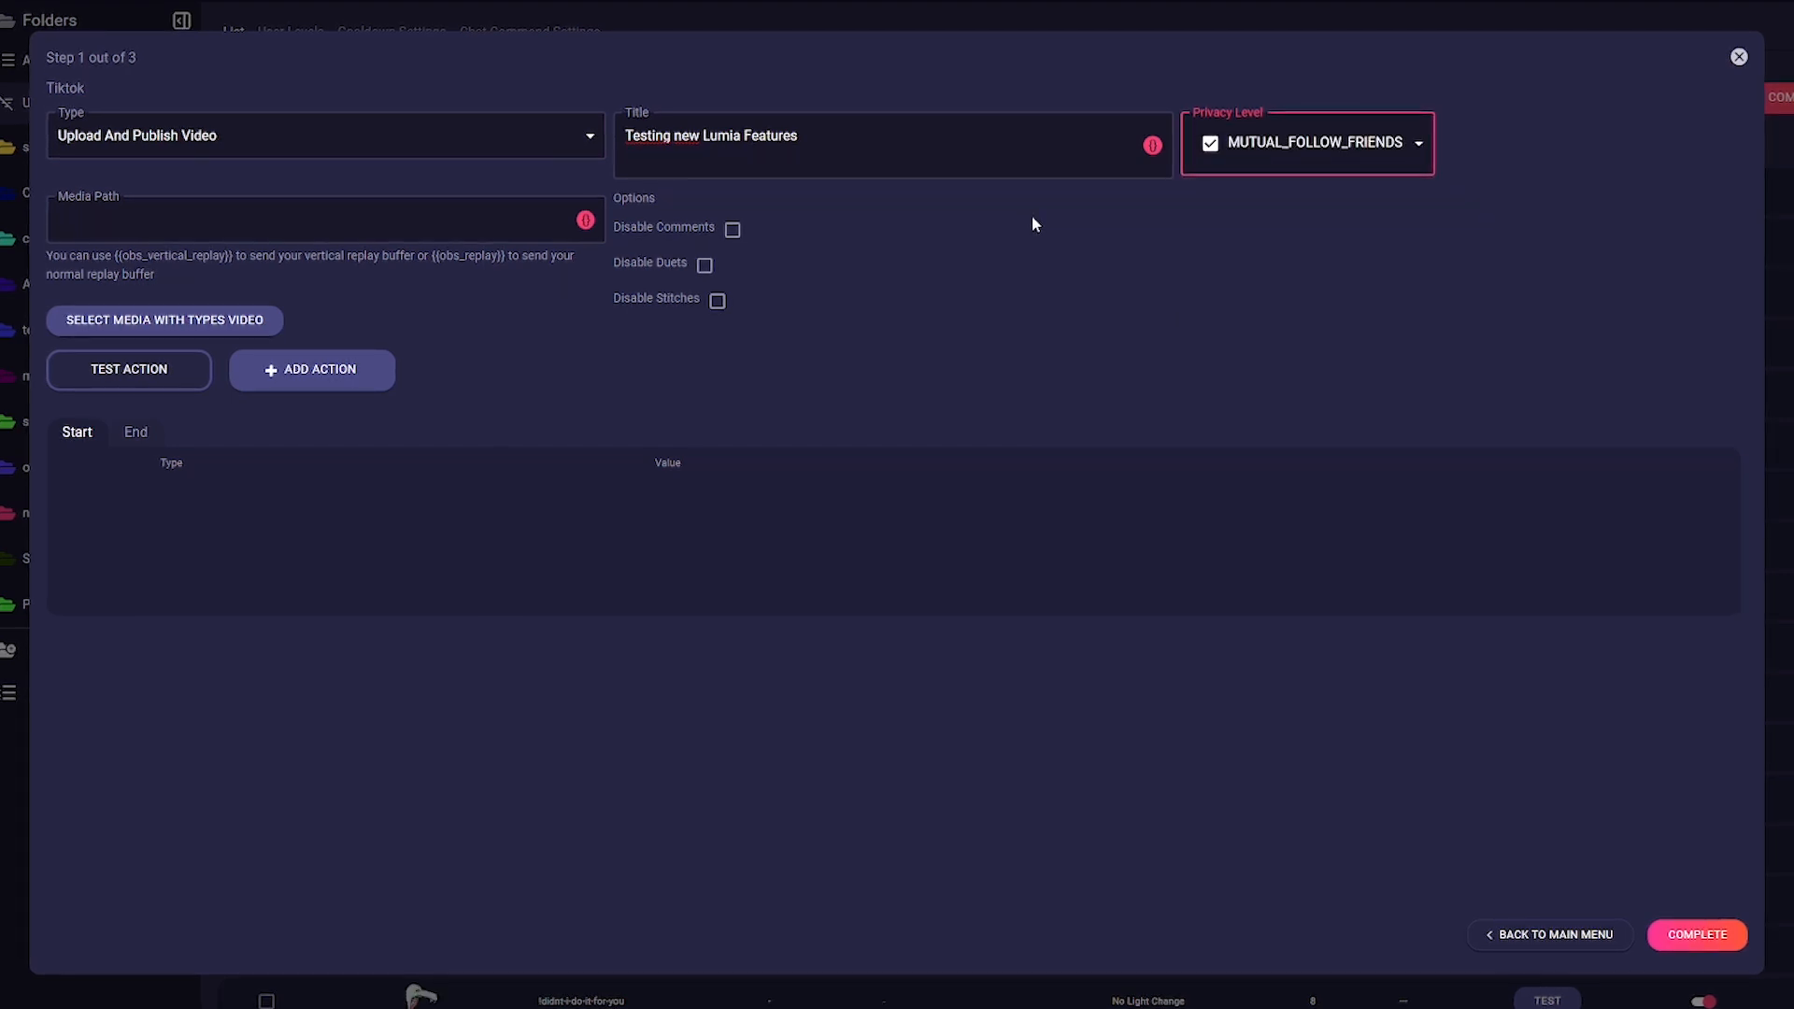
mouse_move(868, 223)
text(vert)
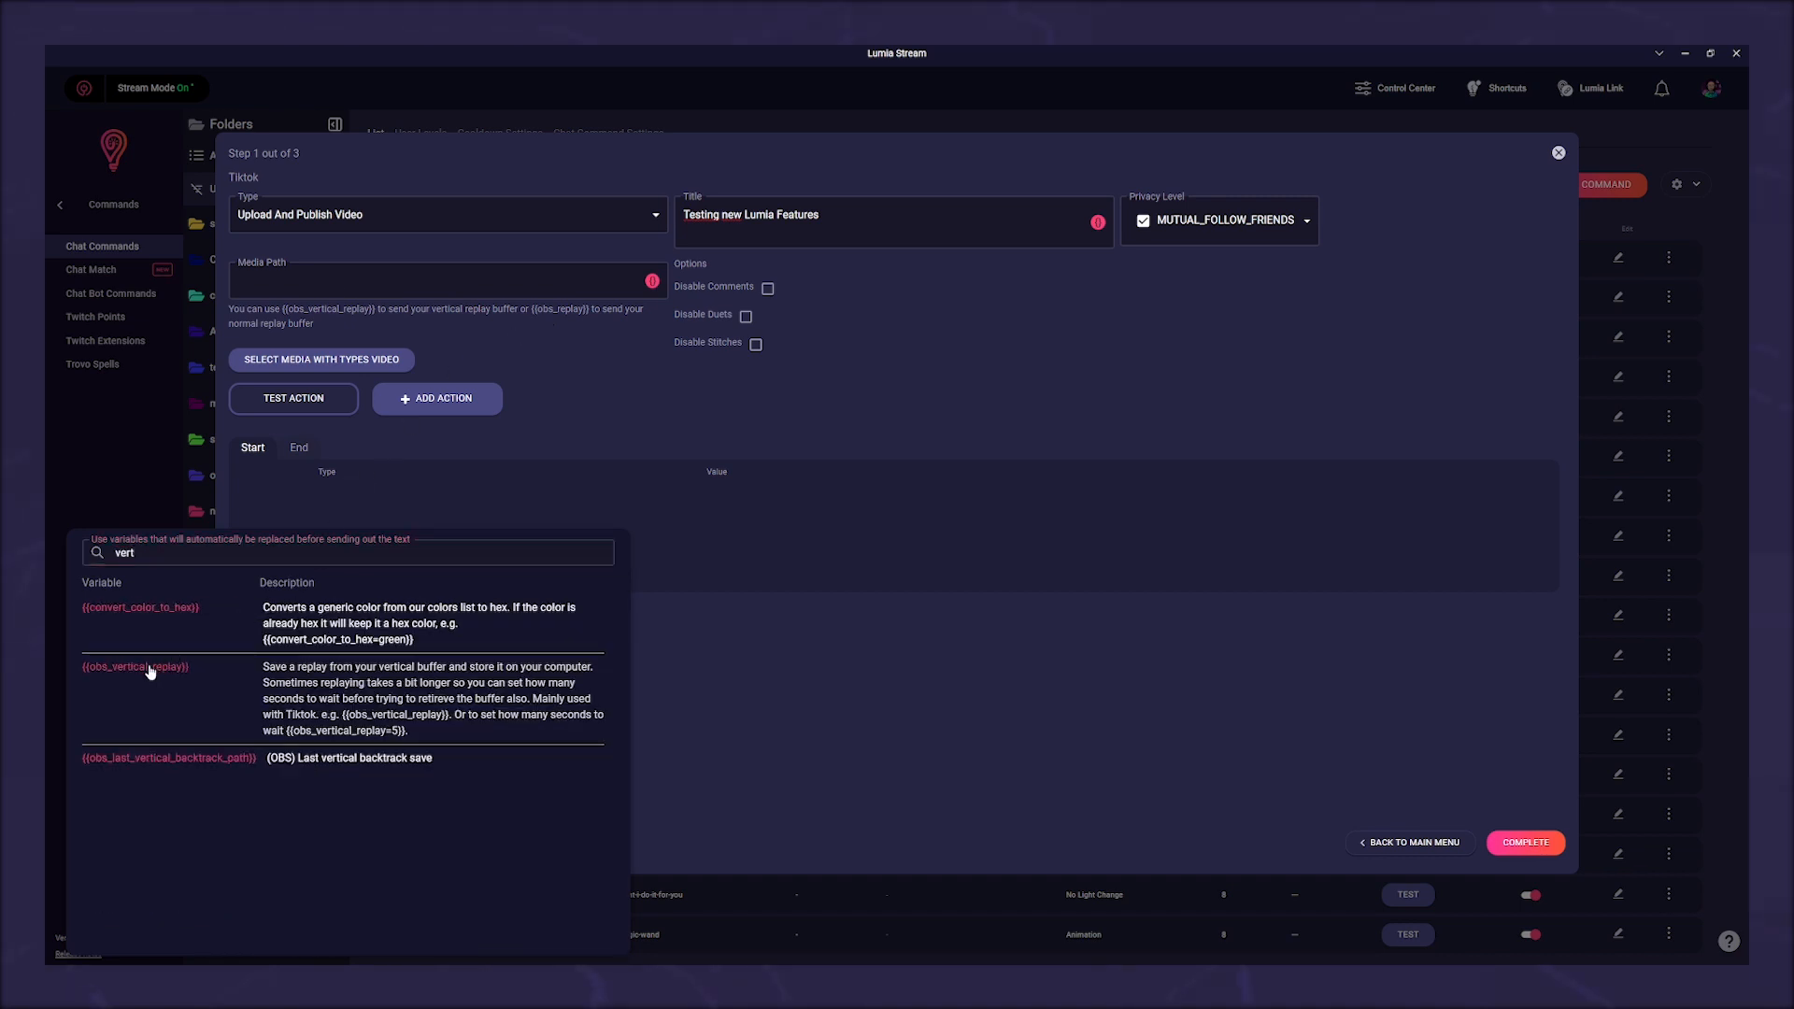
click(133, 666)
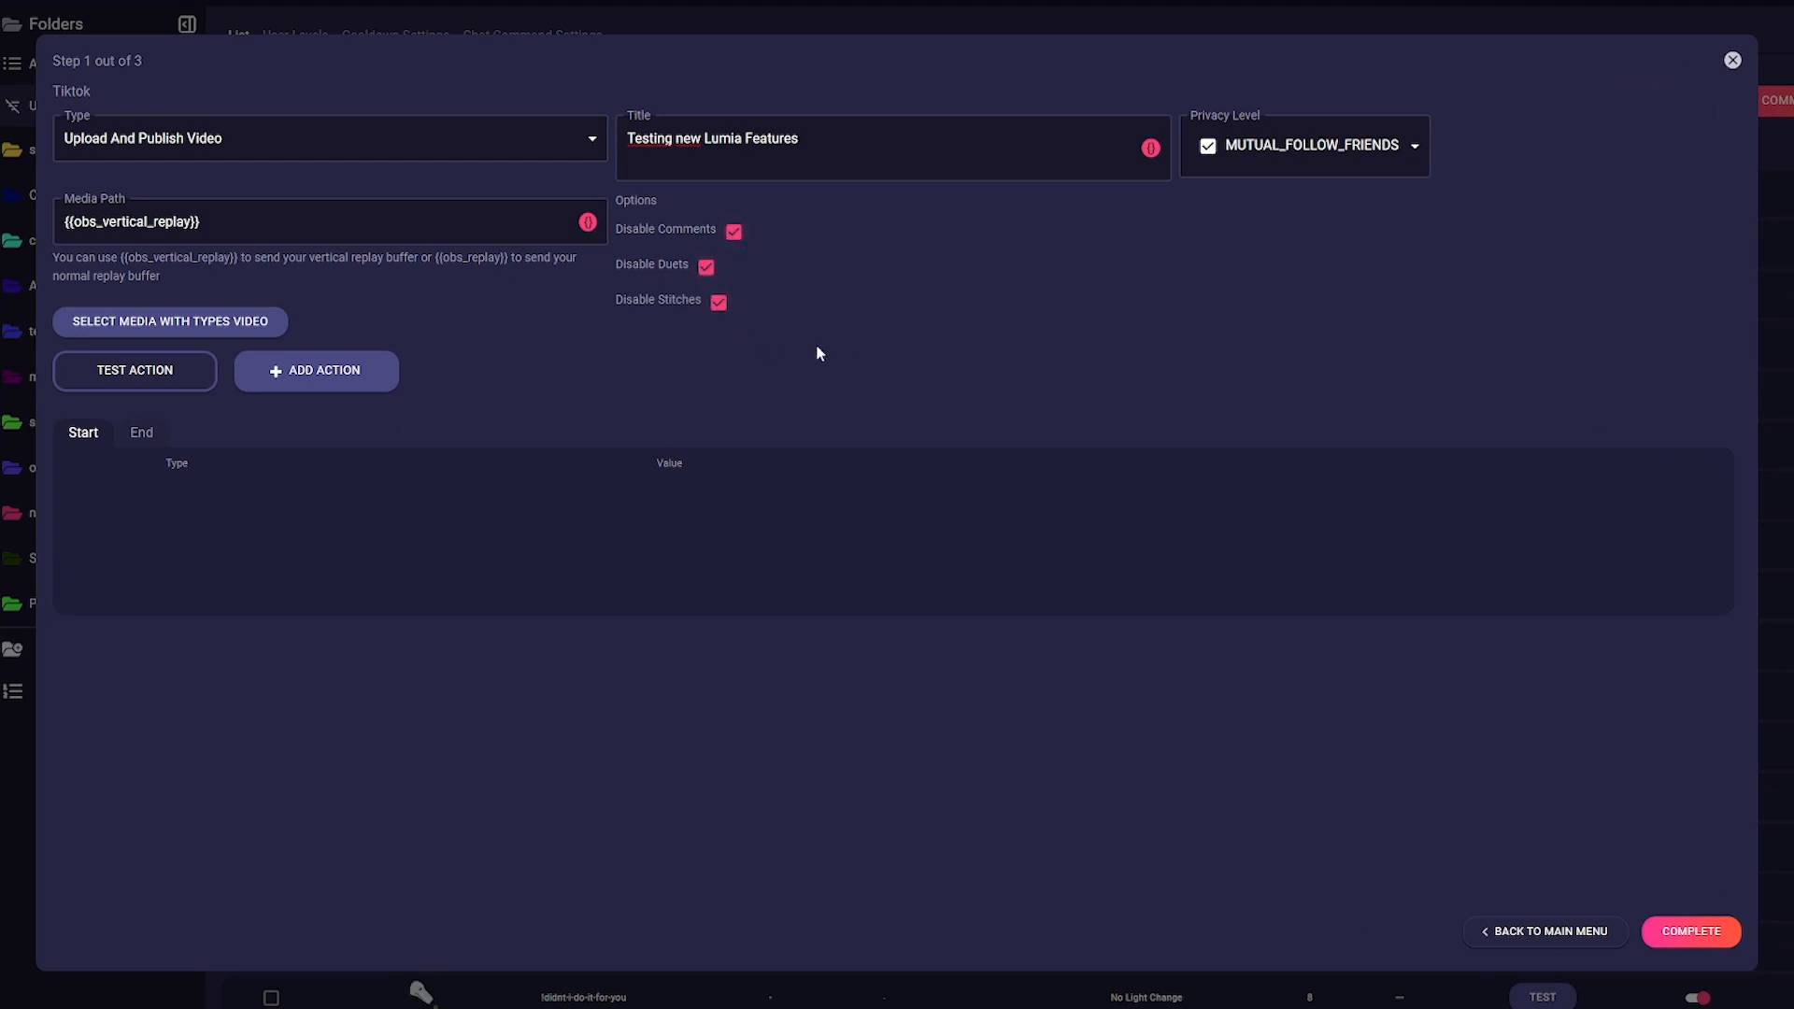
mouse_move(485, 381)
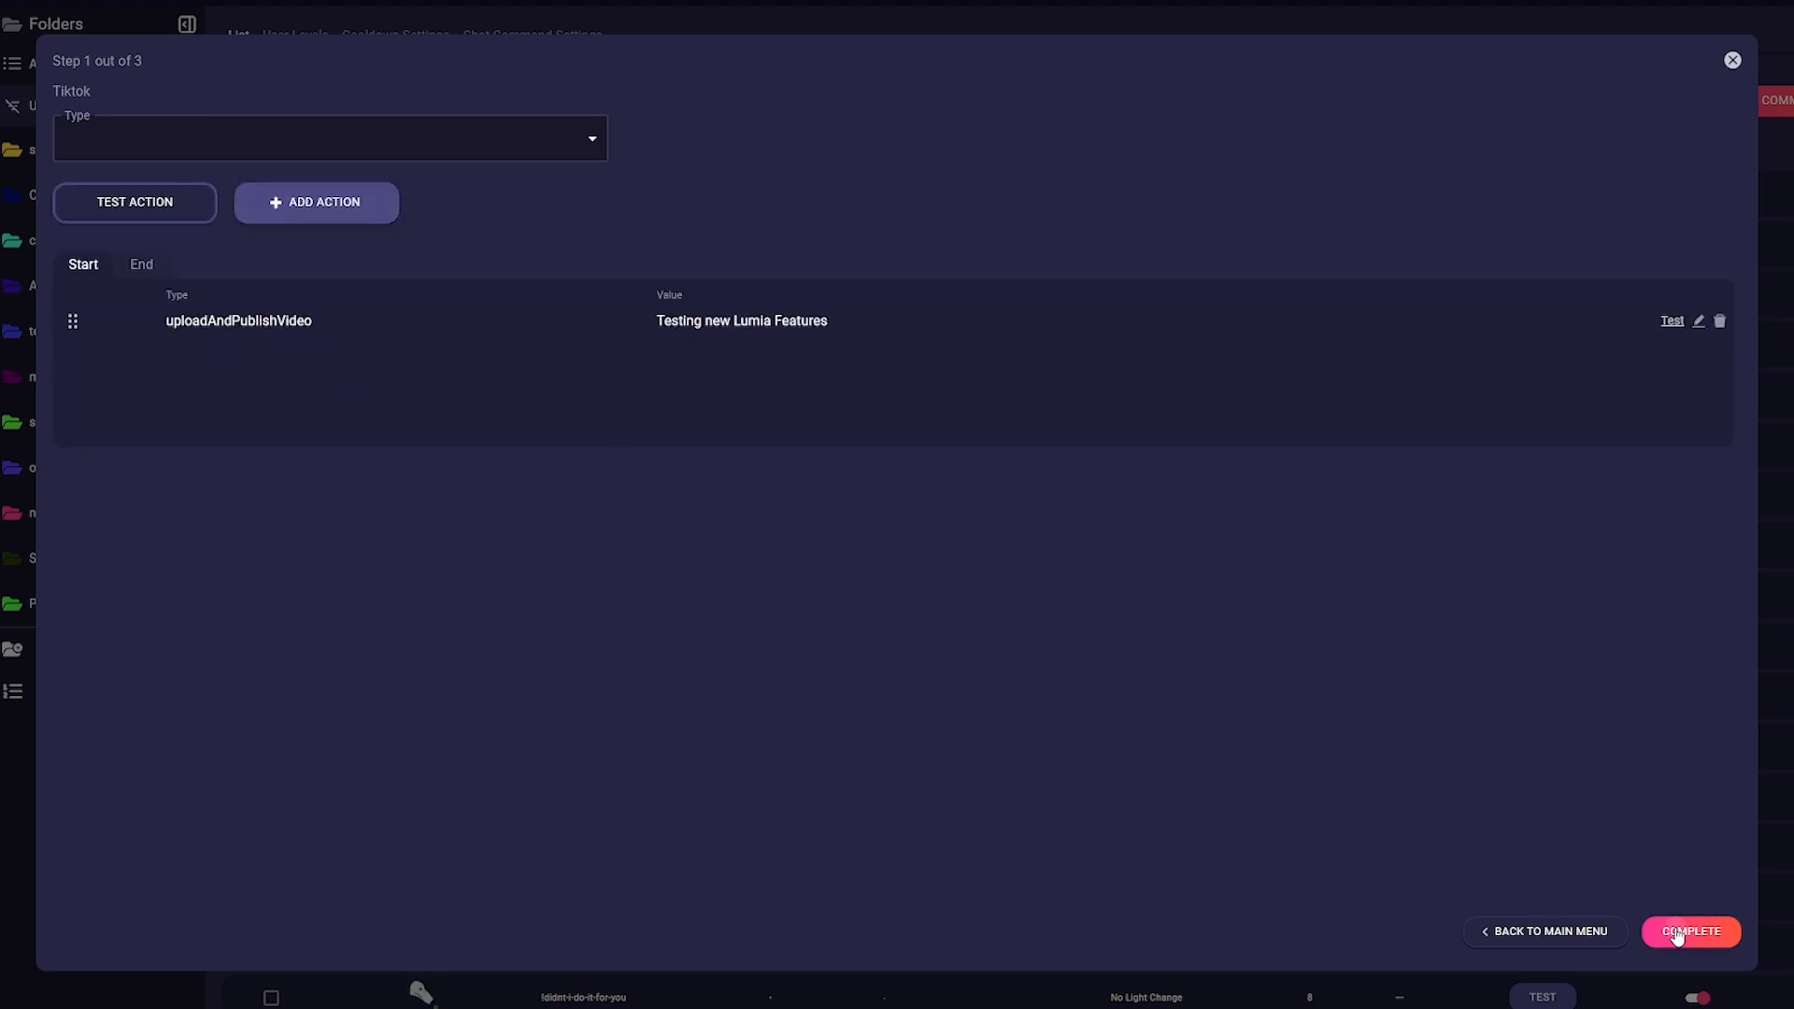
Save the command as 'vert' with a 0.8-second duration, refresh, and return to the dashboard
click(1692, 931)
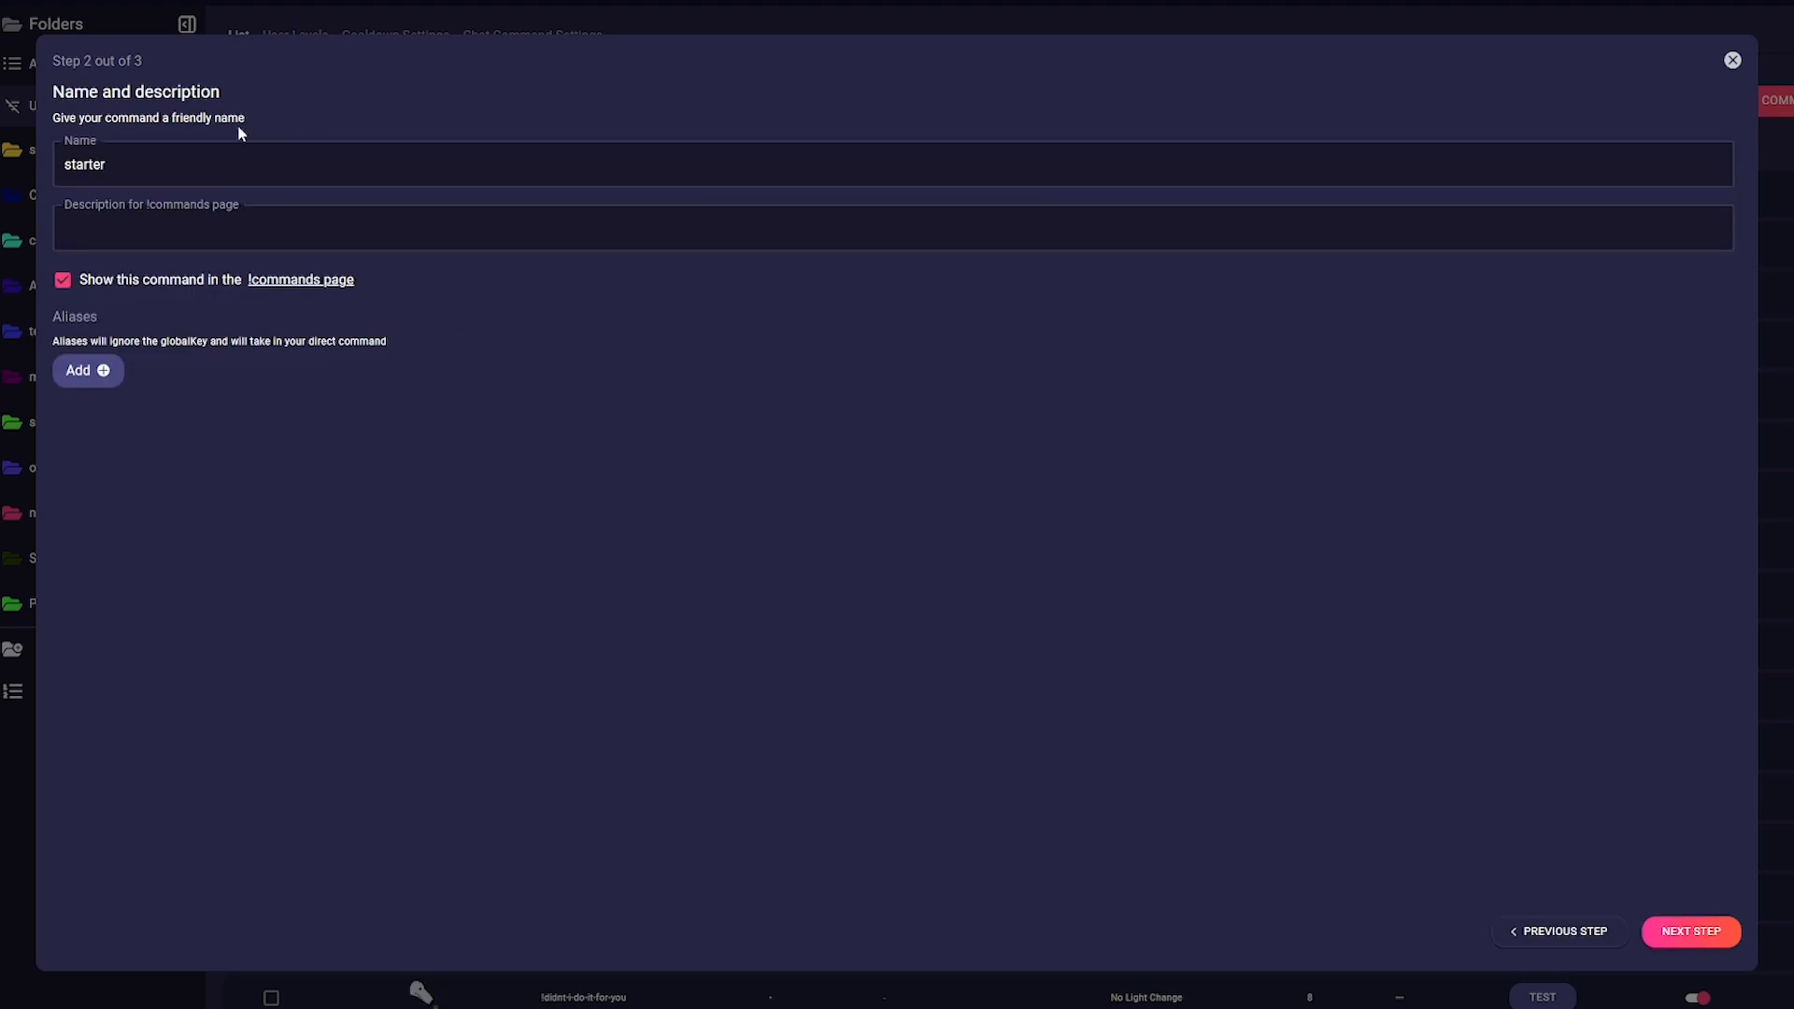
text(vert)
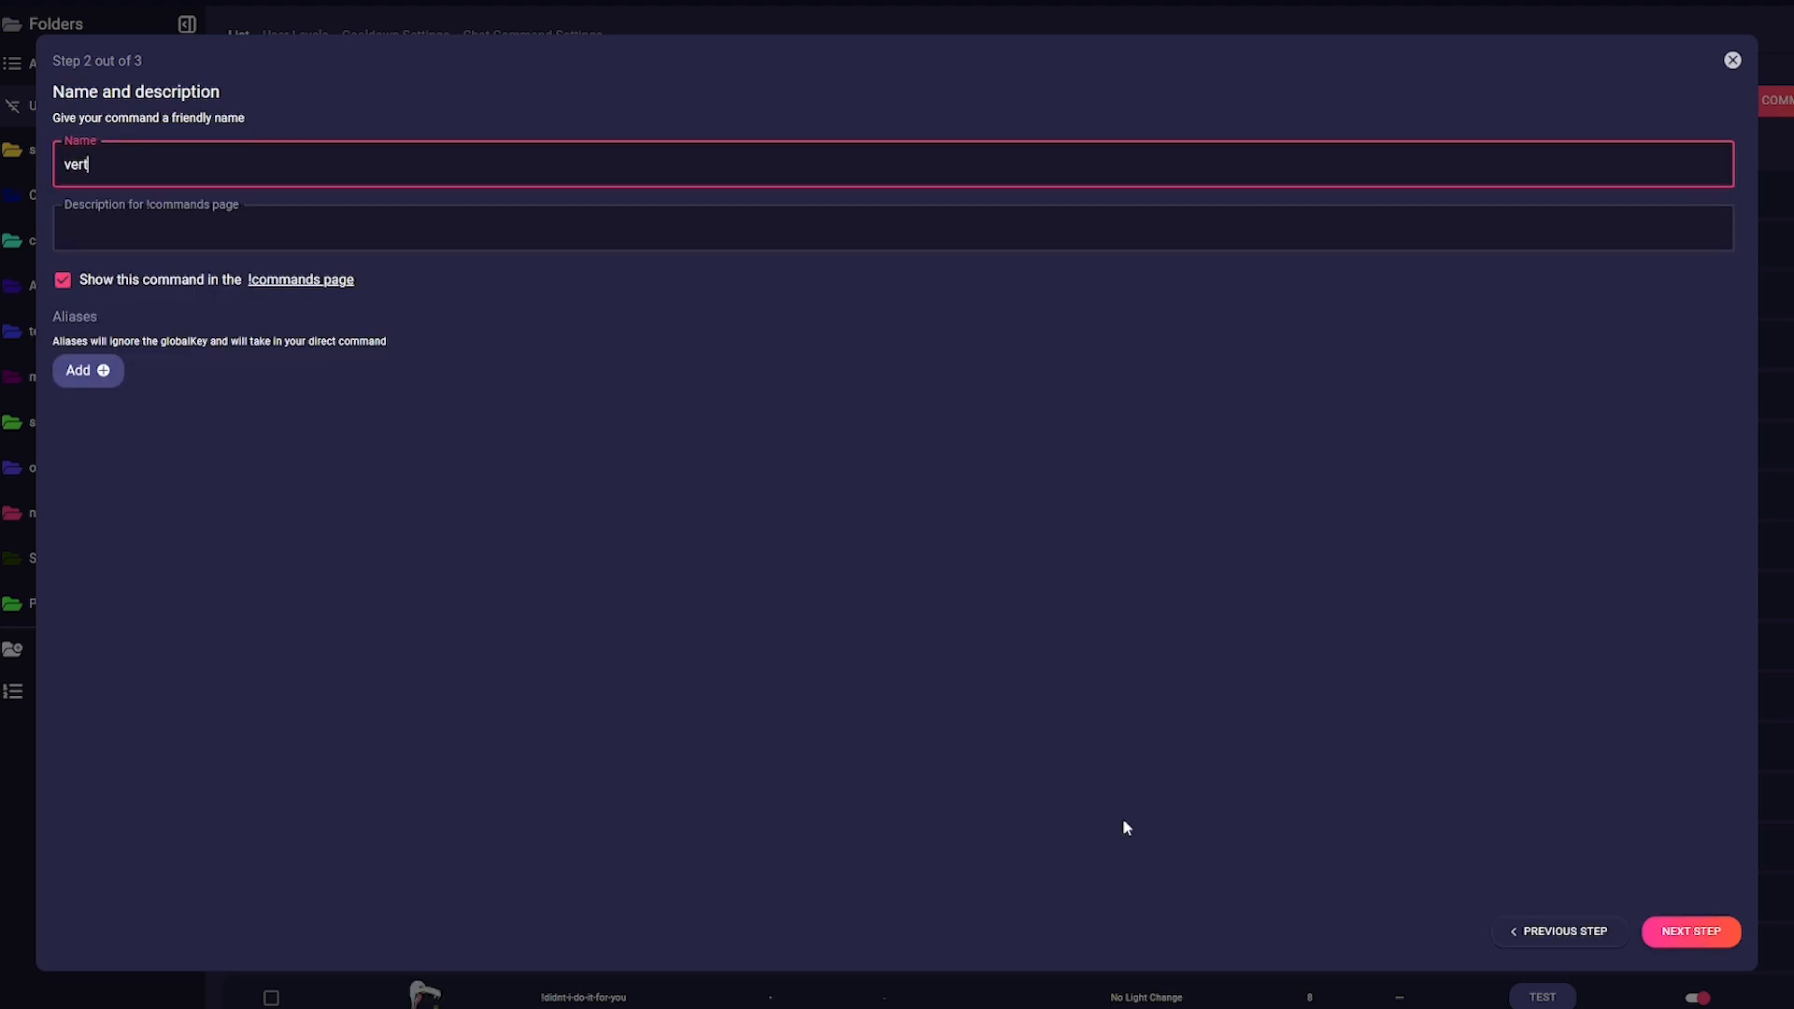
click(1690, 931)
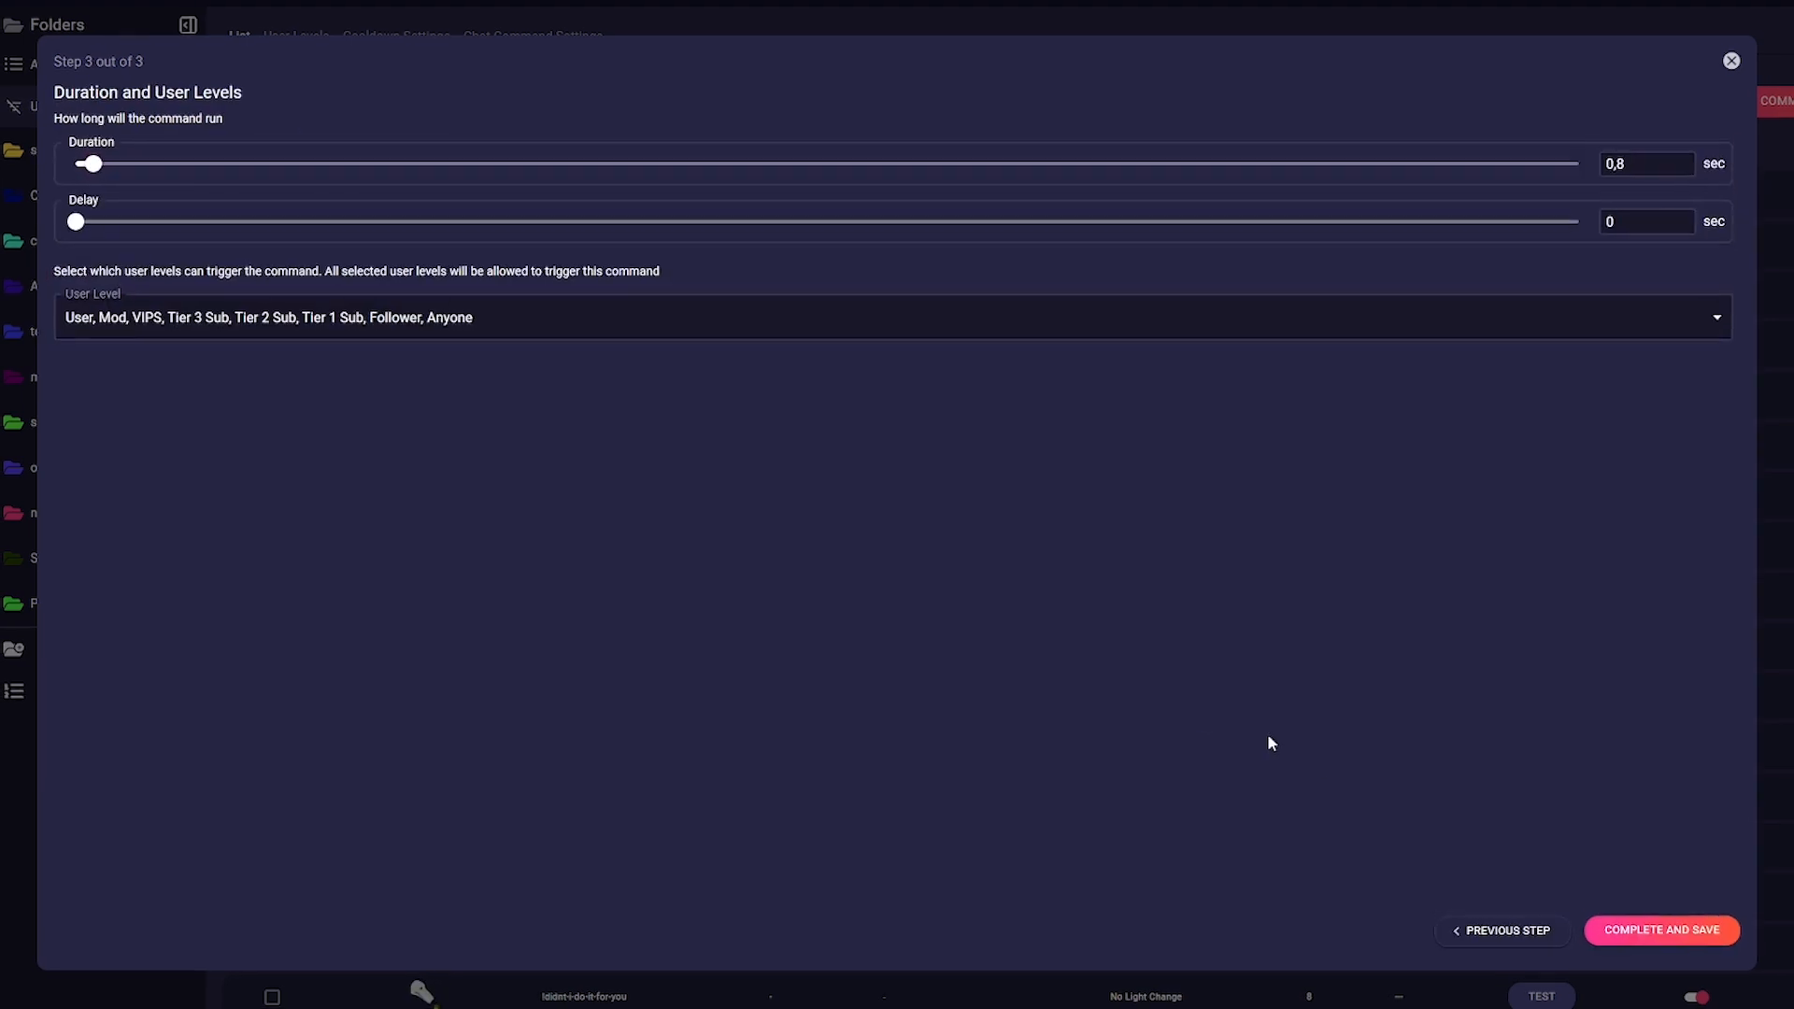
click(1660, 929)
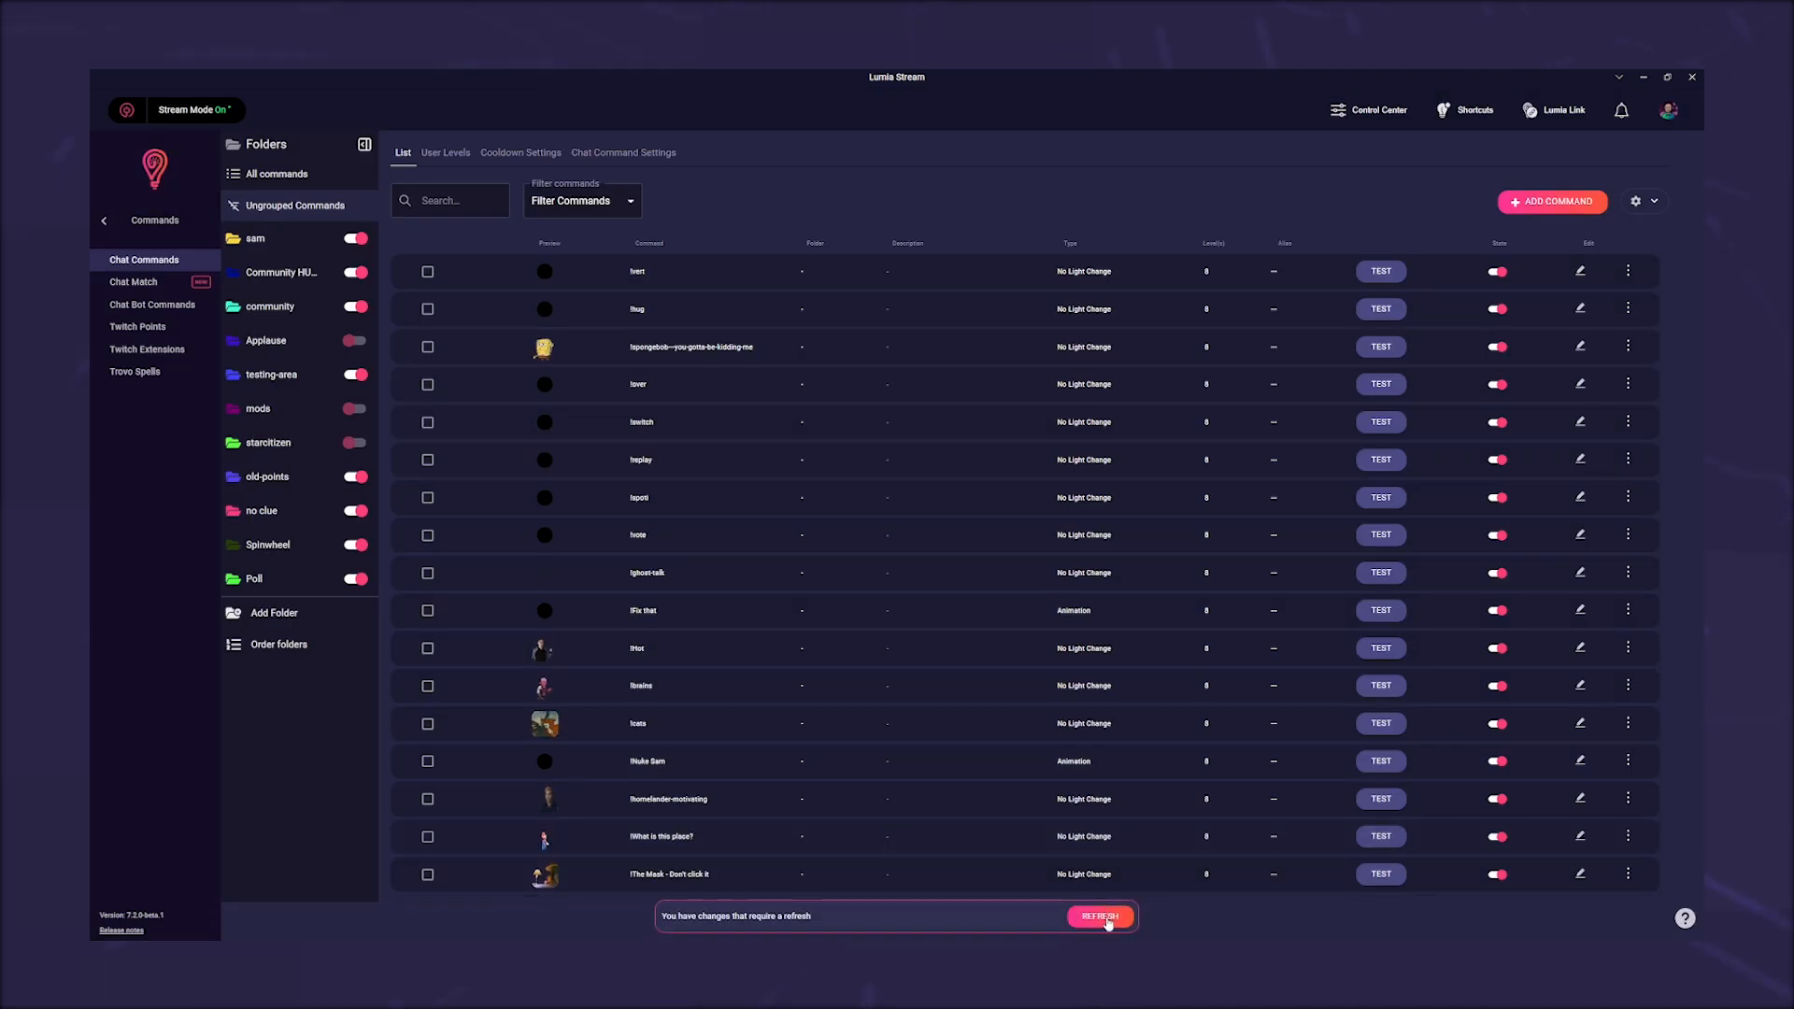
click(1099, 916)
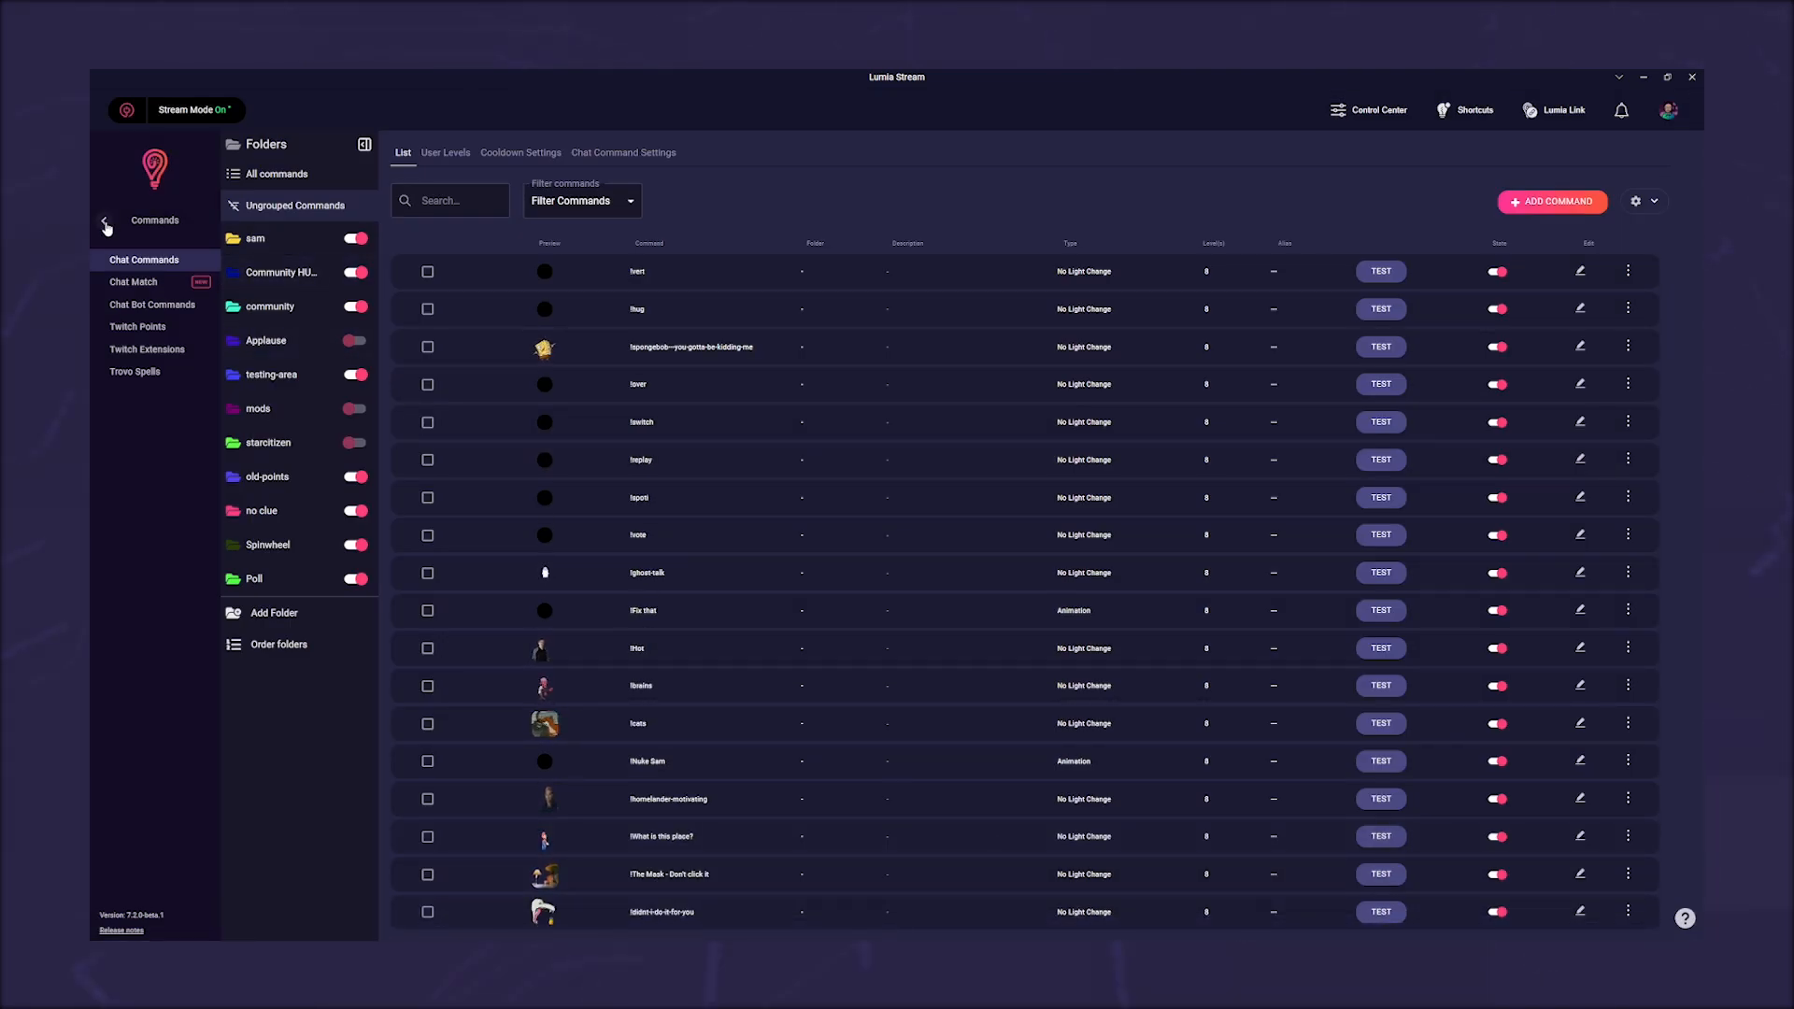
click(105, 223)
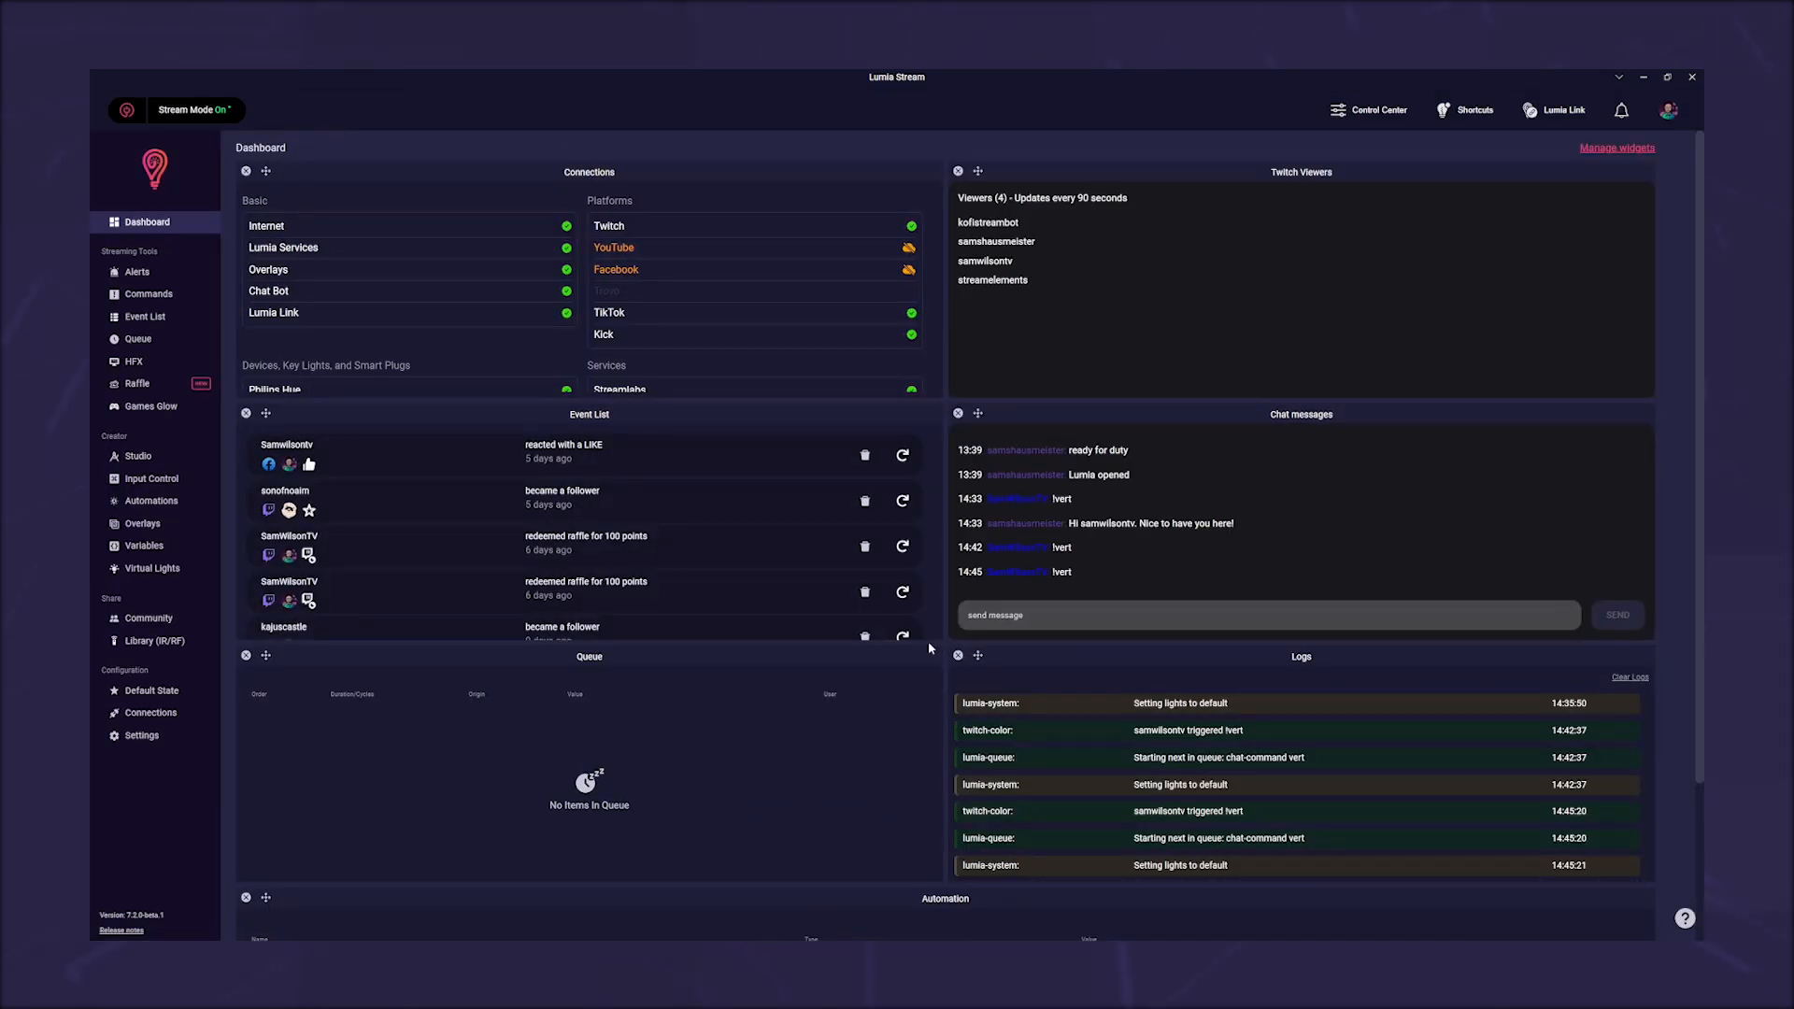
mouse_move(653, 690)
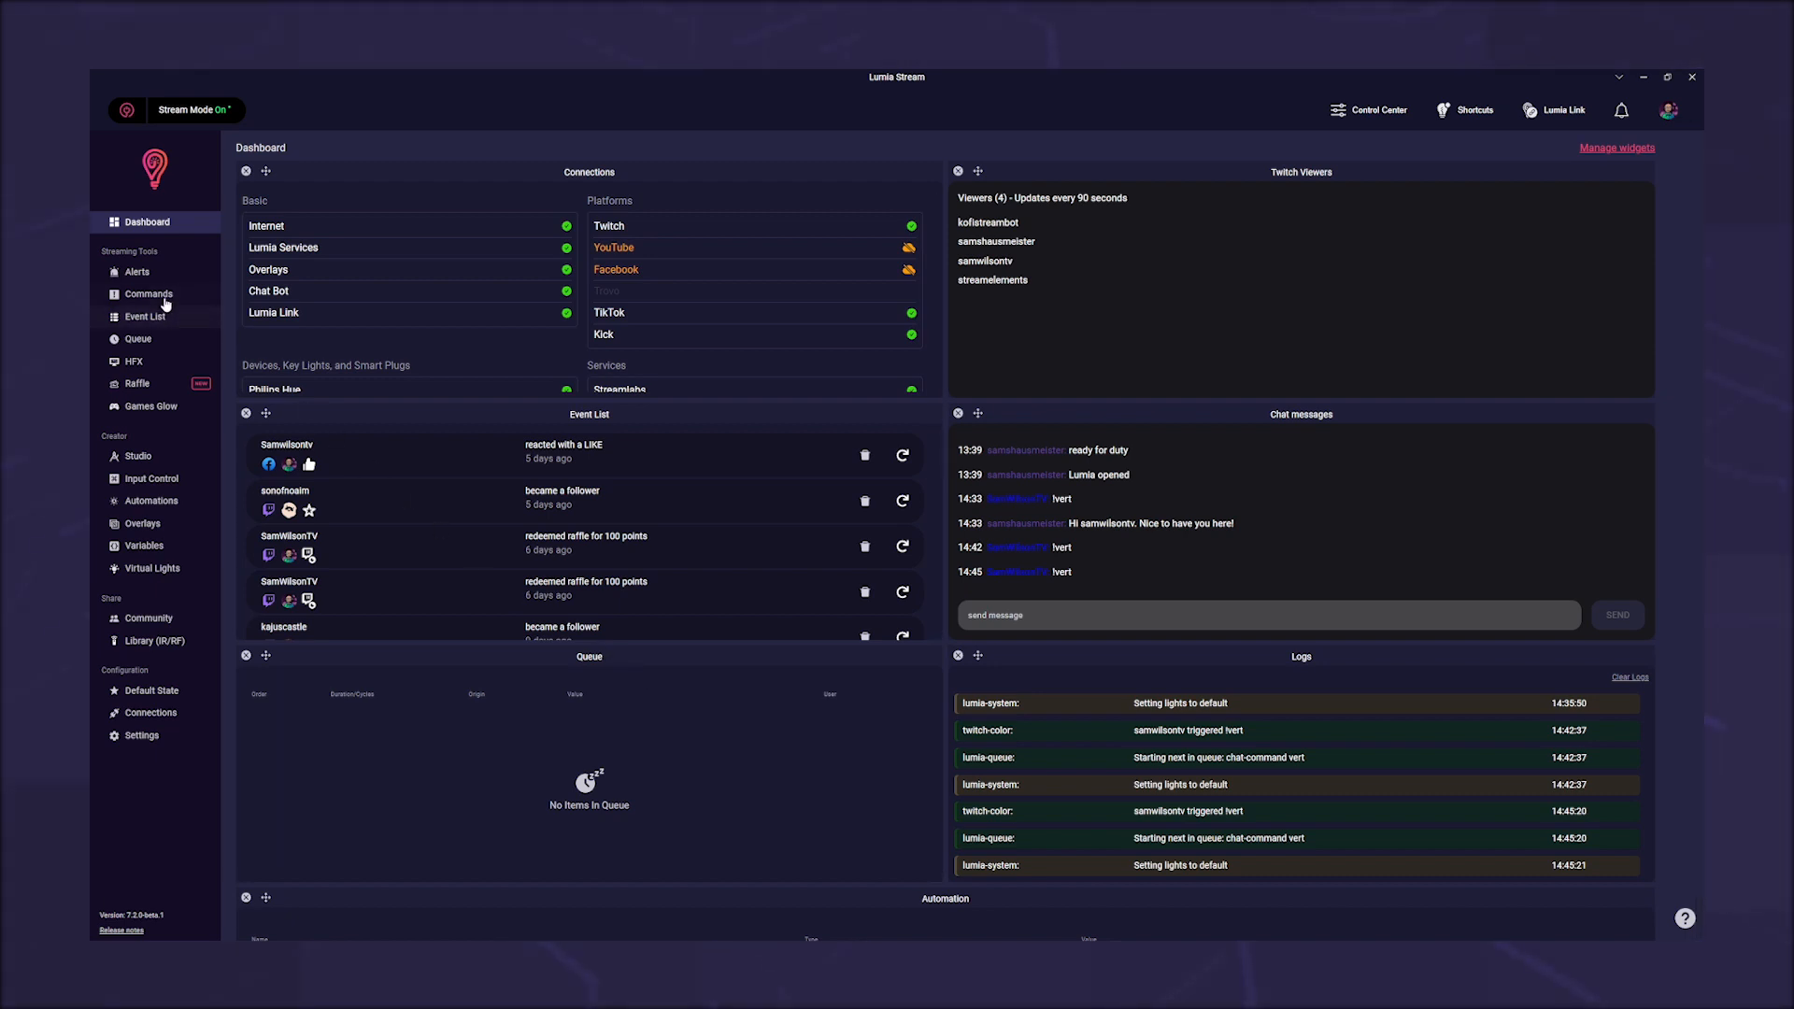
Start another new chat command from the Commands list
click(148, 294)
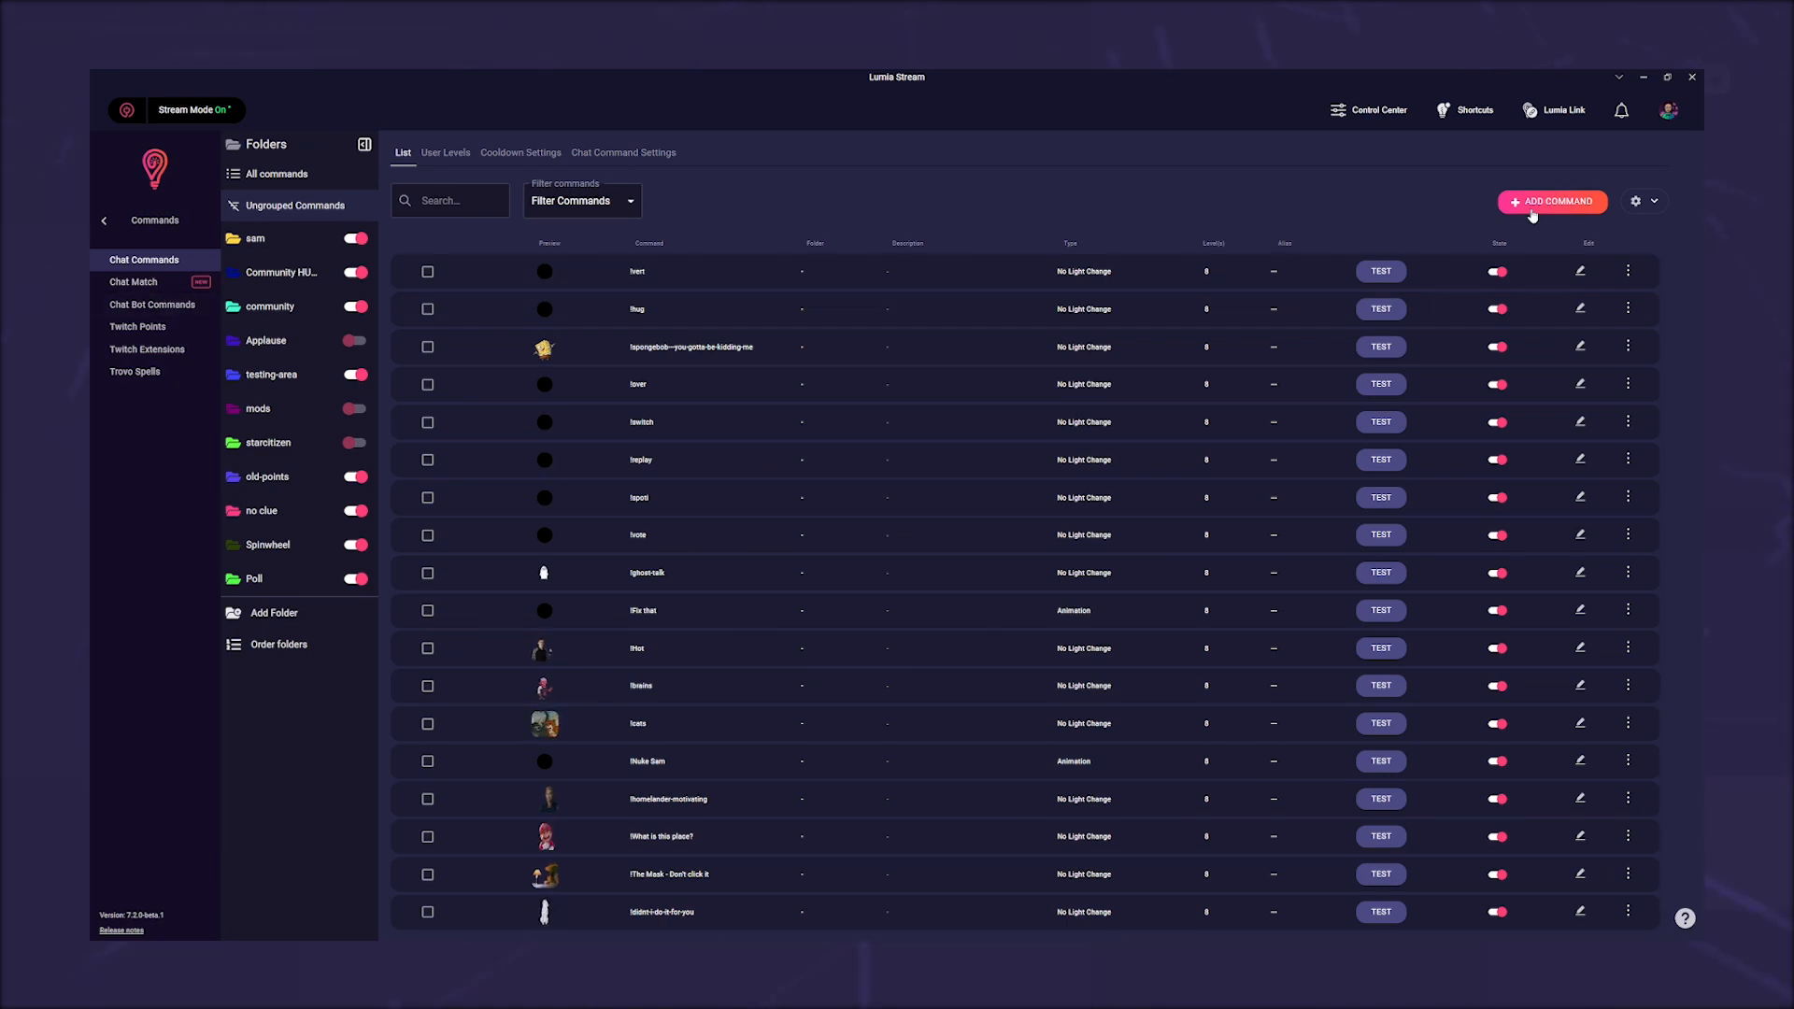
click(1551, 202)
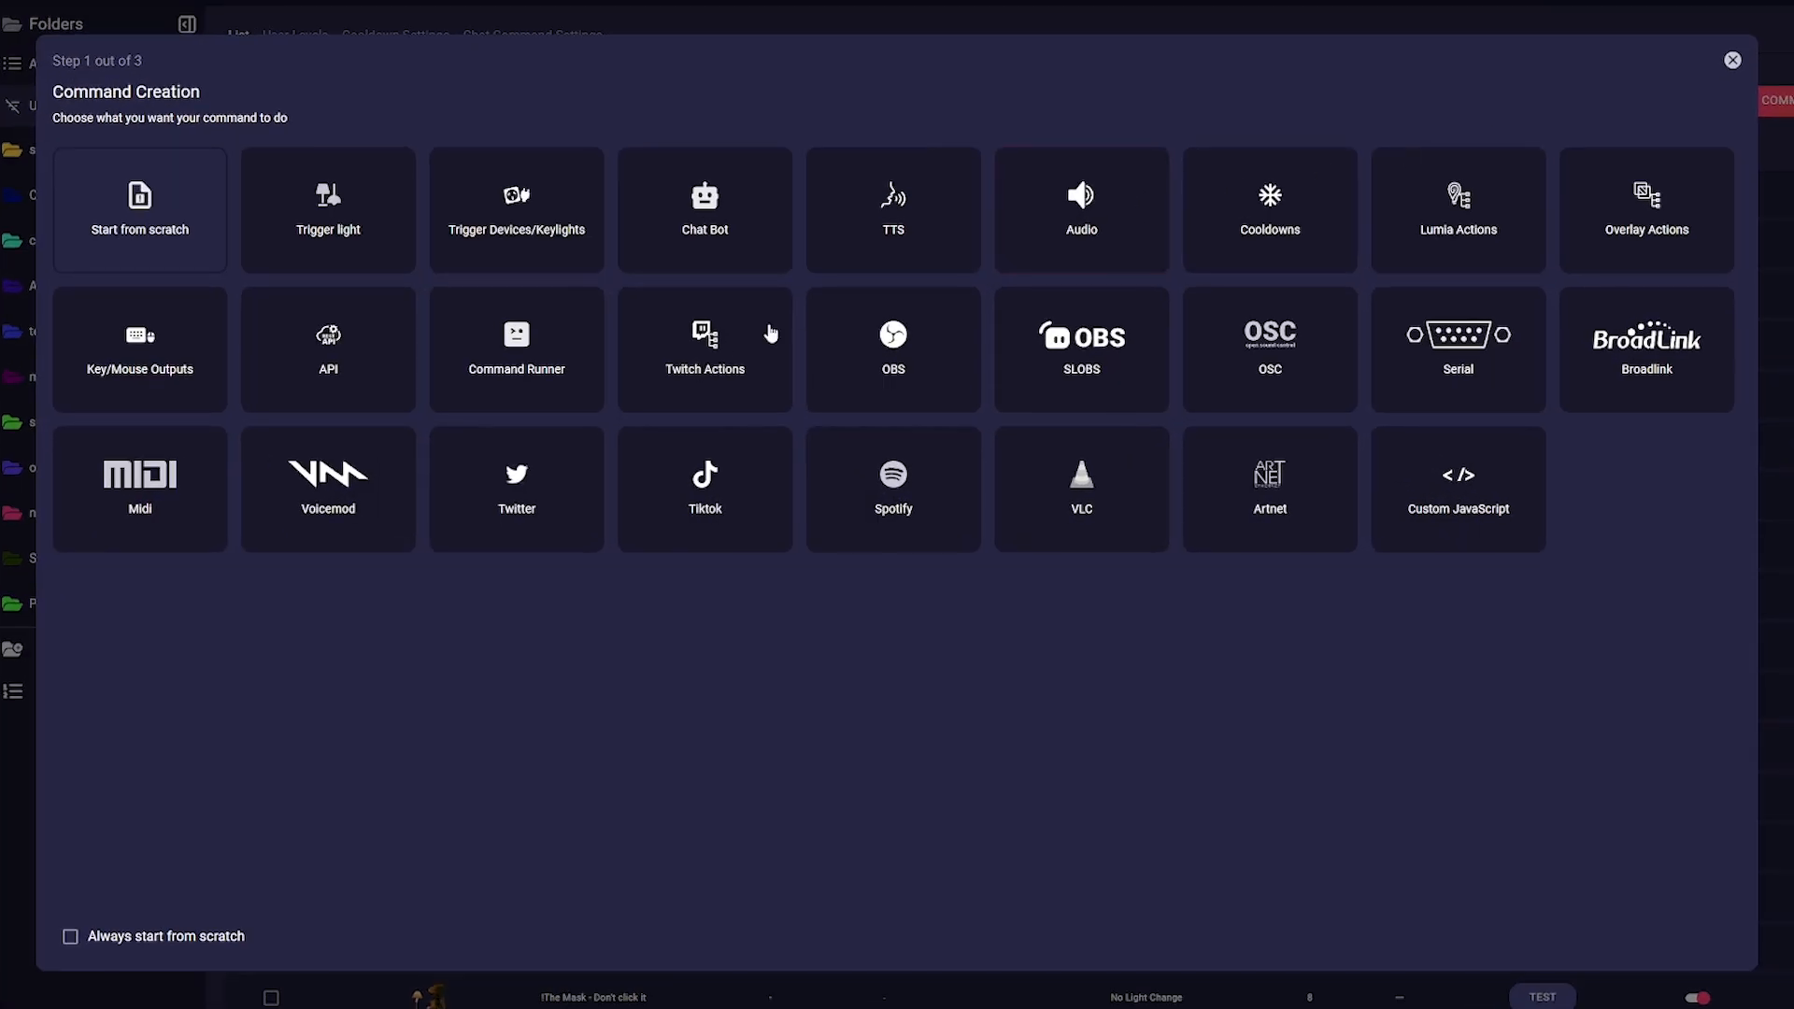
Add a Twitch clip action and go back to the action-type menu
click(703, 349)
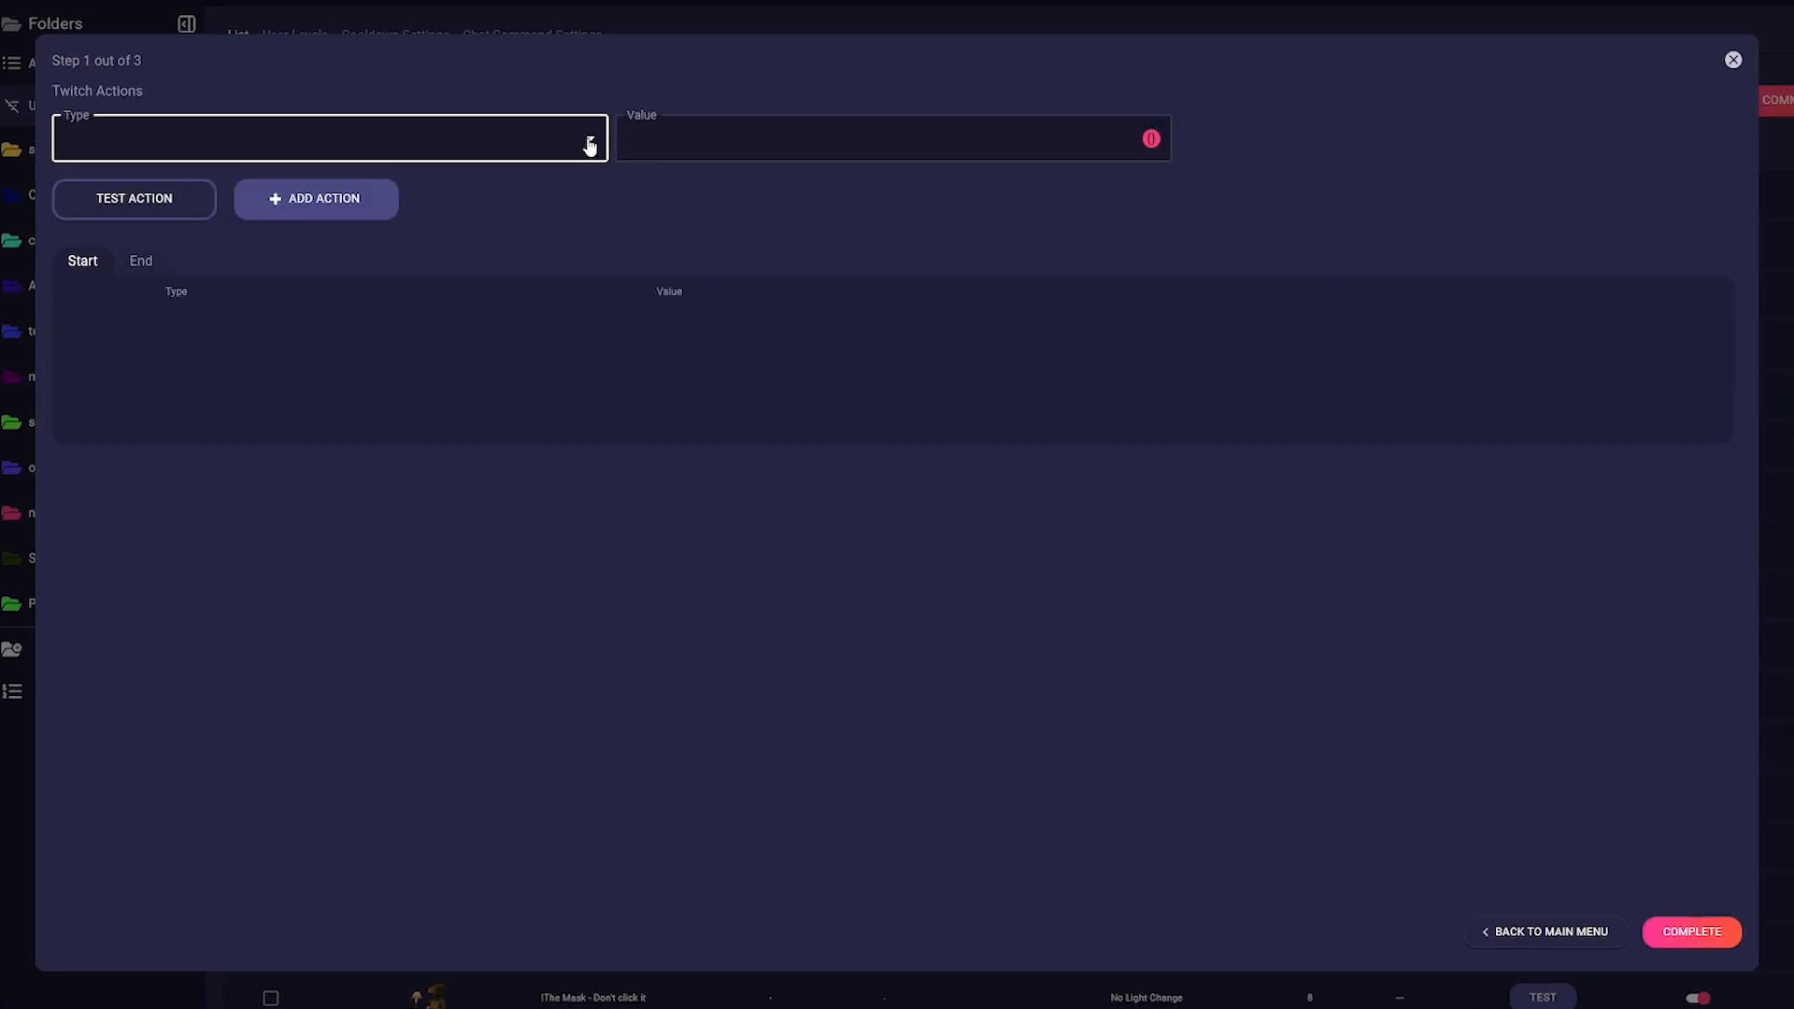
text(clip)
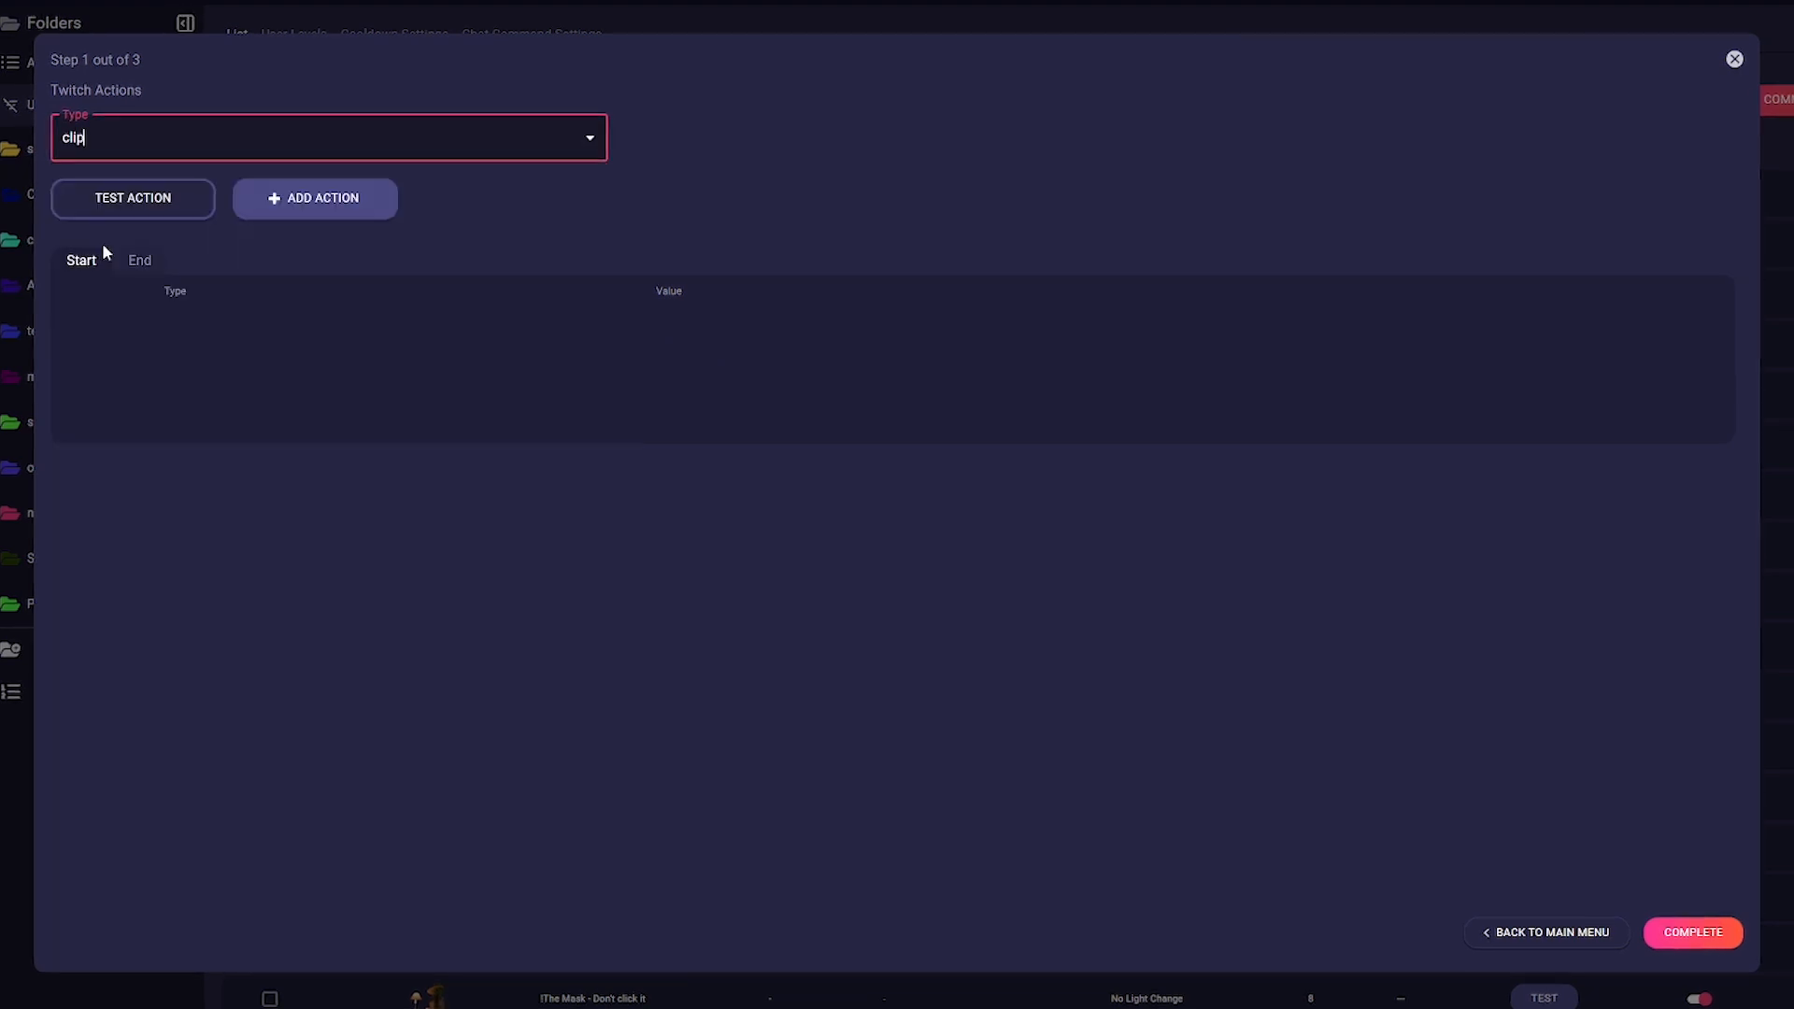
click(314, 198)
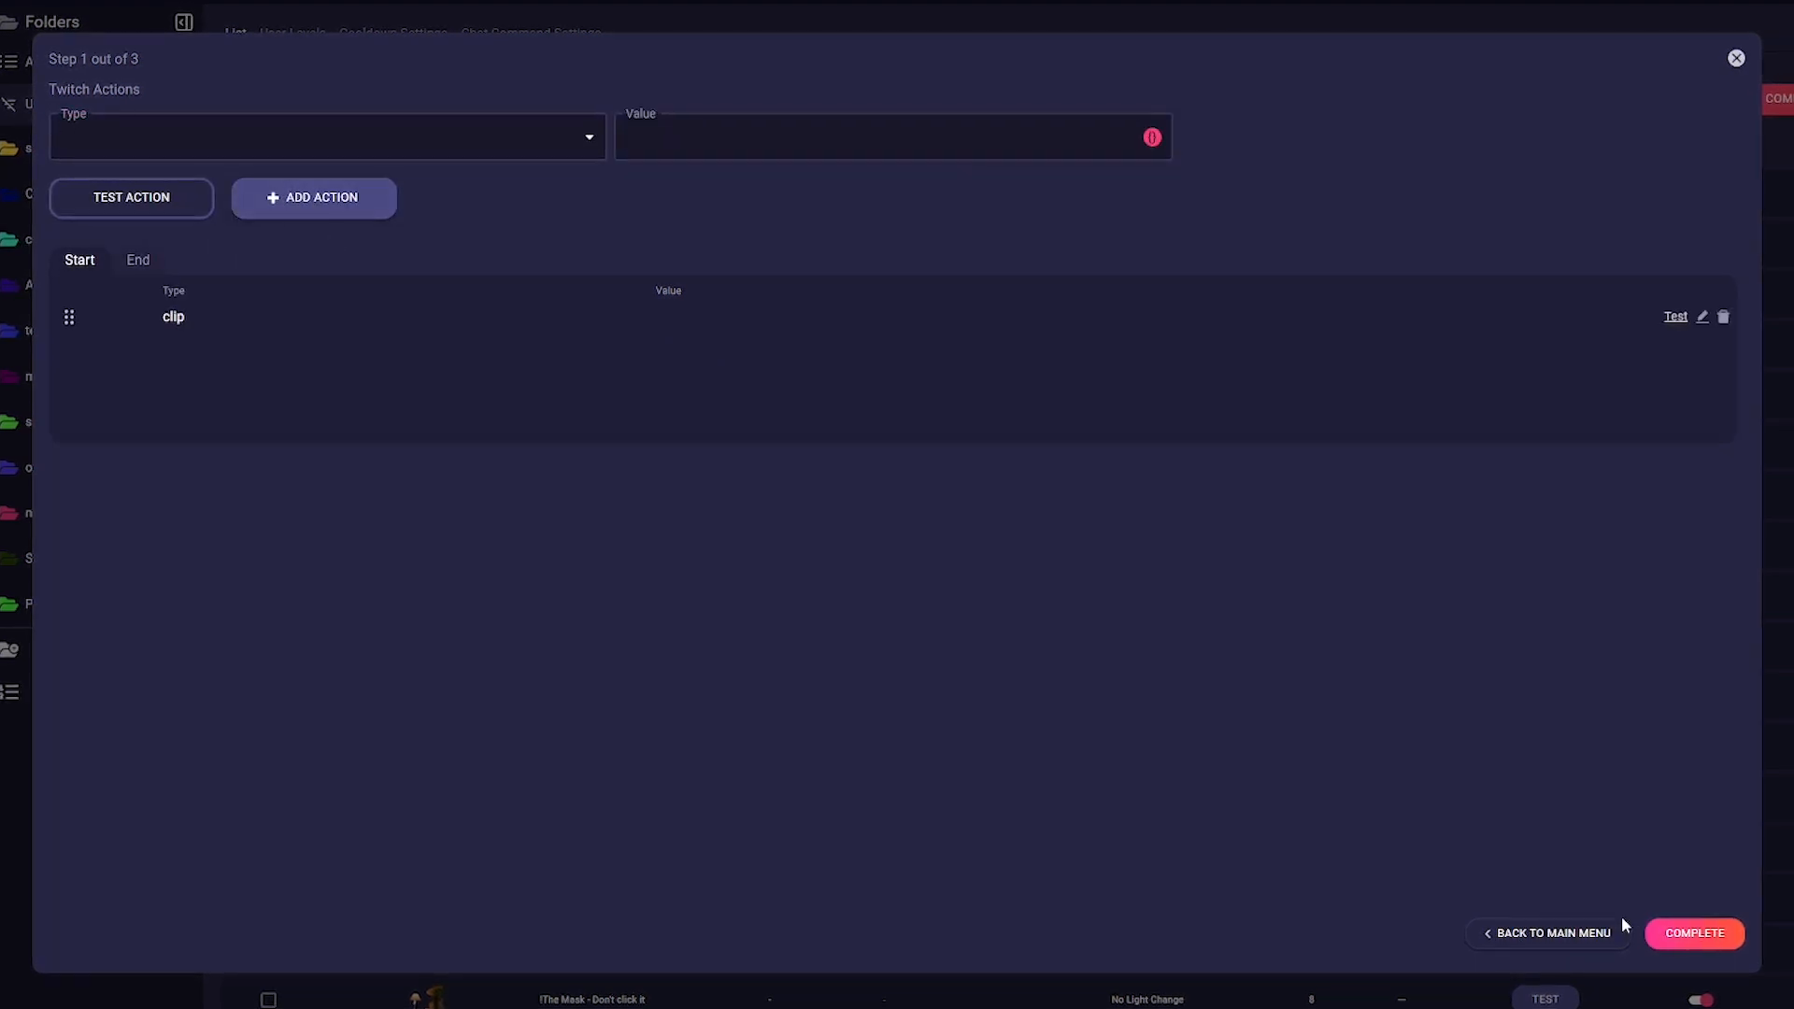
click(1548, 933)
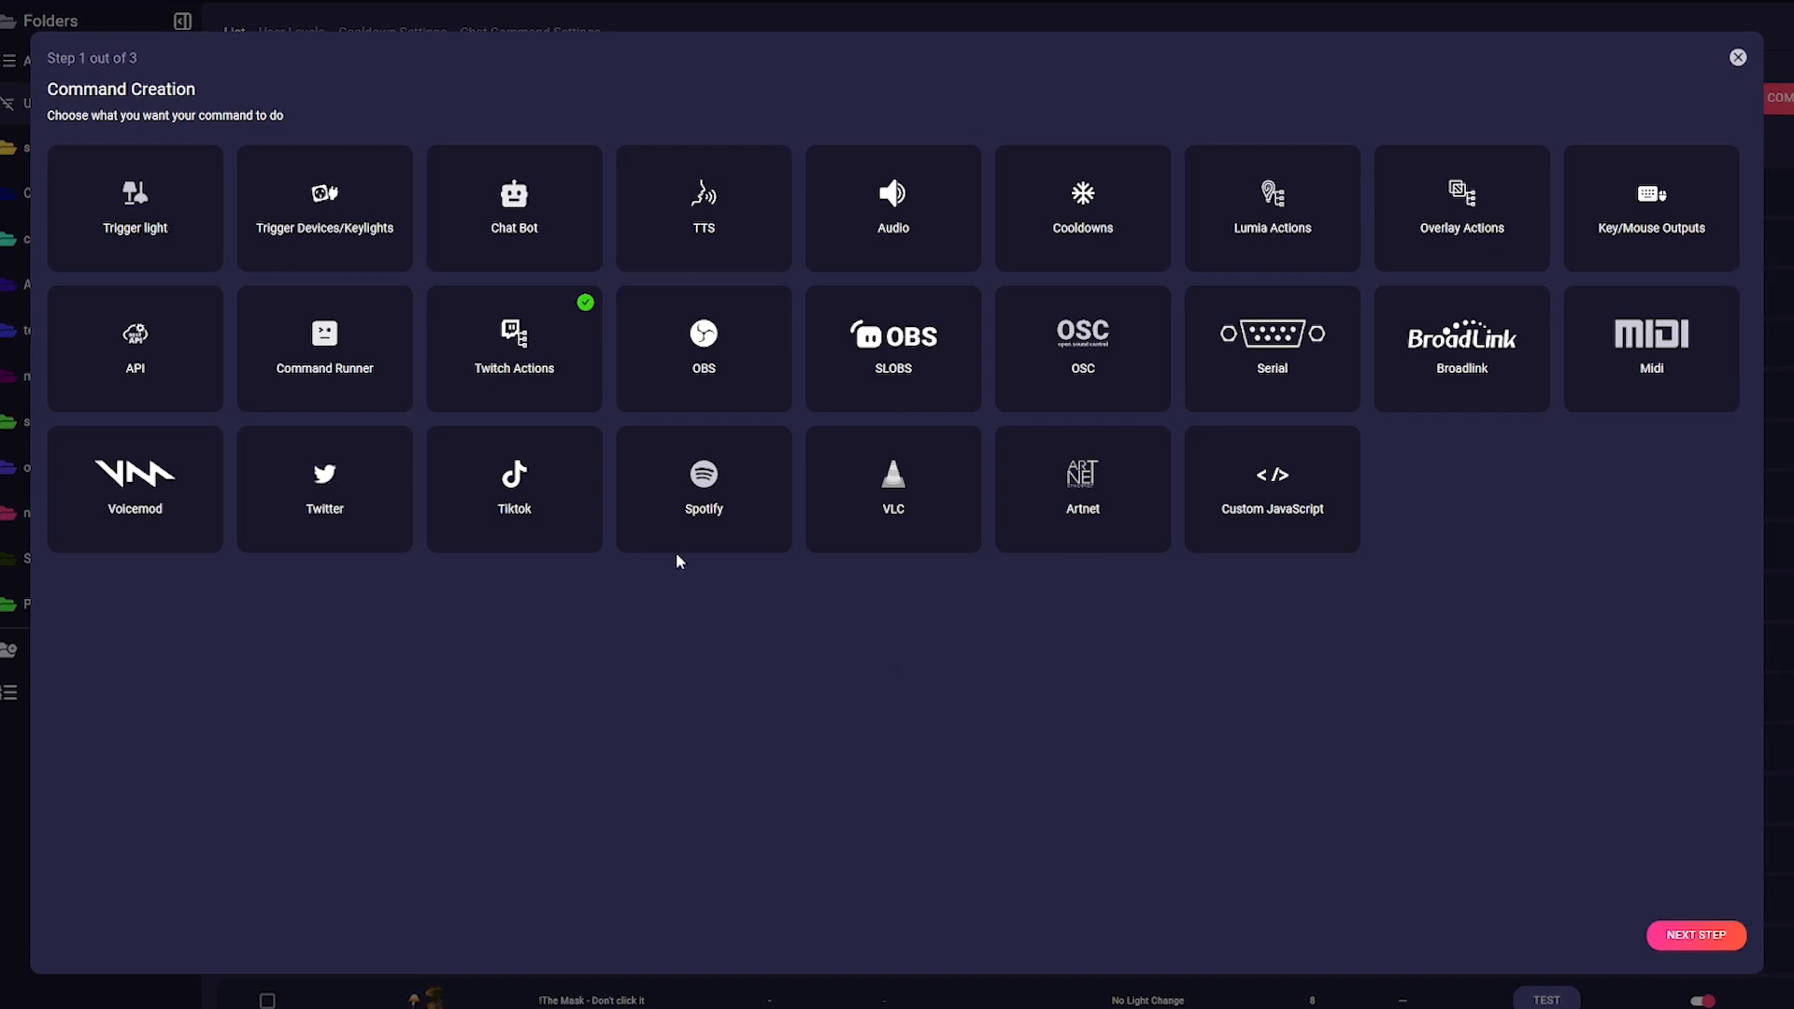
Add a TikTok Upload Draft Video action using {{obs_vertical_replay}} as media path
click(513, 489)
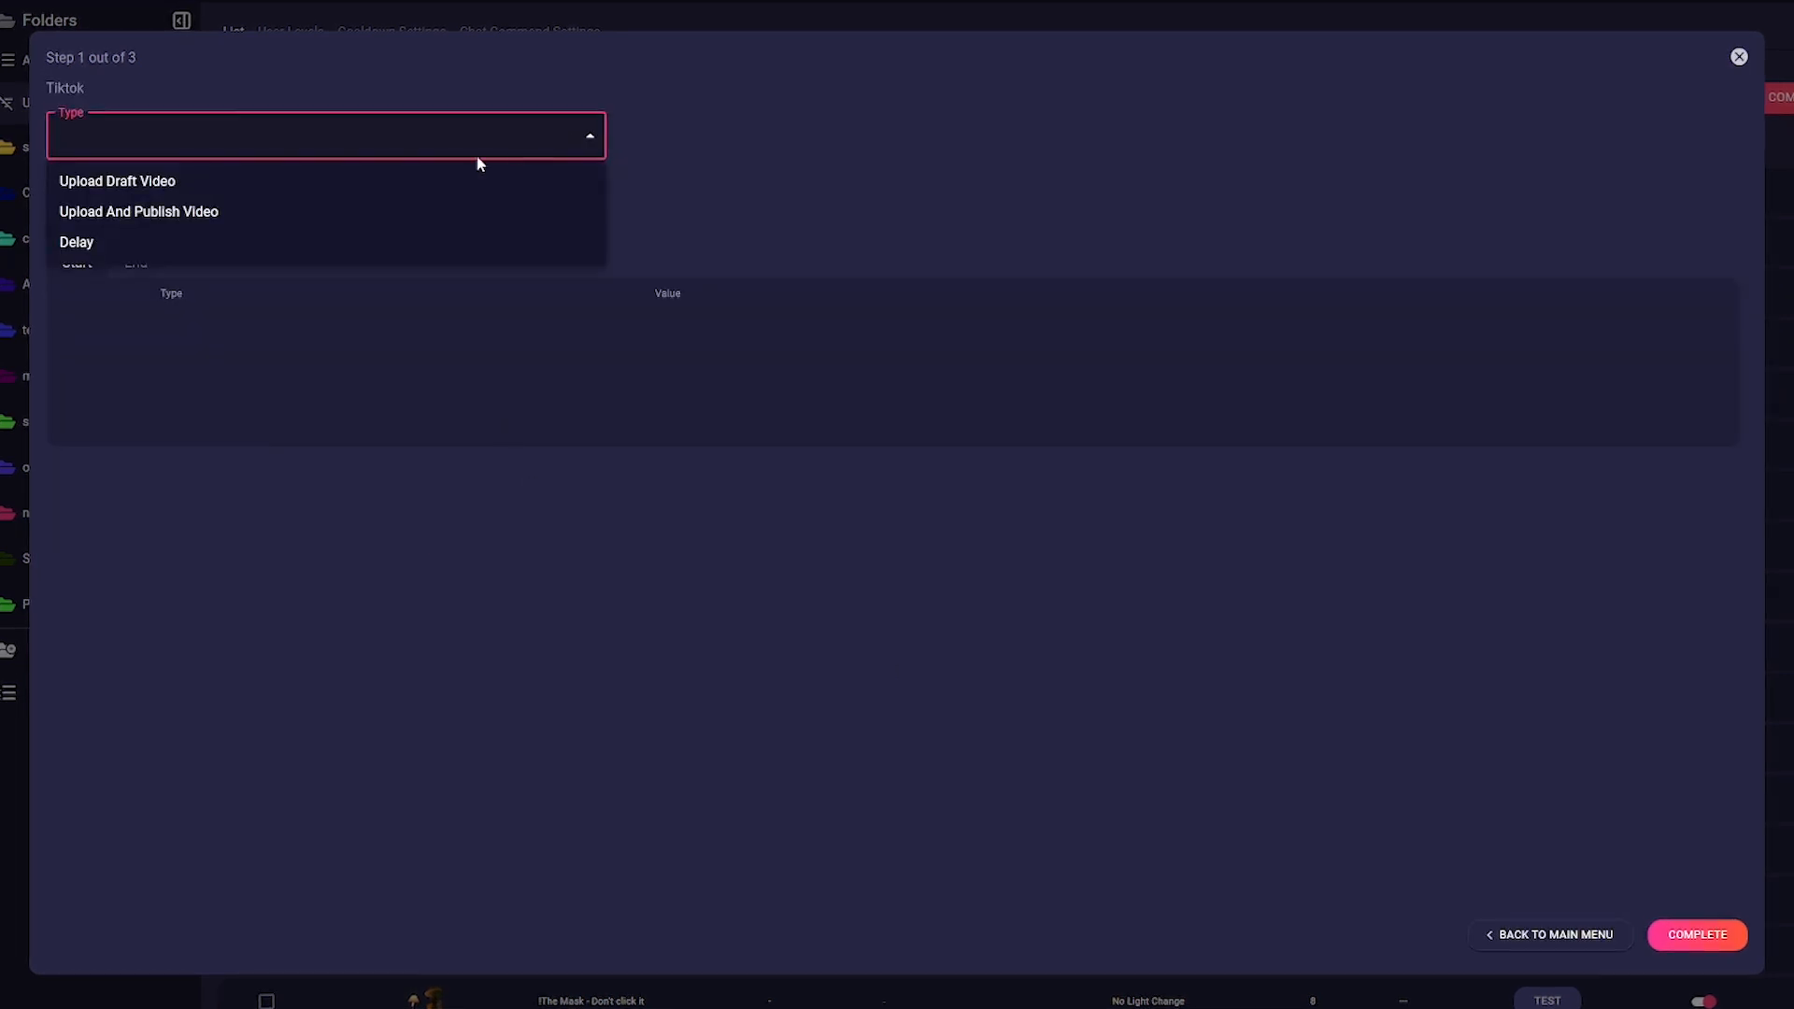
click(117, 180)
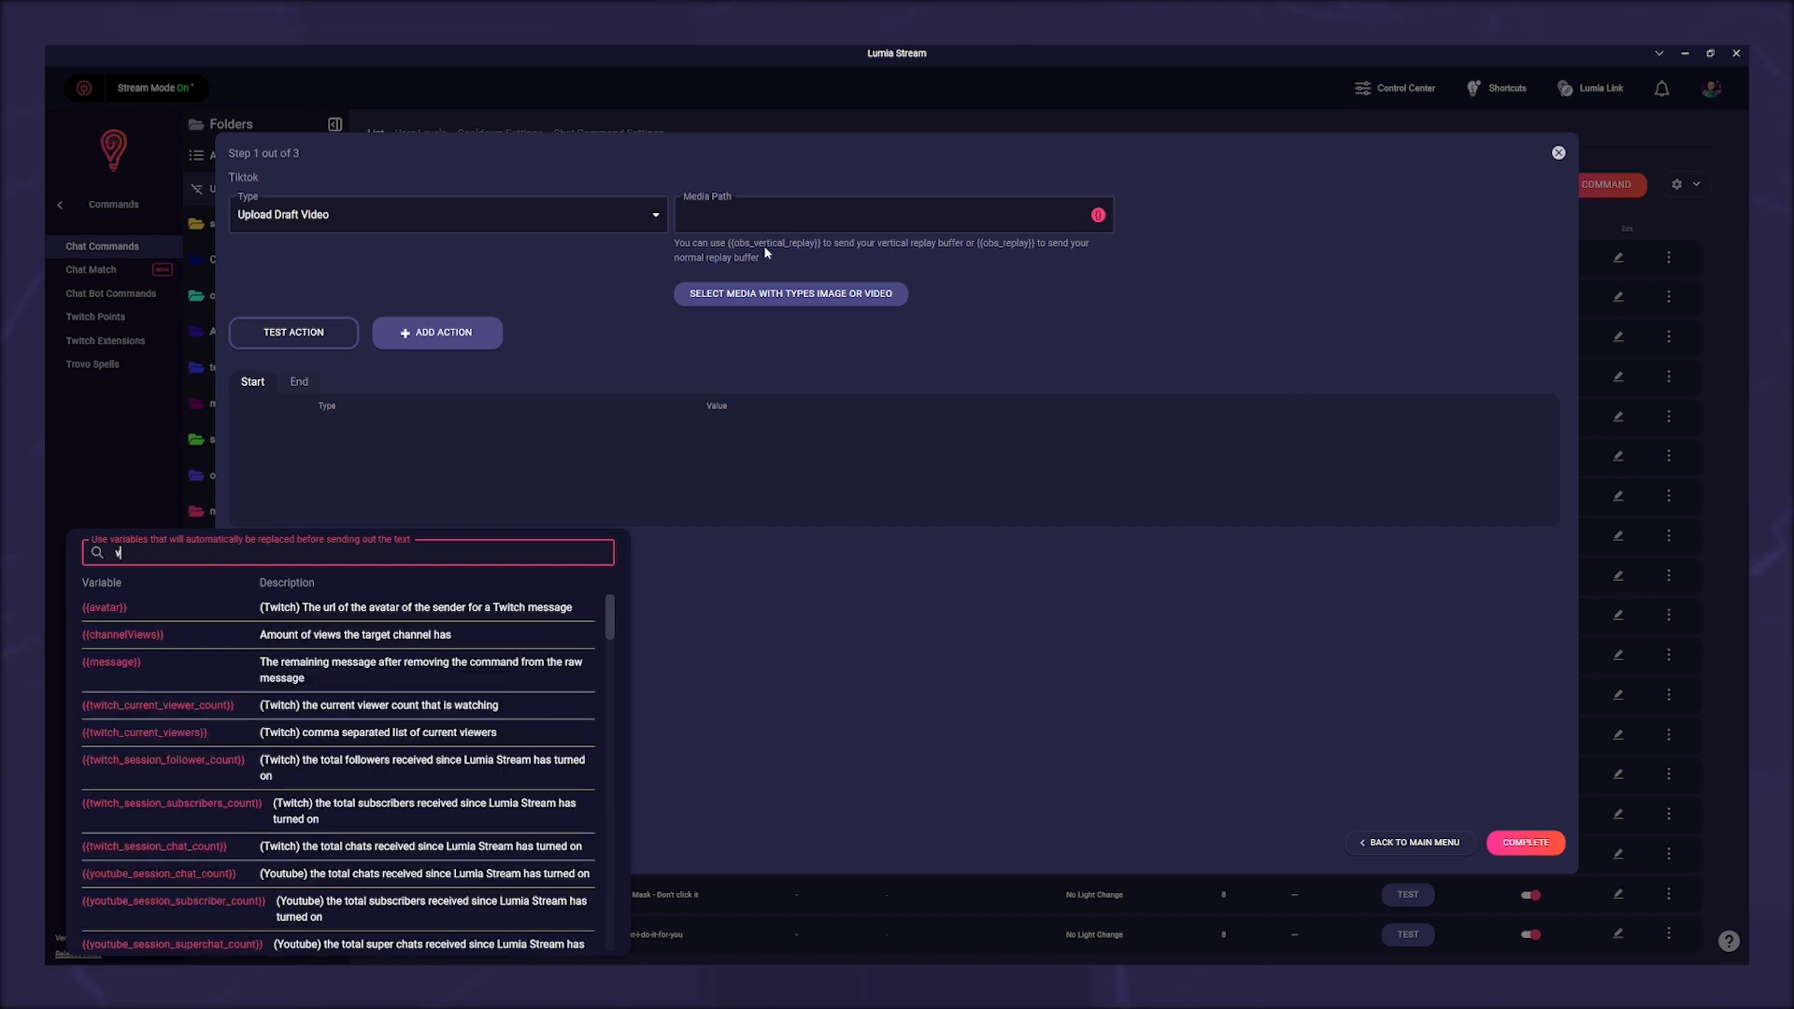
text(vert)
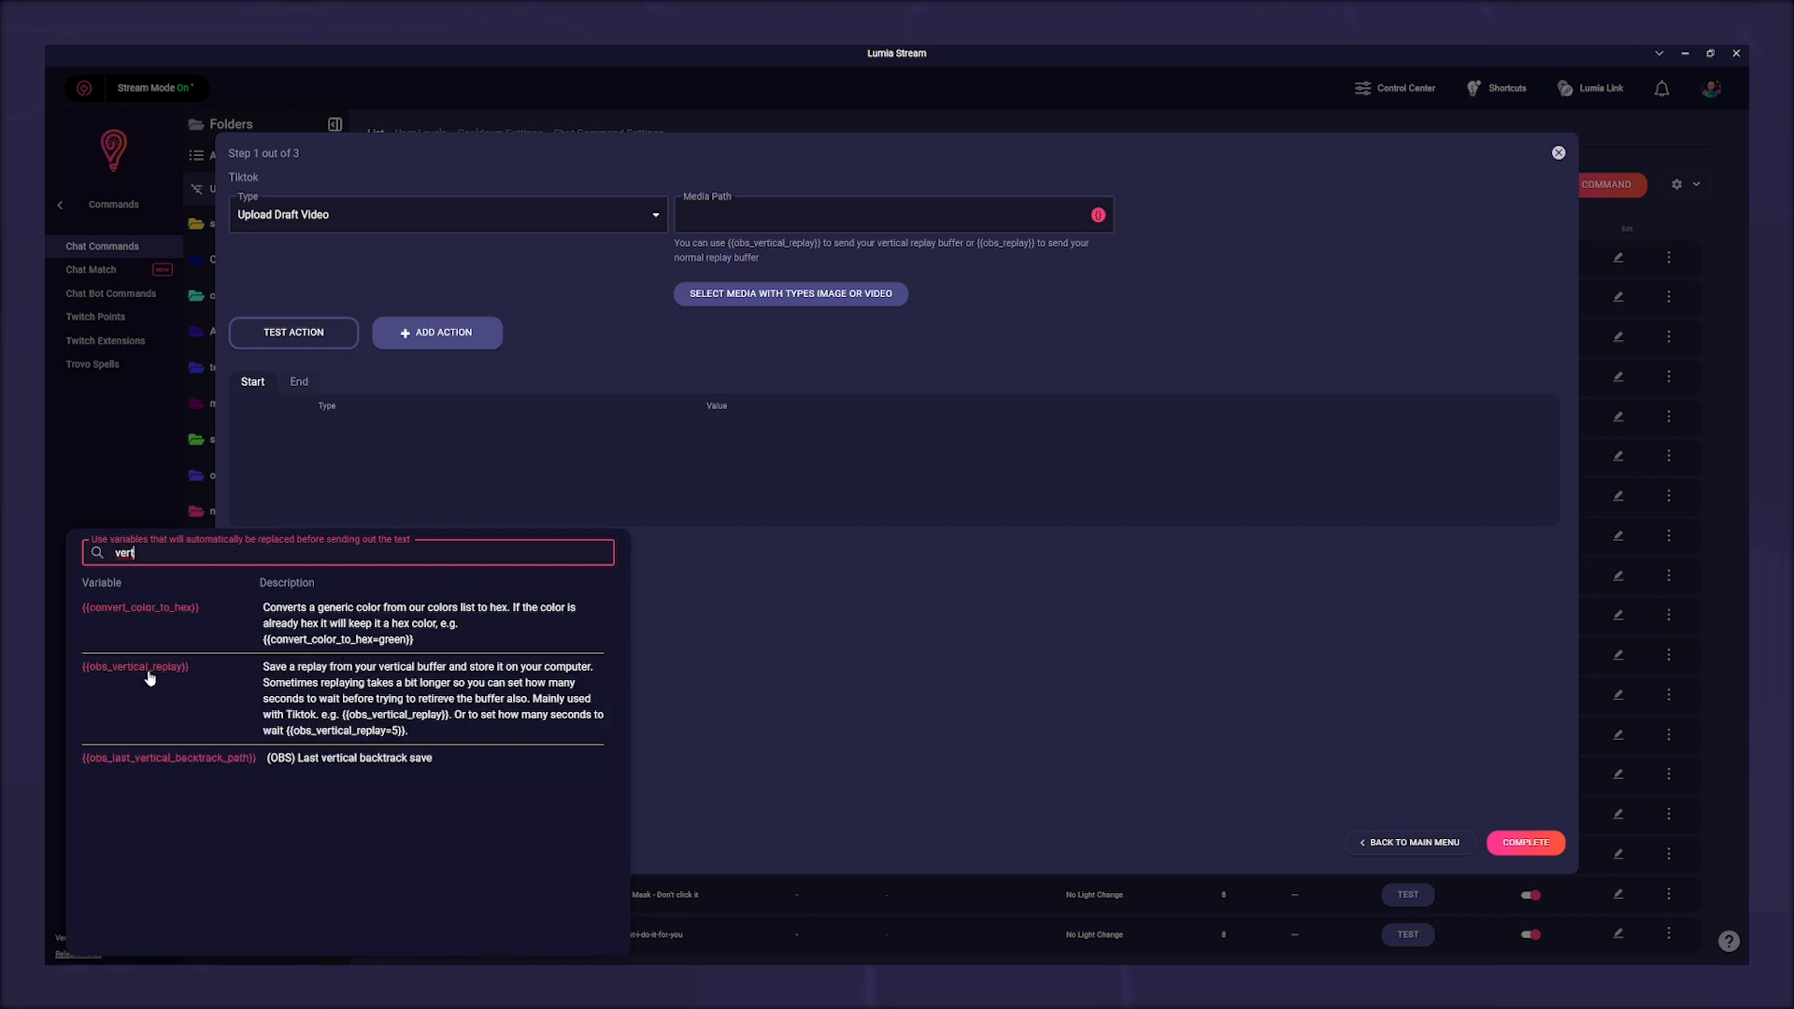
click(134, 666)
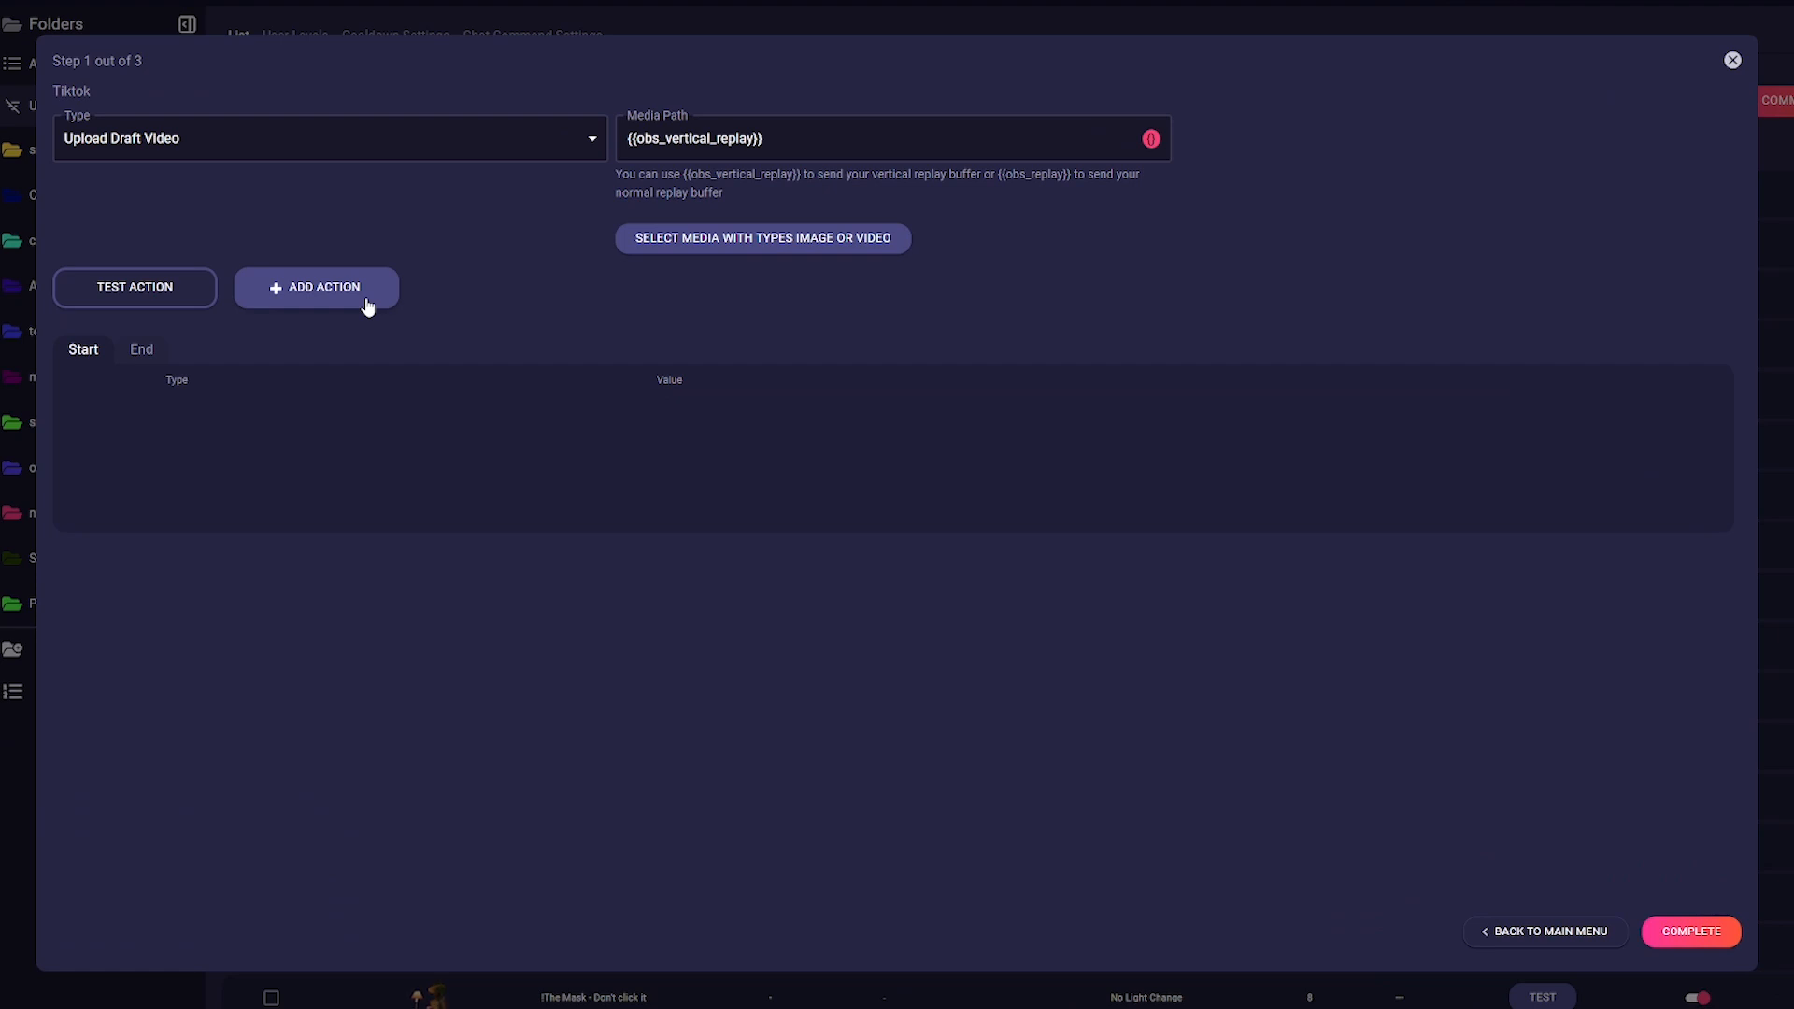
click(316, 286)
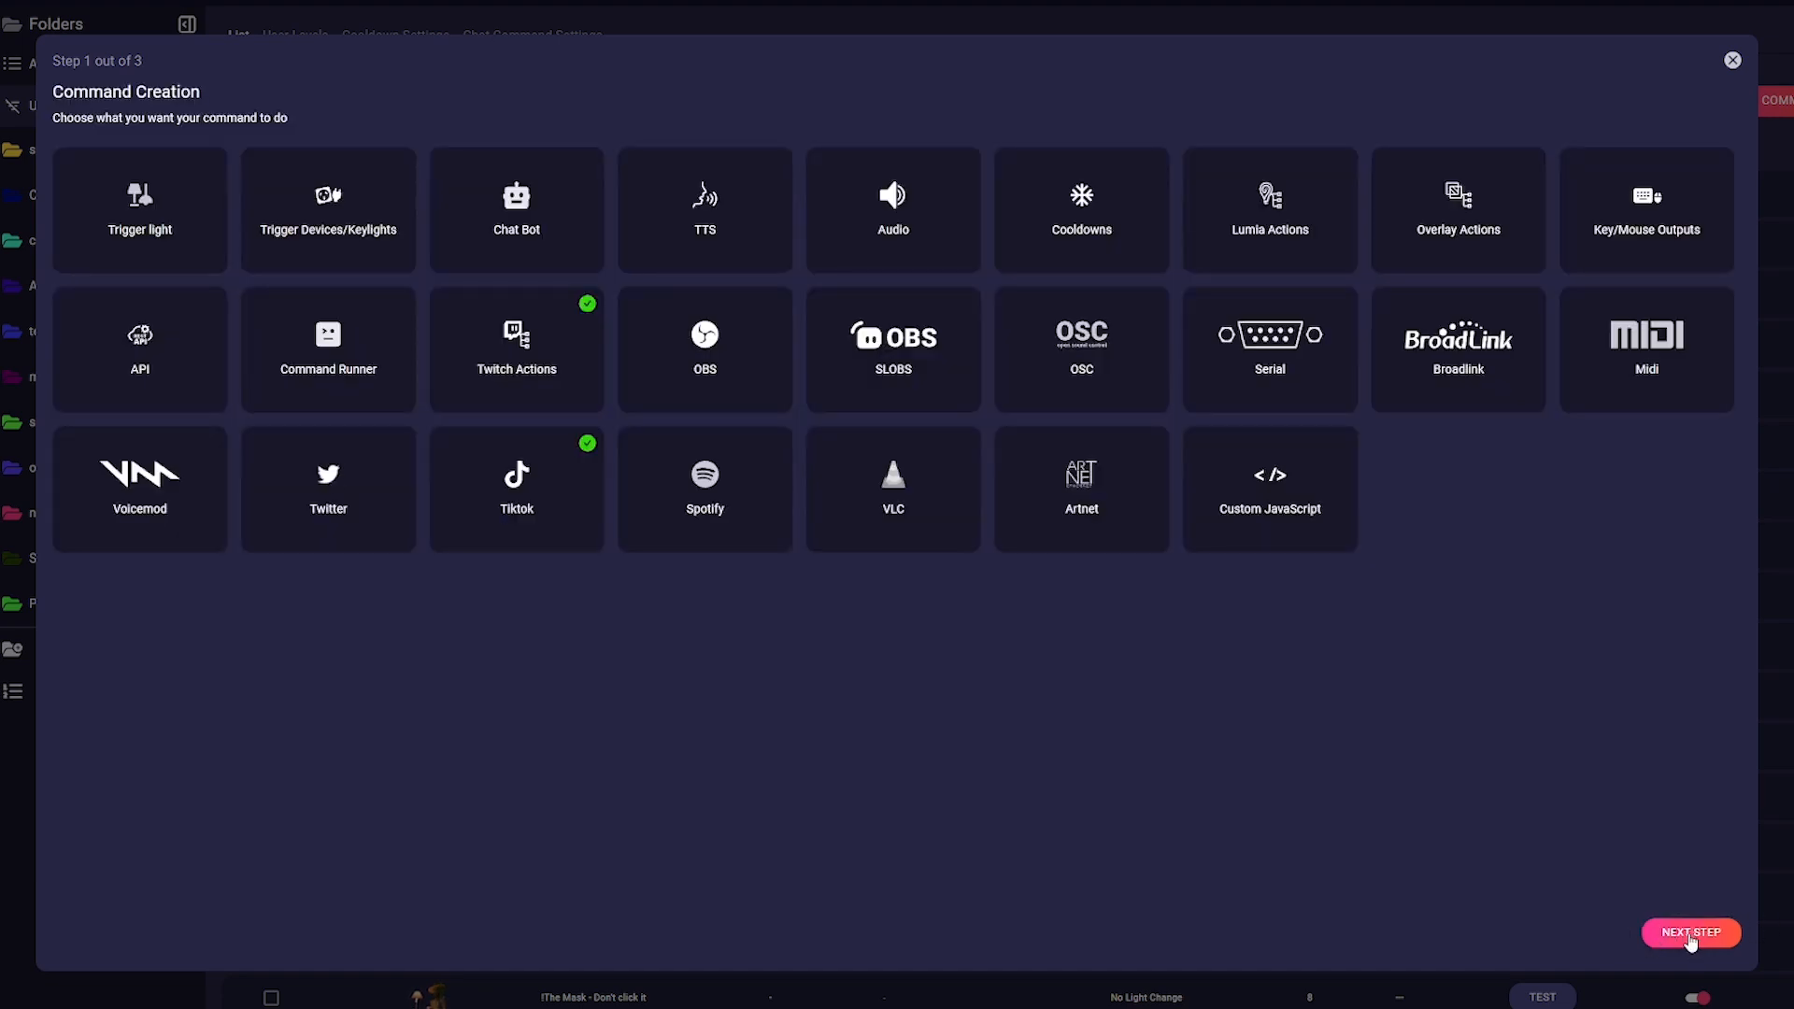
Name the command 'clip', remove Anyone from its user levels, and save it
click(1690, 933)
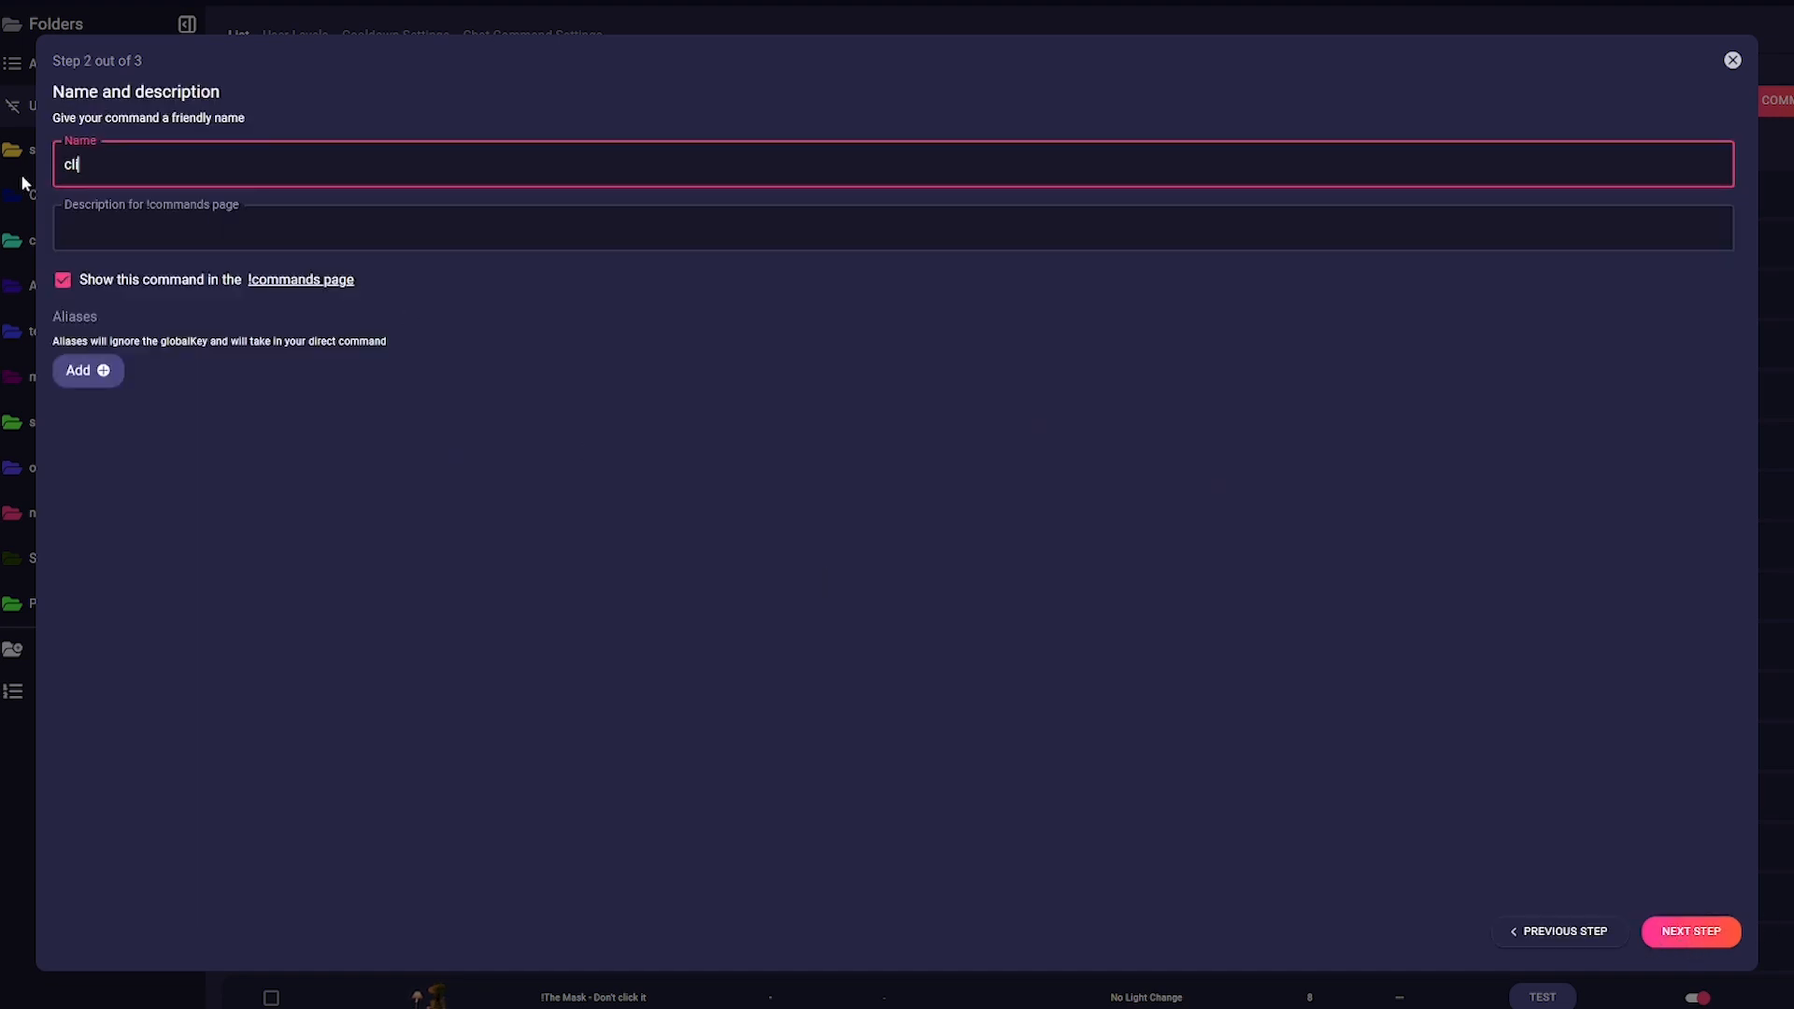
text(ip)
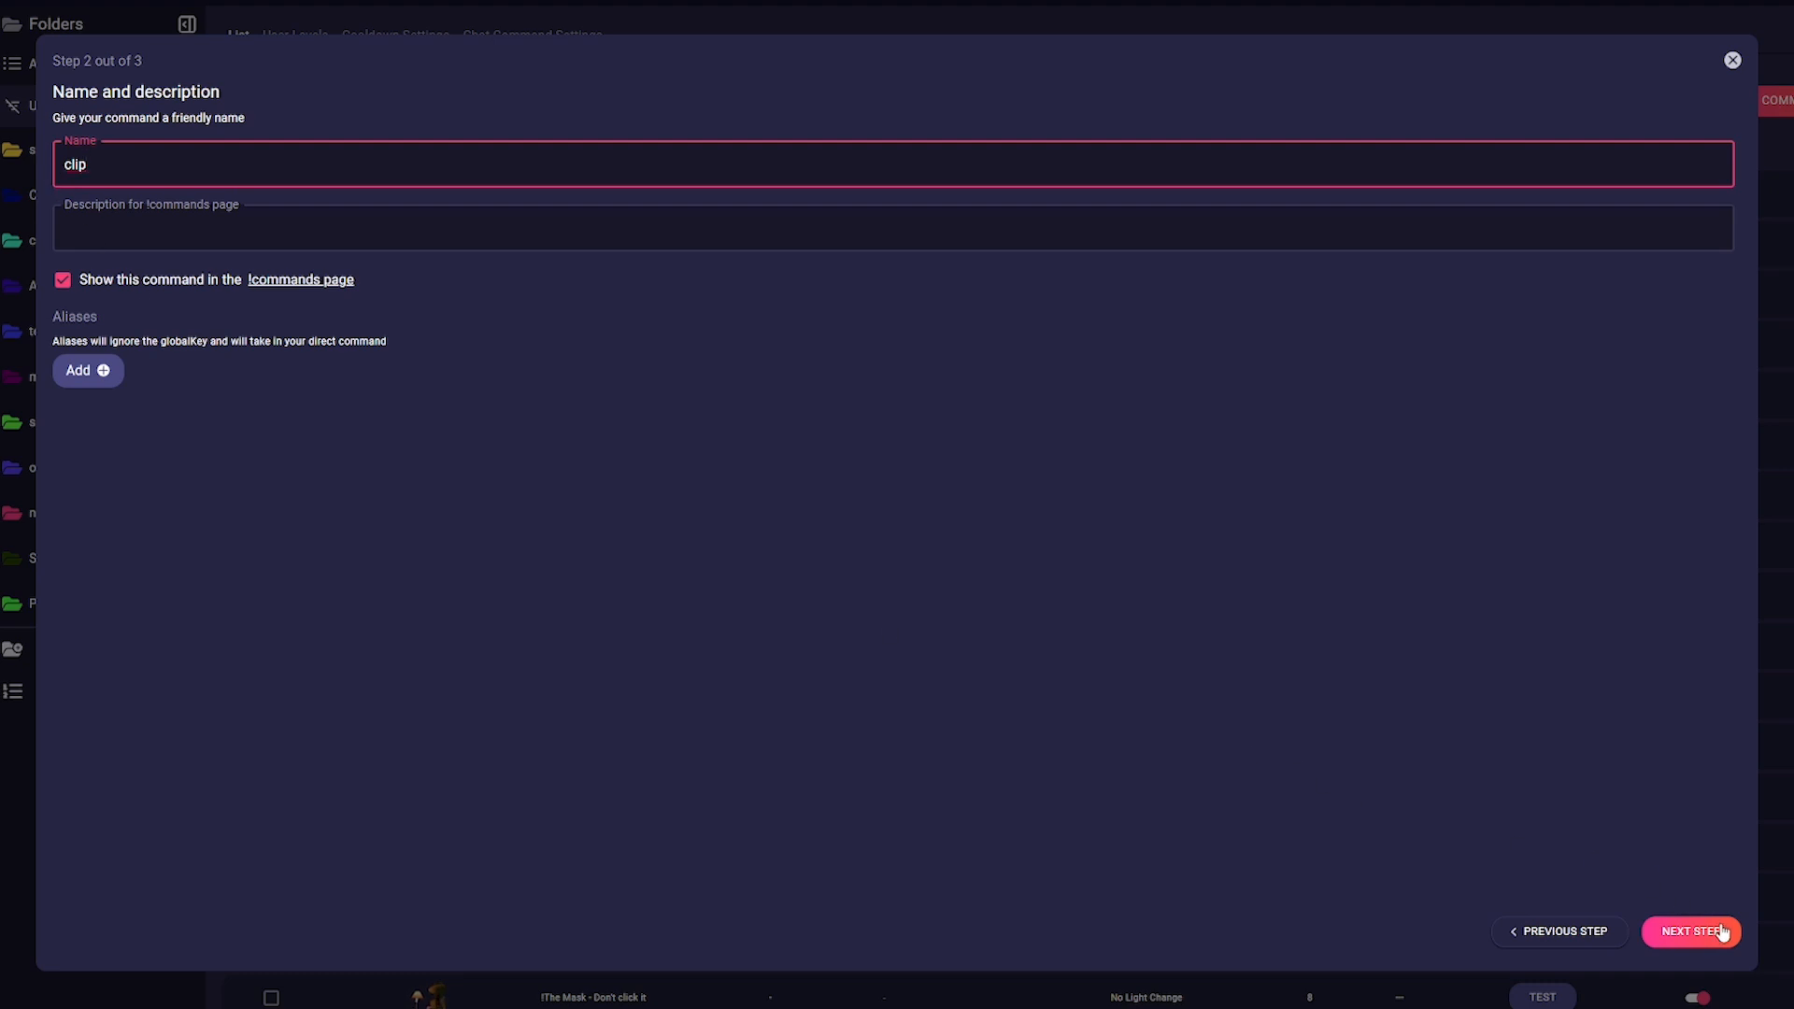
click(1691, 932)
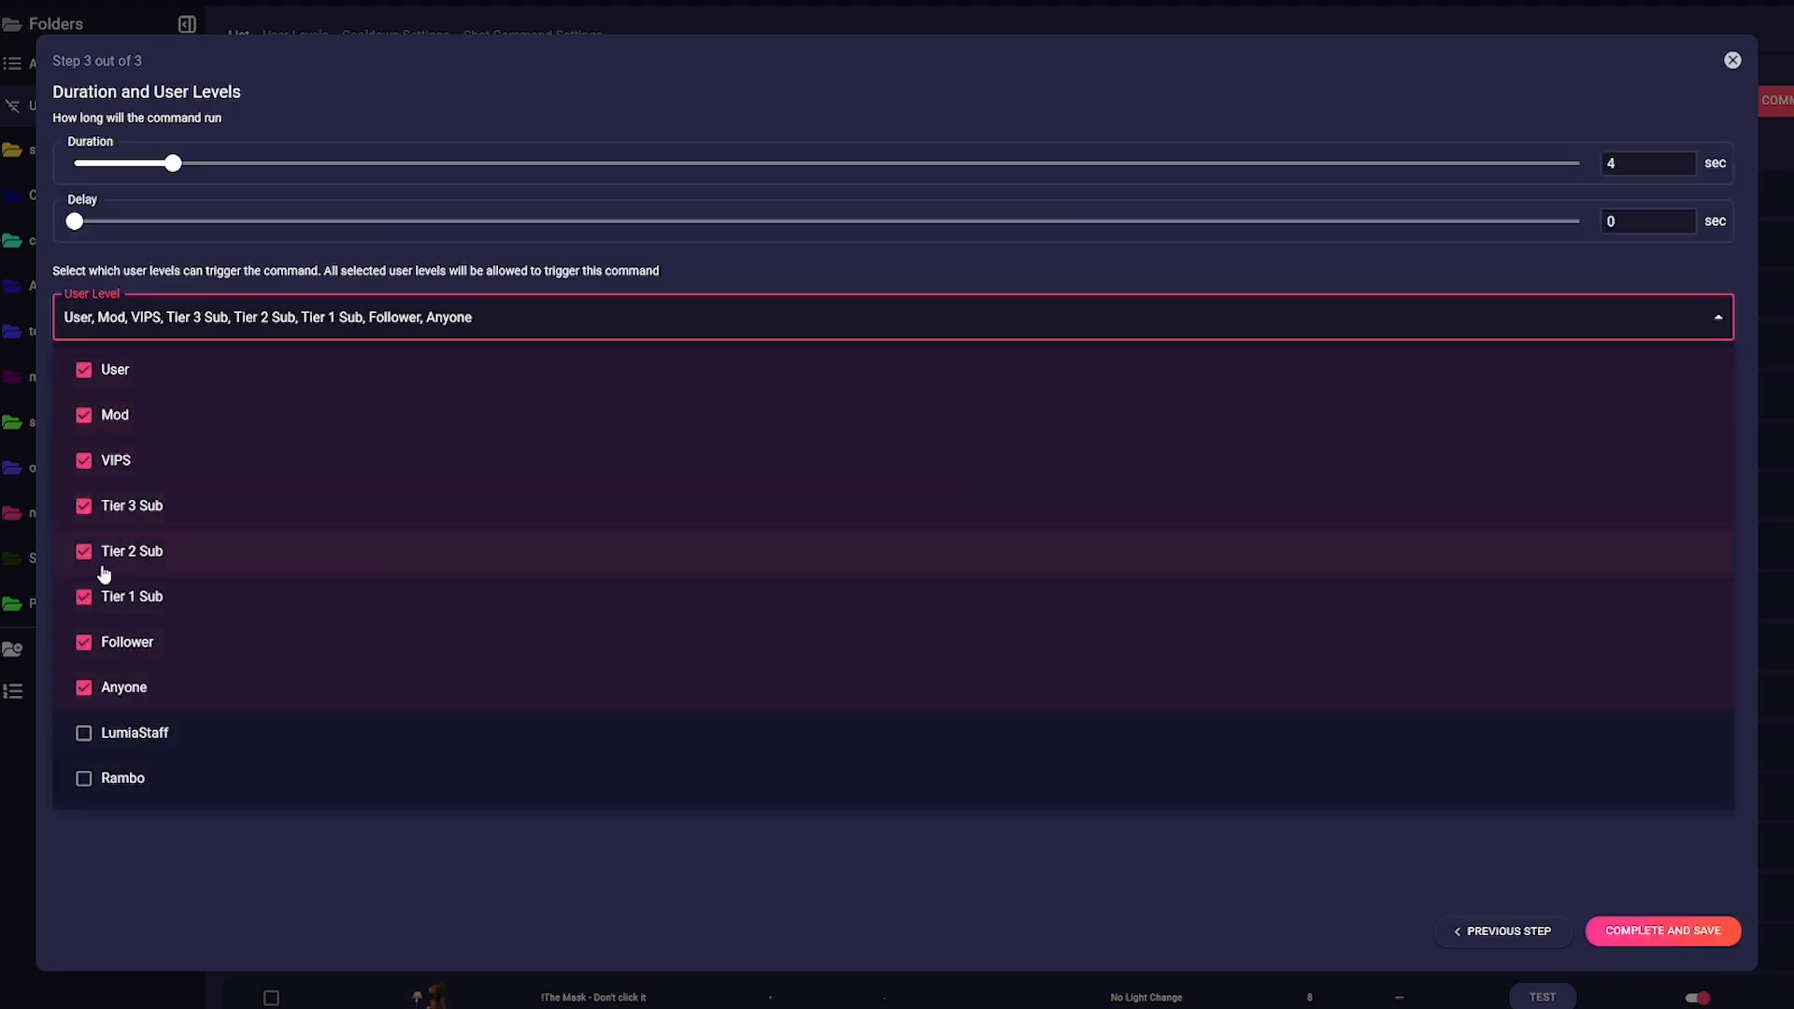
click(83, 688)
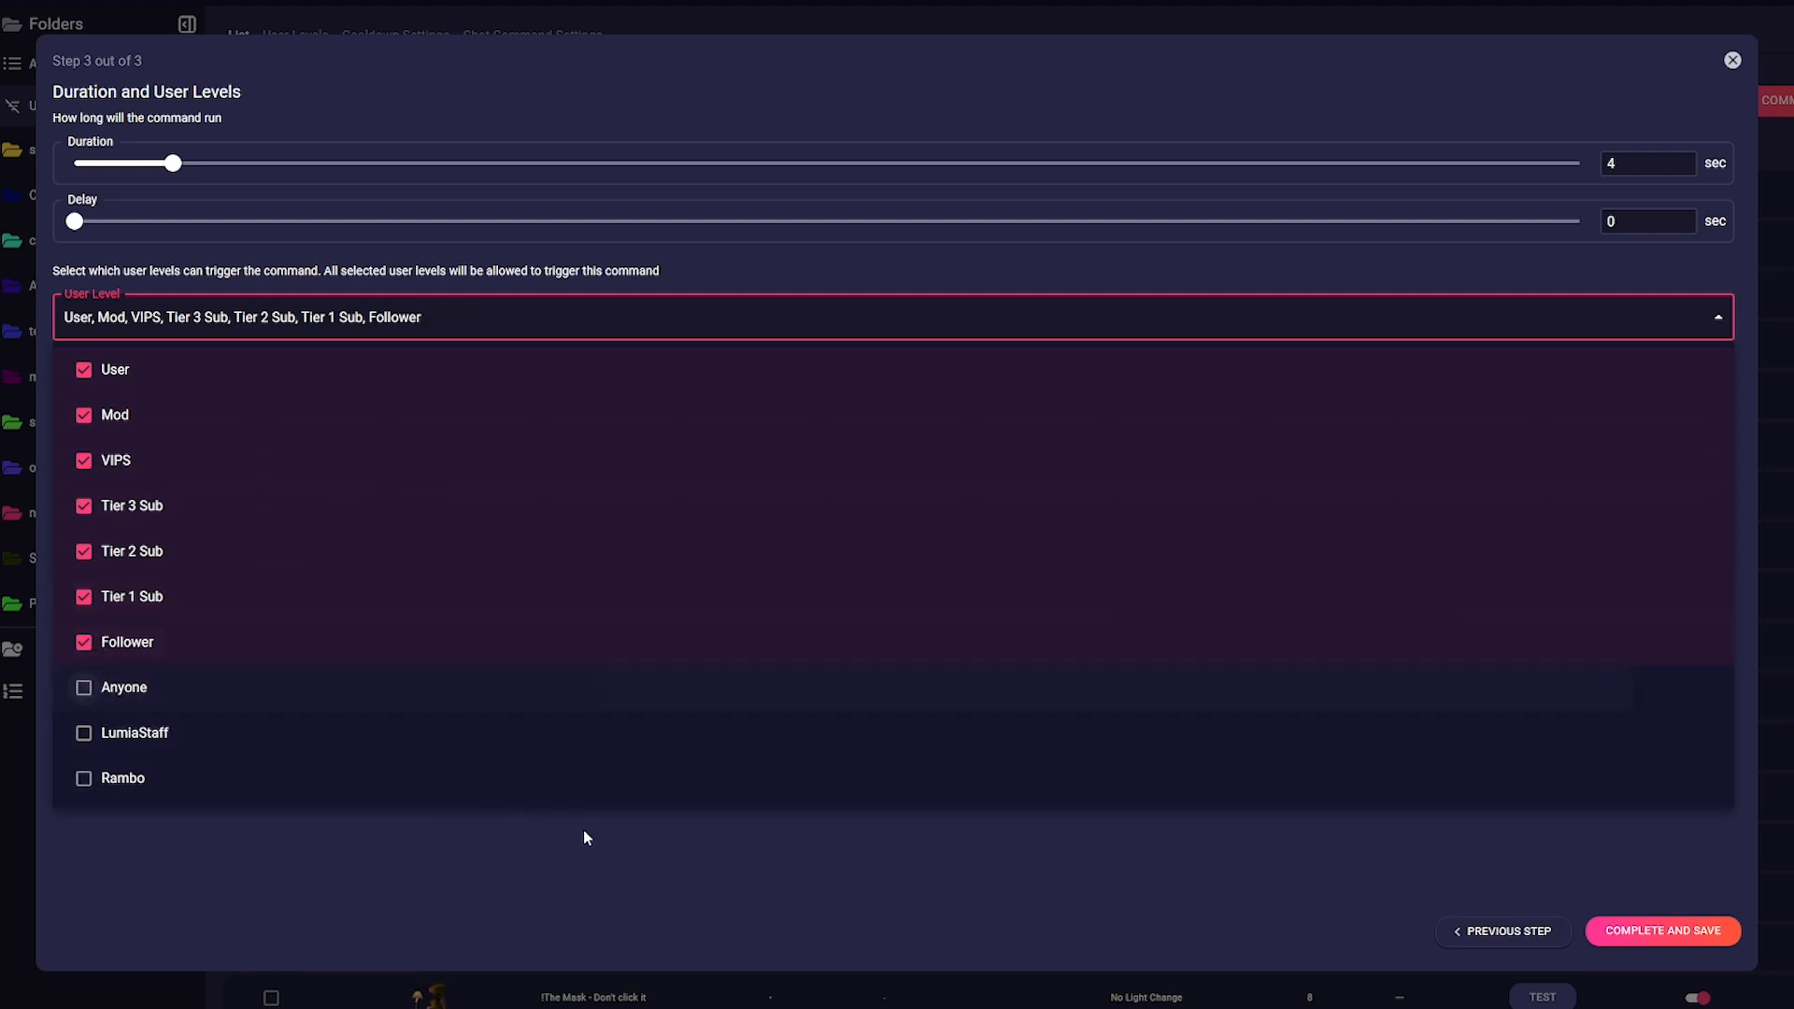
click(1662, 931)
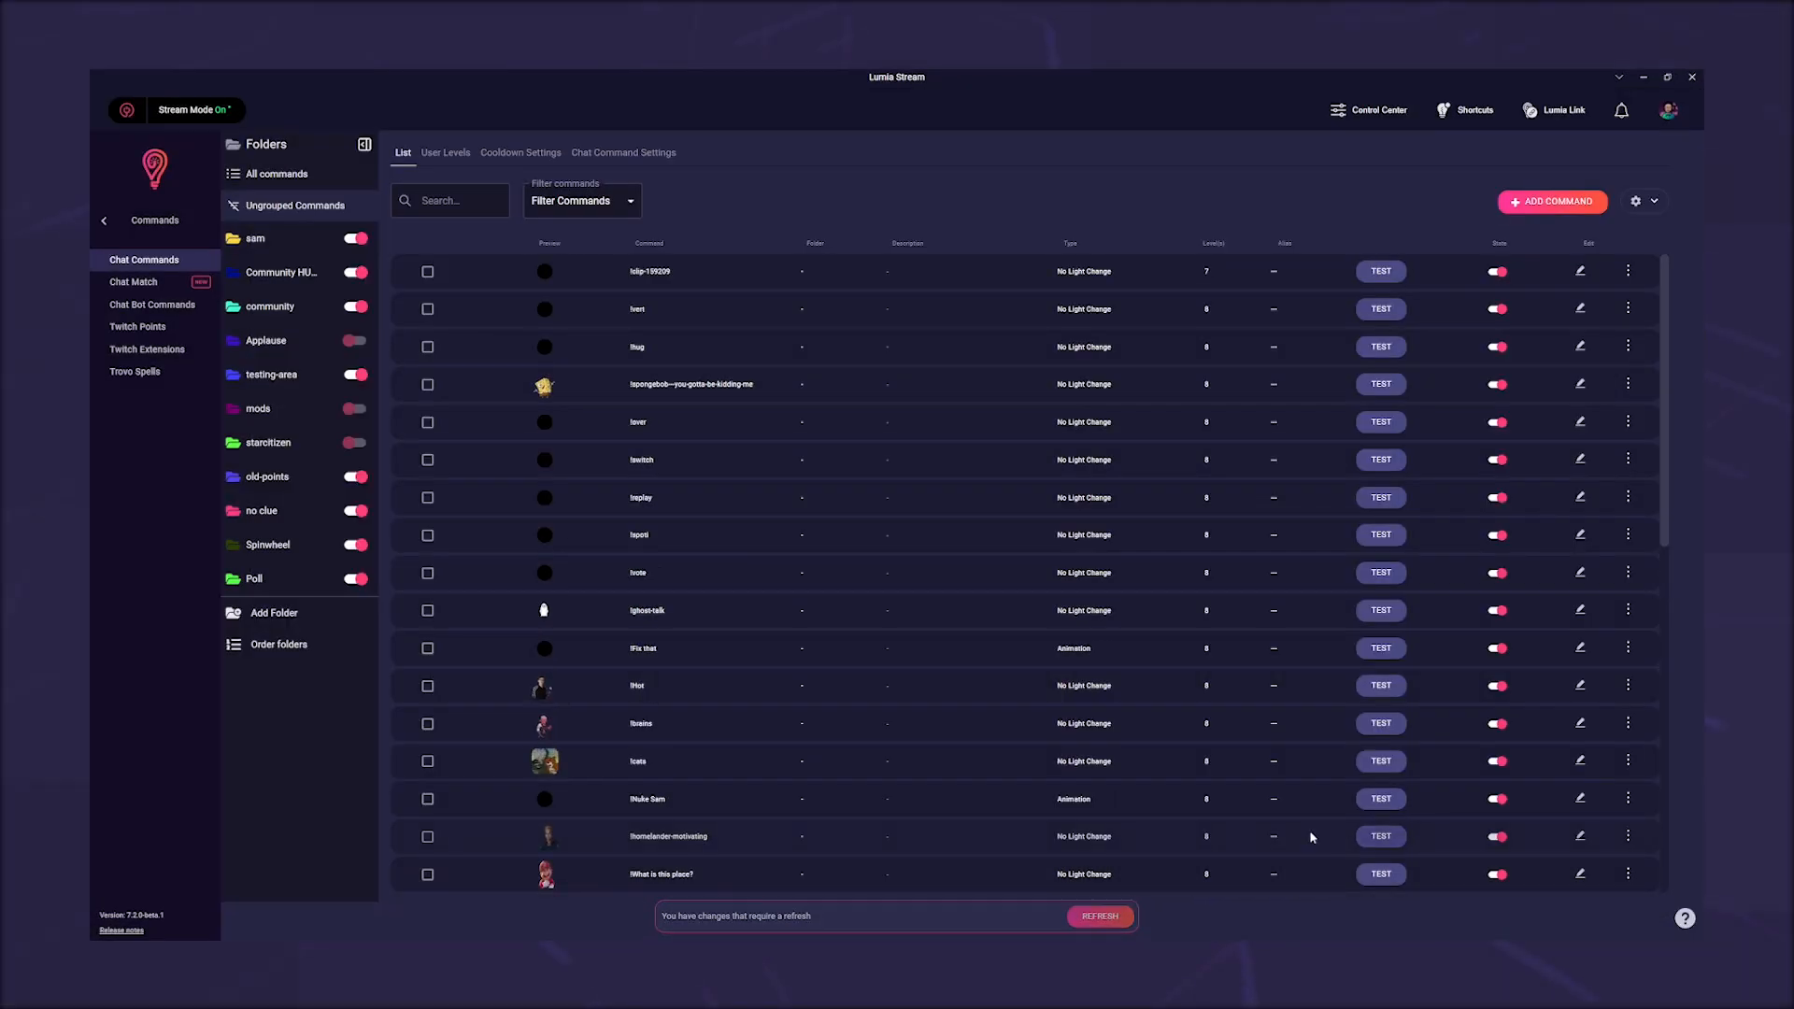